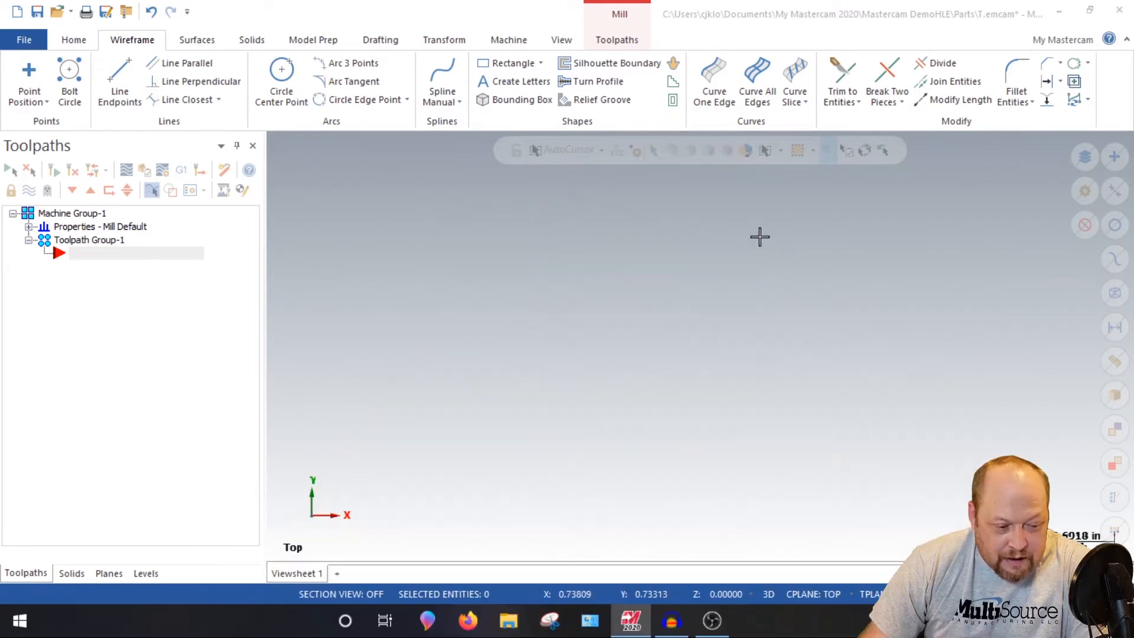
pyautogui.moveTo(562, 40)
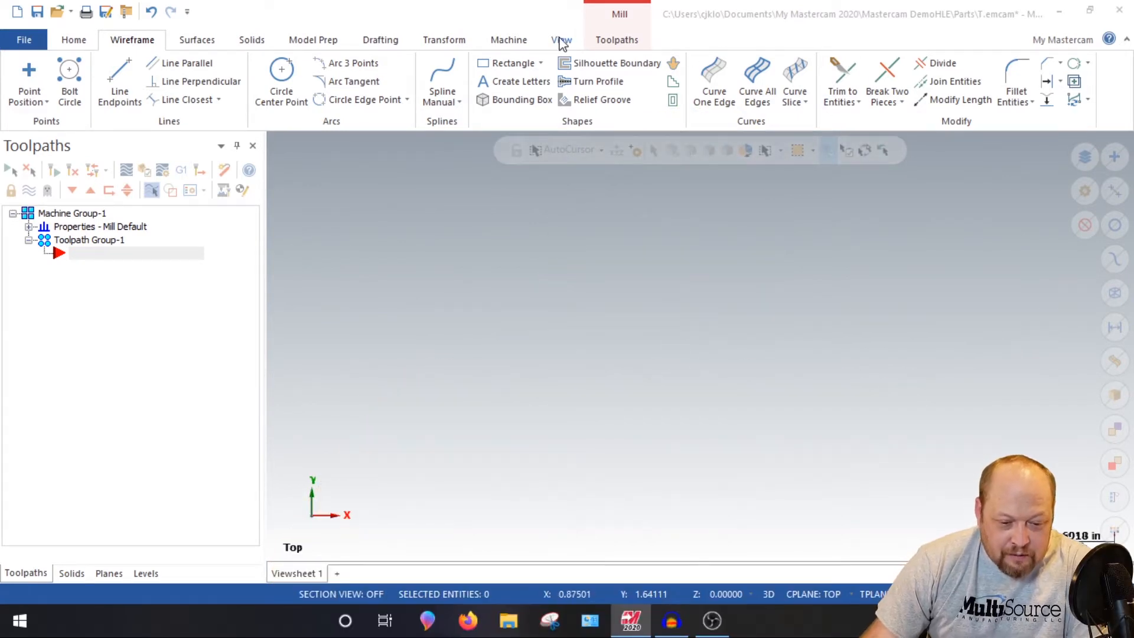
# Show the world axes and place a point at the origin
pyautogui.click(561, 39)
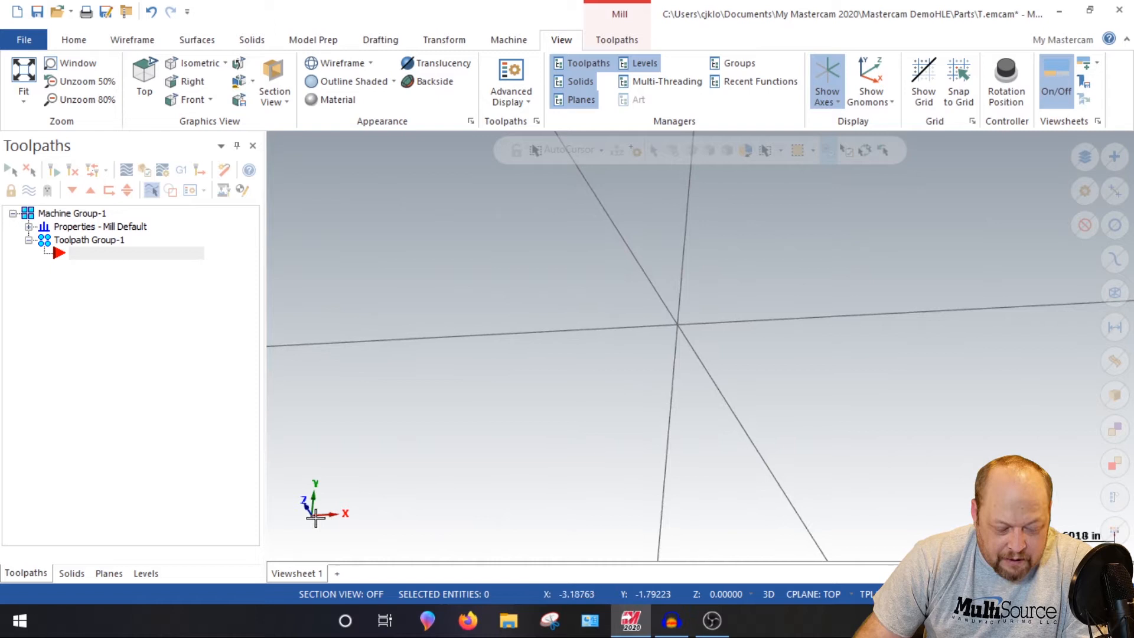
pyautogui.moveTo(700, 301)
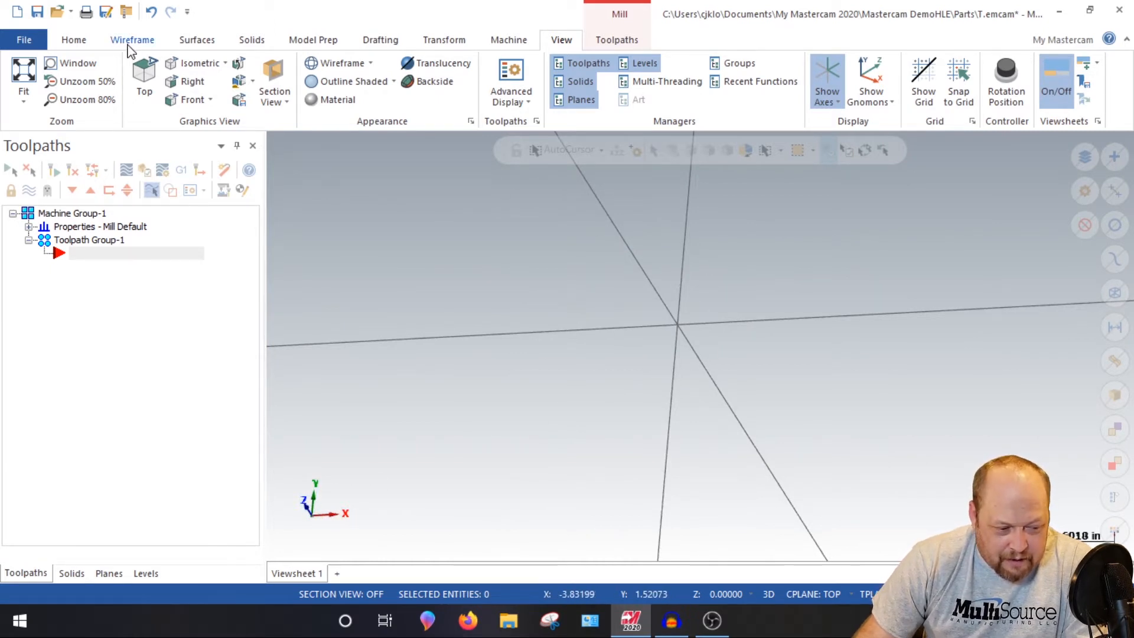
pyautogui.click(132, 40)
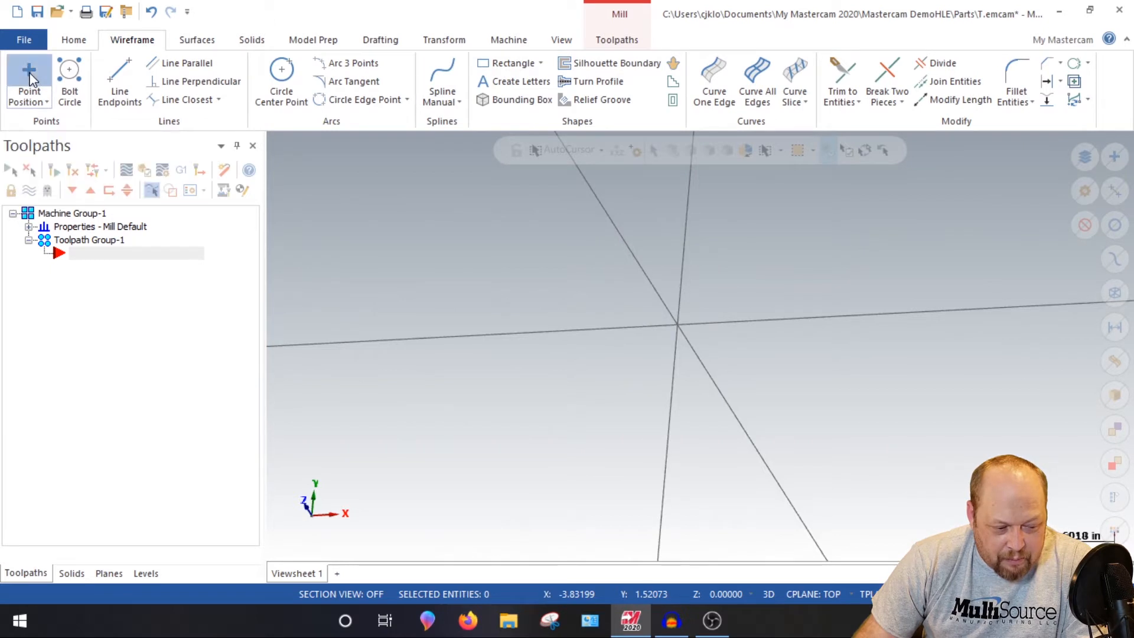
pyautogui.click(29, 71)
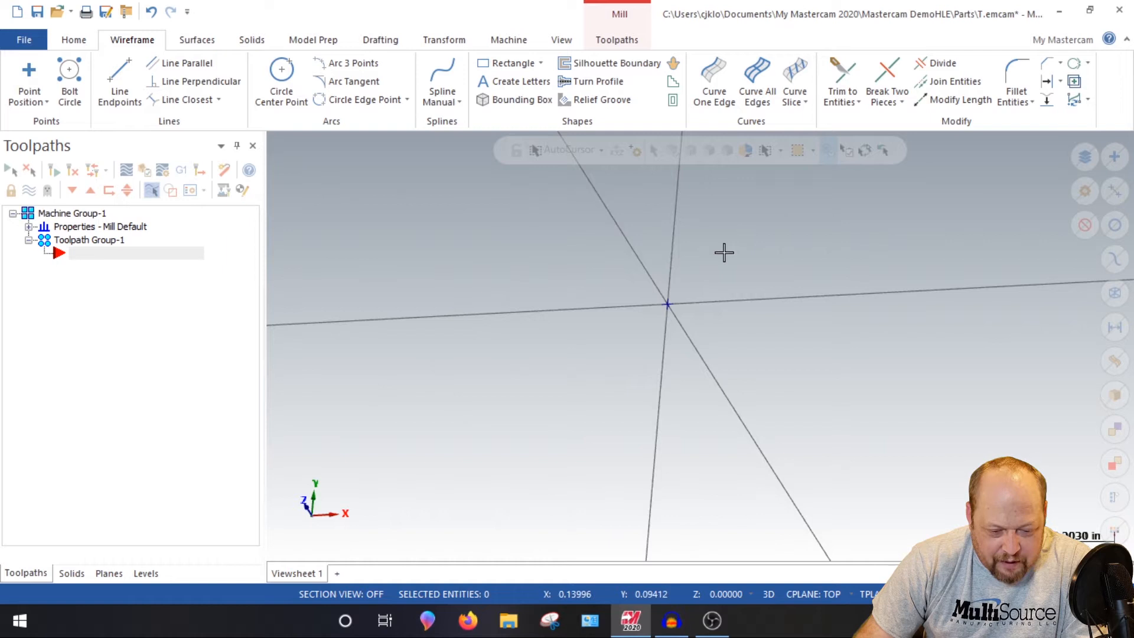
pyautogui.moveTo(724, 78)
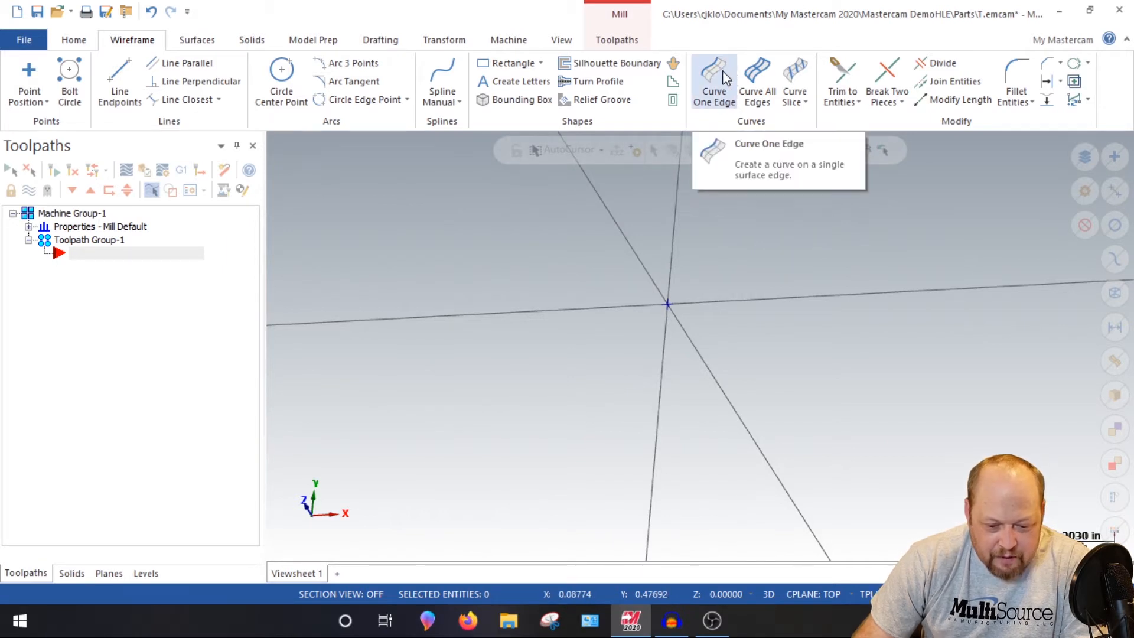
# Turn off Show Axes, leaving only the origin point visible
pyautogui.click(560, 40)
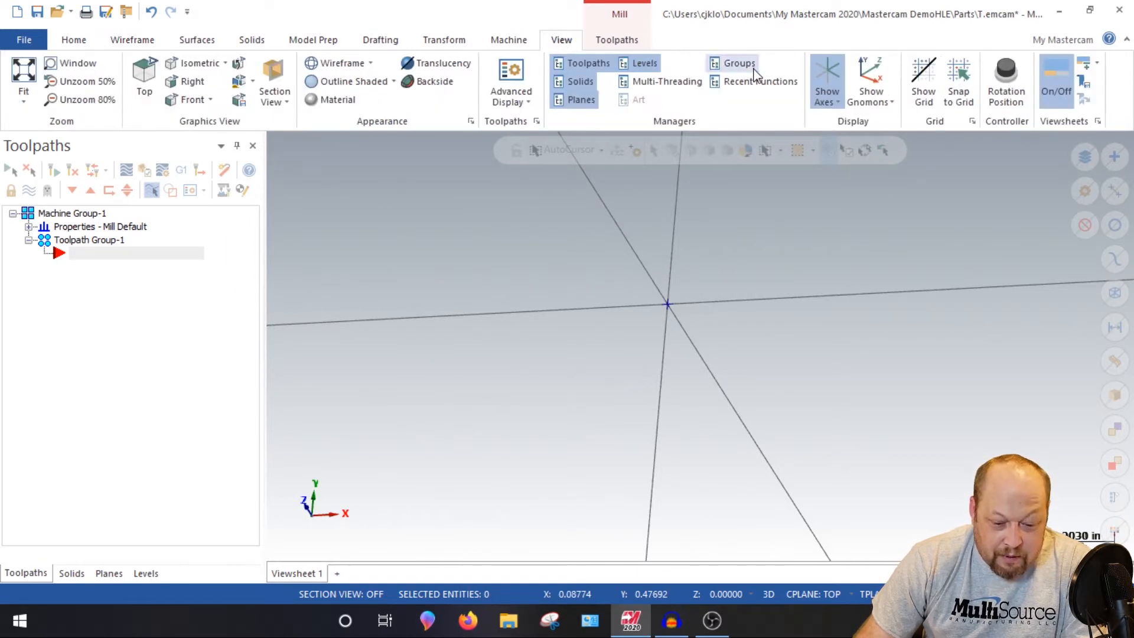
pyautogui.moveTo(799, 80)
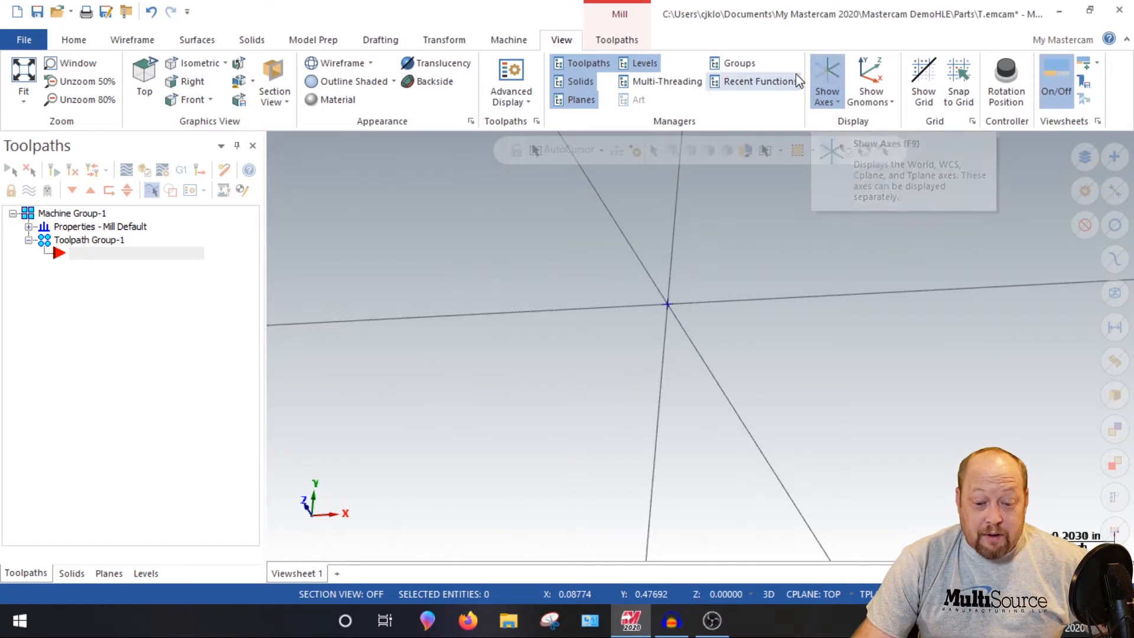
pyautogui.click(826, 80)
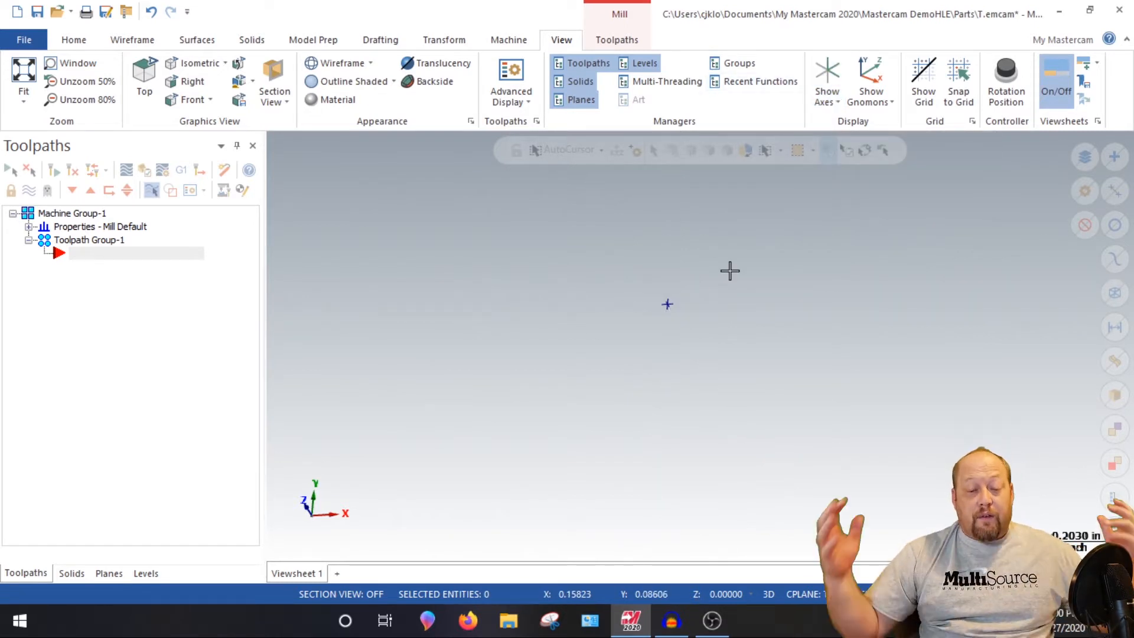
pyautogui.moveTo(570, 335)
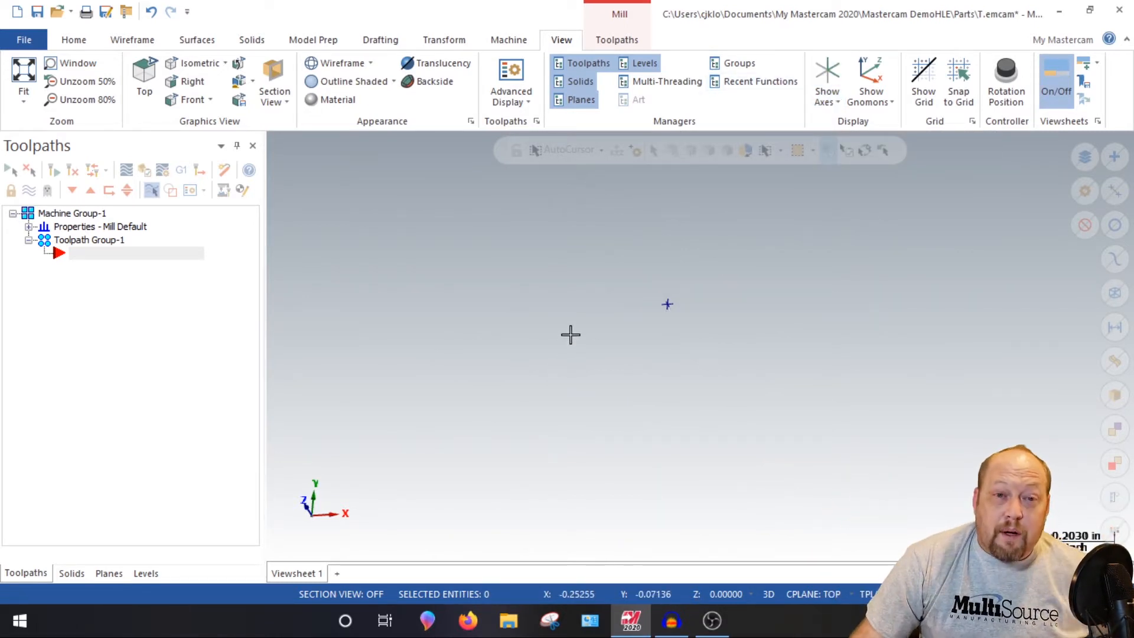
pyautogui.moveTo(631, 322)
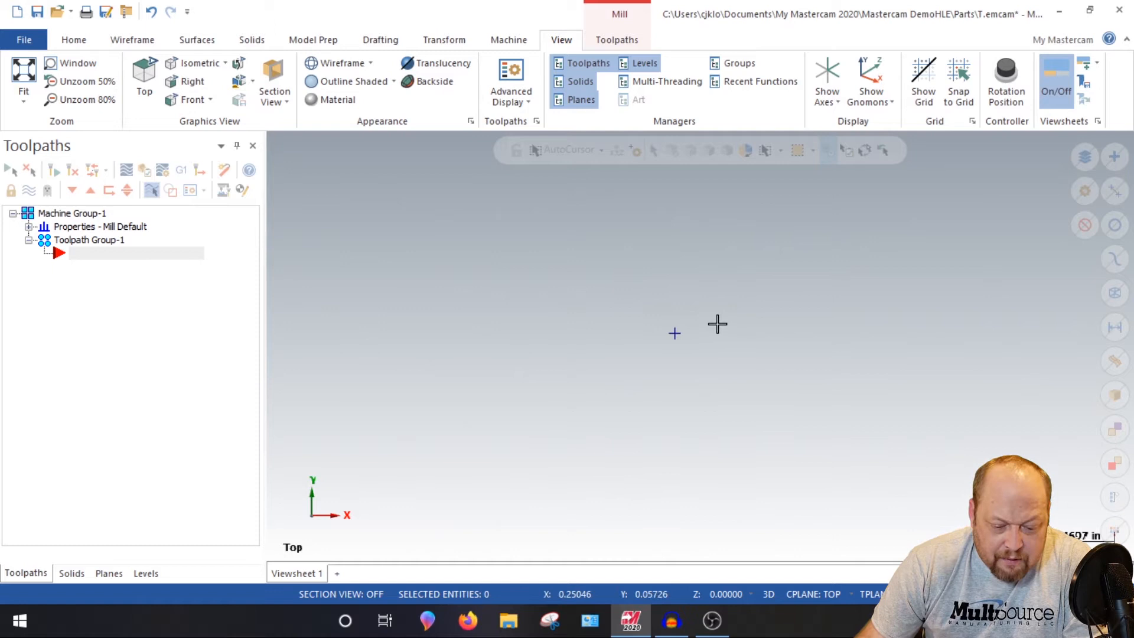
pyautogui.moveTo(684, 330)
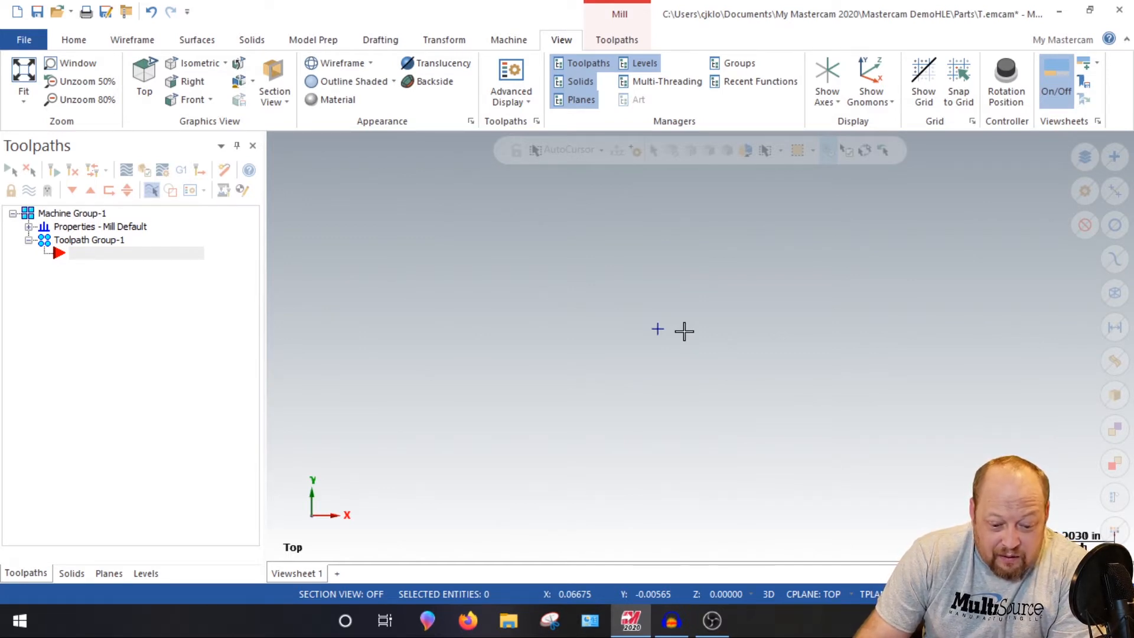
pyautogui.moveTo(618, 319)
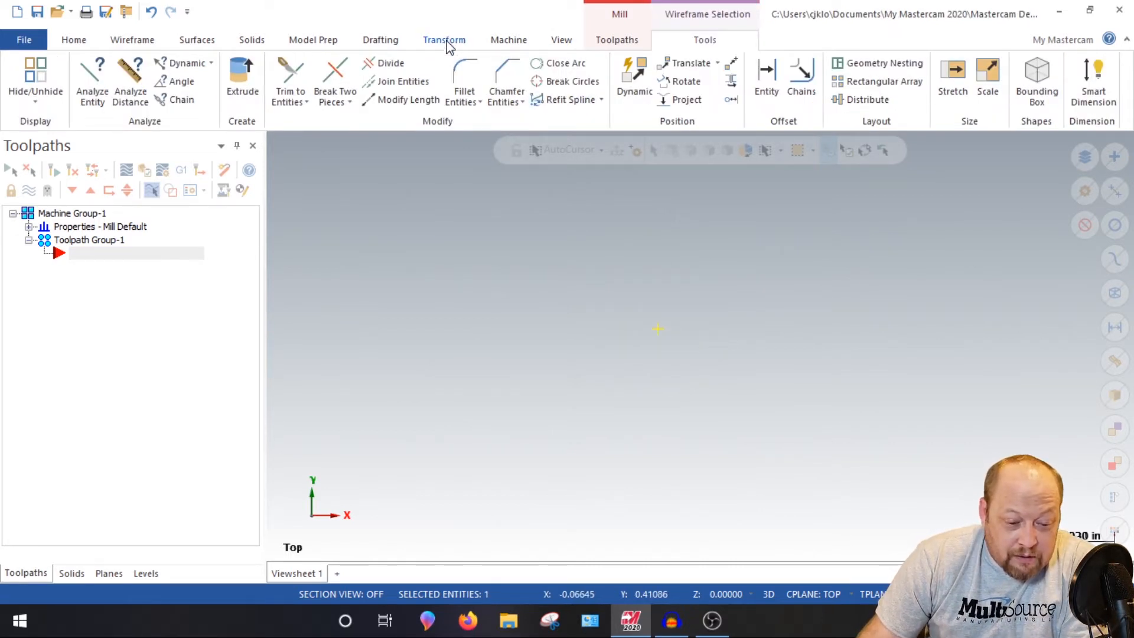
# Translate-copy the origin point by X 1.0, Y -1.0 and clear the result colours
pyautogui.click(691, 63)
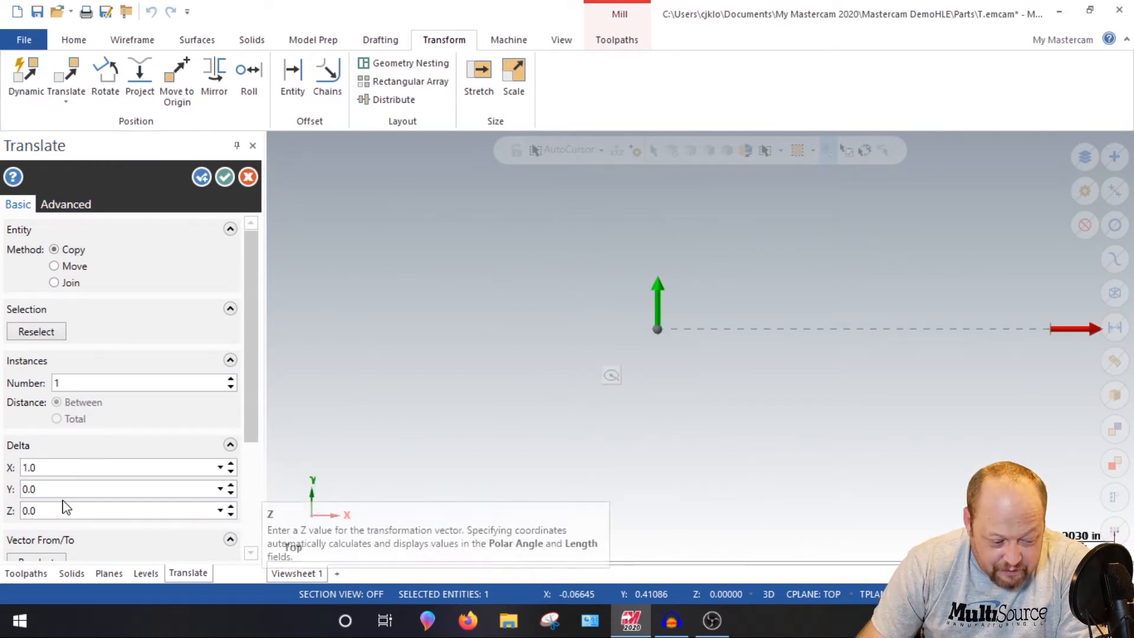
pyautogui.write('-1.0')
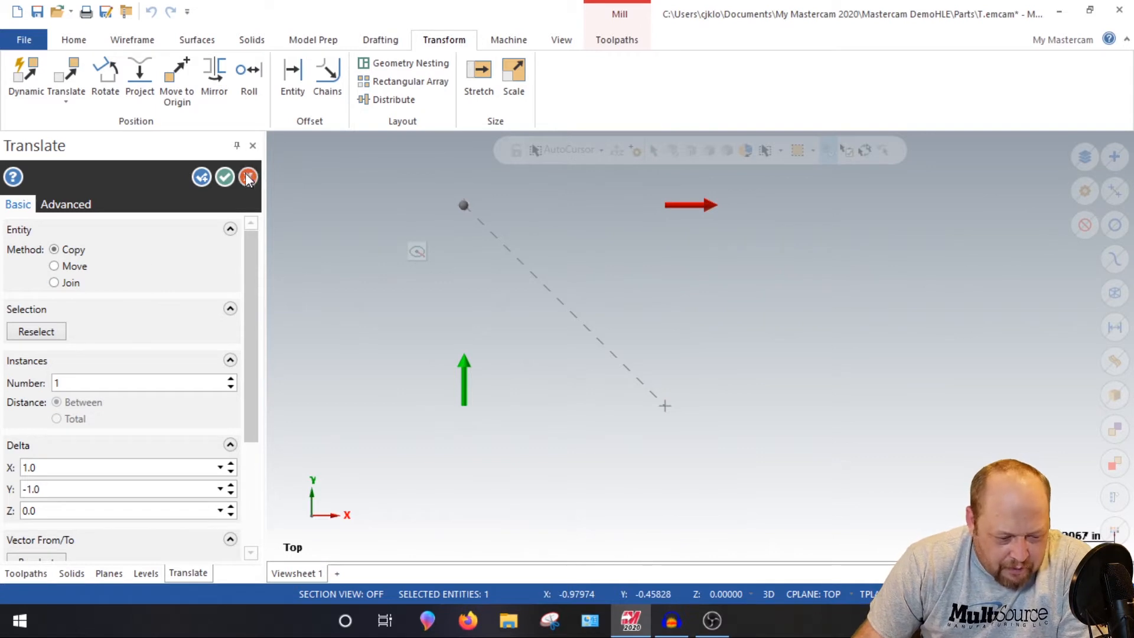
pyautogui.click(247, 176)
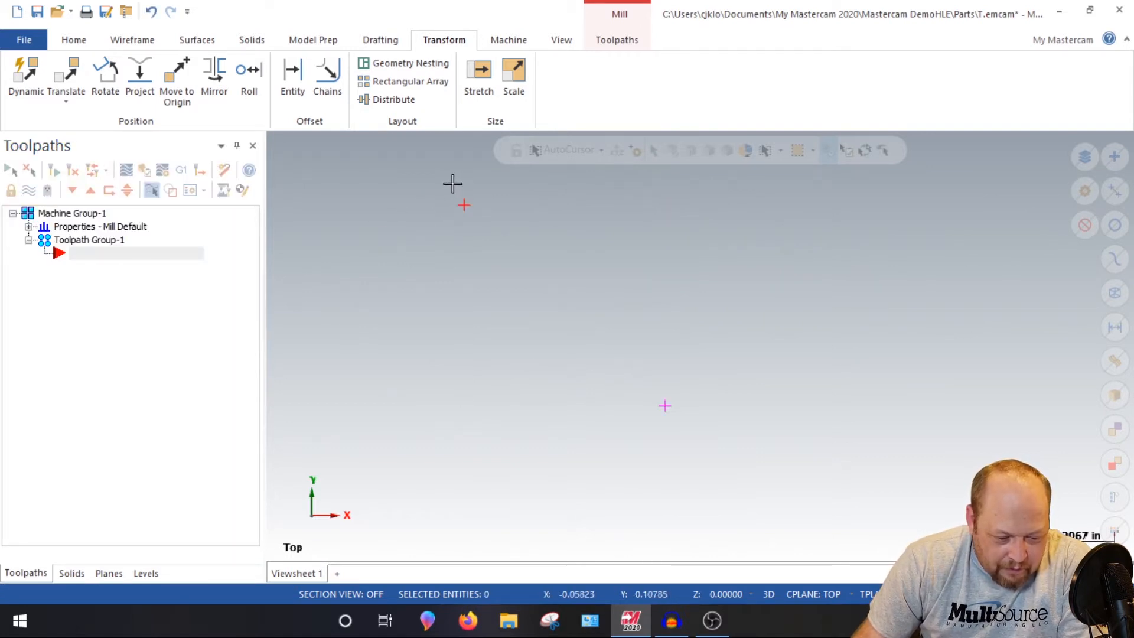
pyautogui.moveTo(463, 205); pyautogui.dragTo(622, 344)
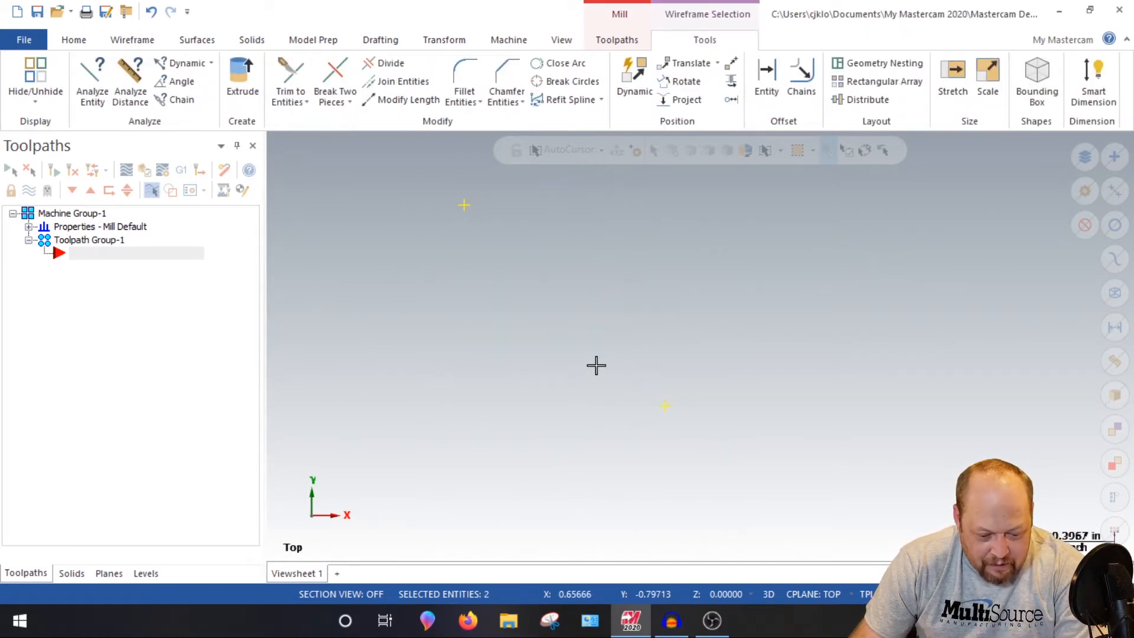
pyautogui.click(444, 40)
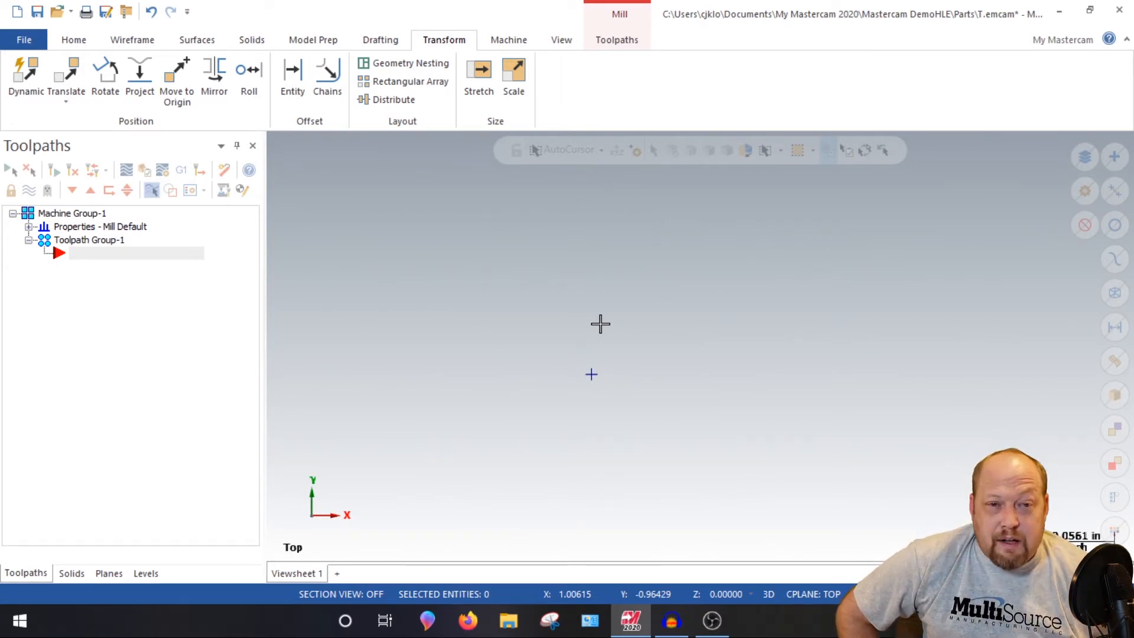
pyautogui.moveTo(589, 327)
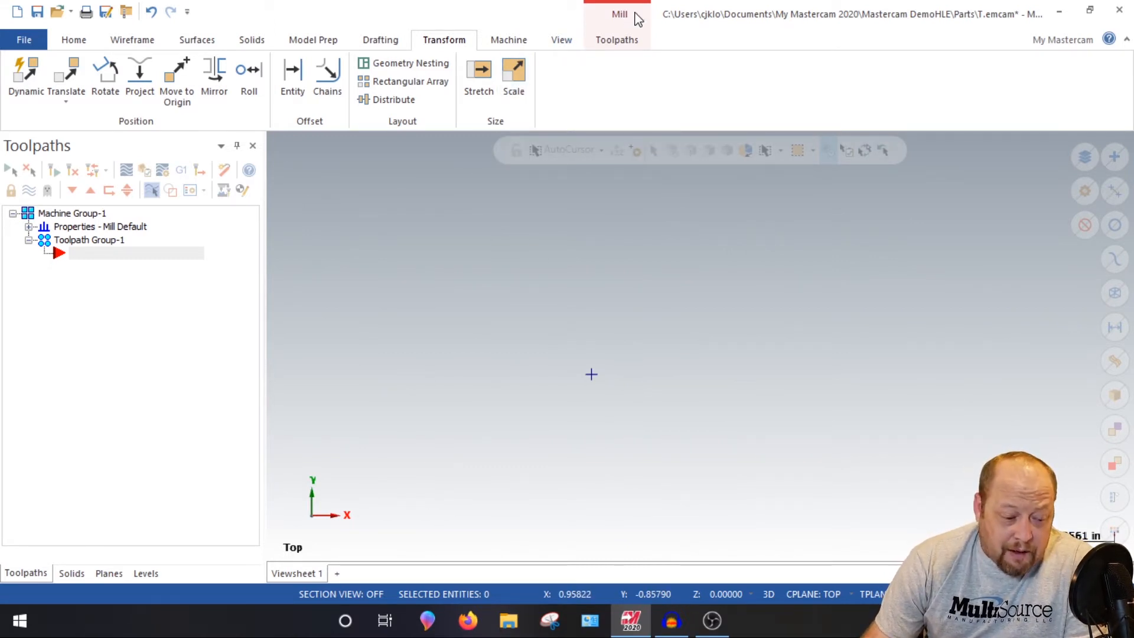
# Draw a 0.201-diameter circle centred on the copied point
pyautogui.click(131, 40)
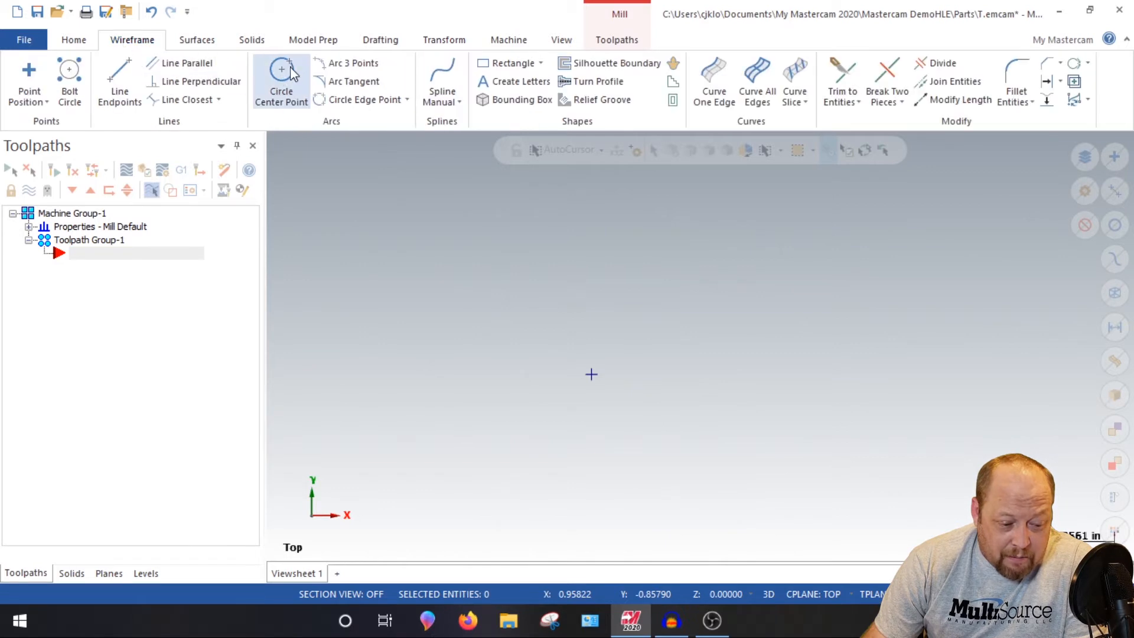
pyautogui.click(281, 71)
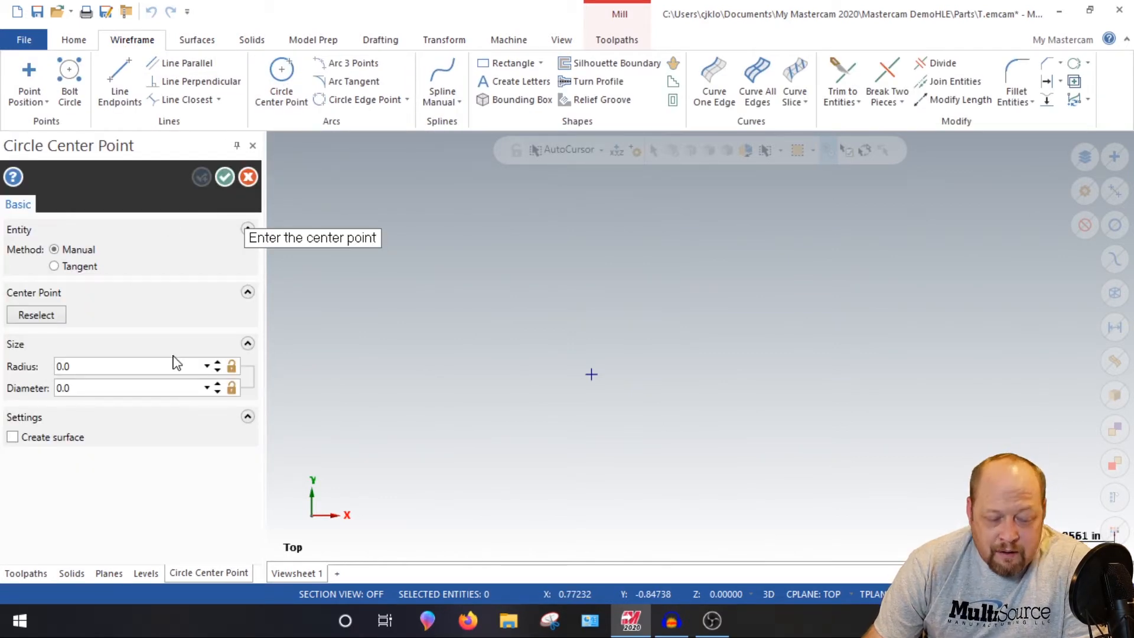
pyautogui.click(100, 388)
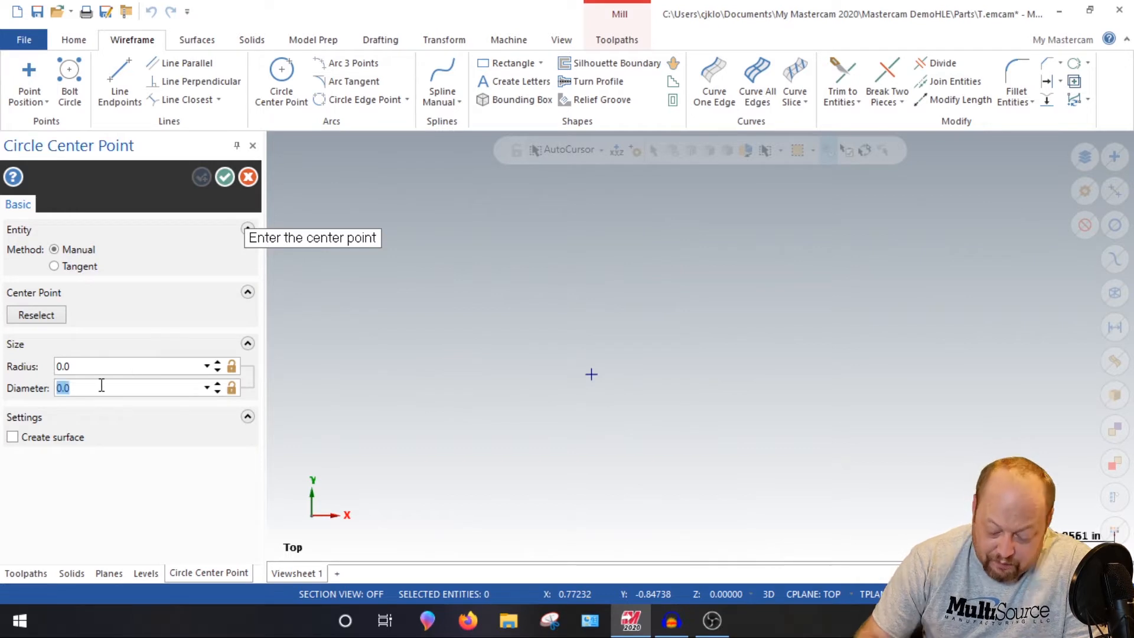
pyautogui.write('0.201')
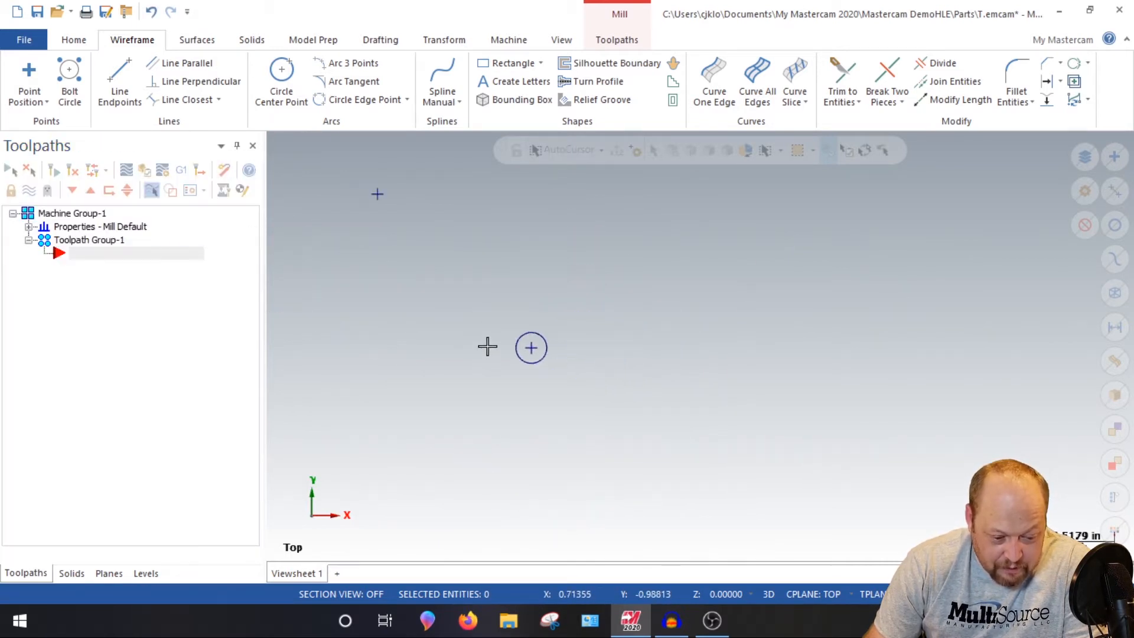
pyautogui.moveTo(537, 347)
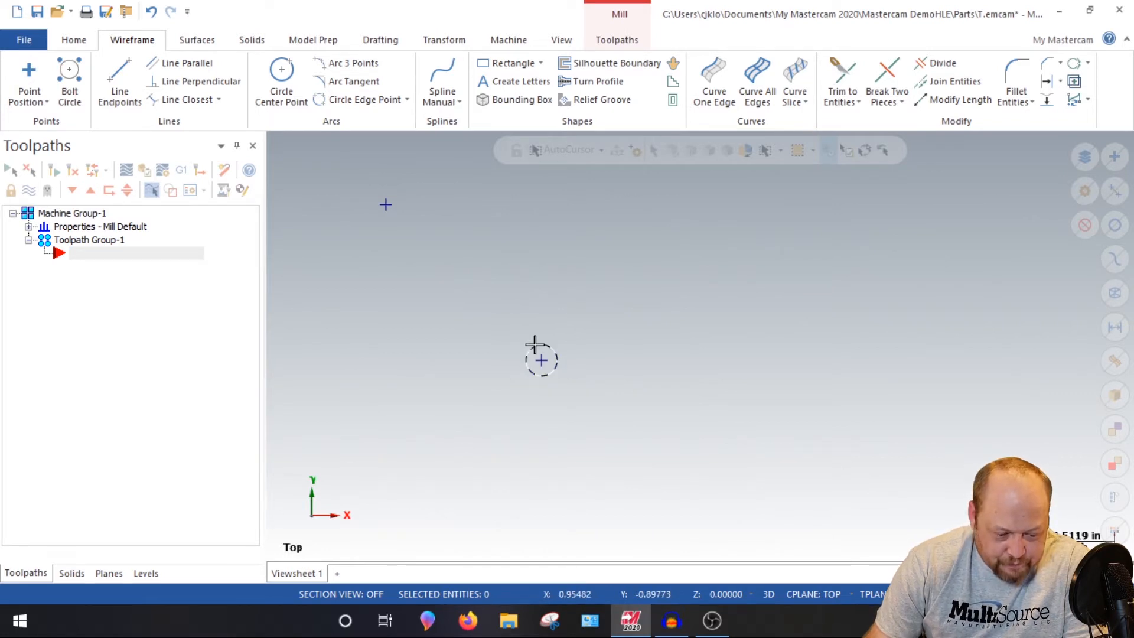
pyautogui.moveTo(282, 76)
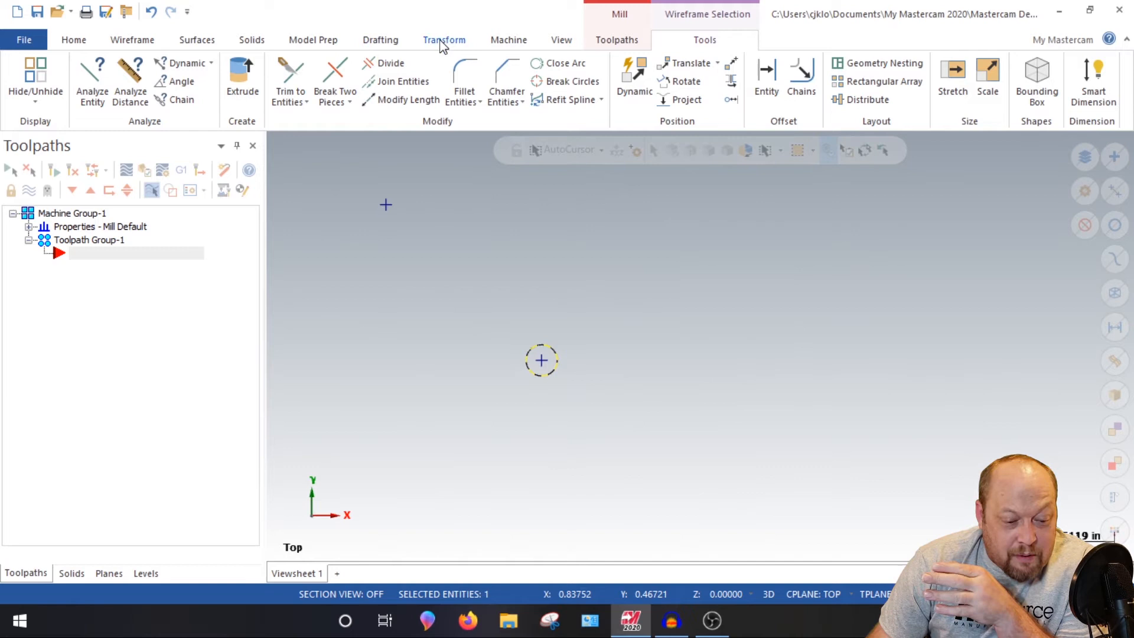
# Copy the small circle with a Delta Z of -7
pyautogui.click(444, 40)
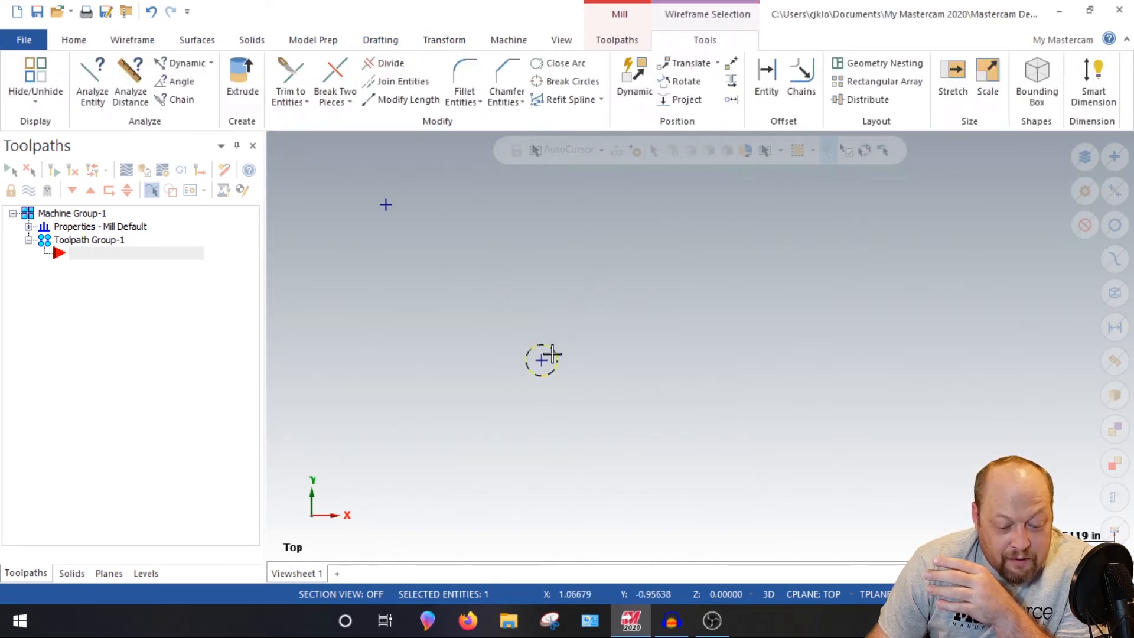
pyautogui.click(443, 39)
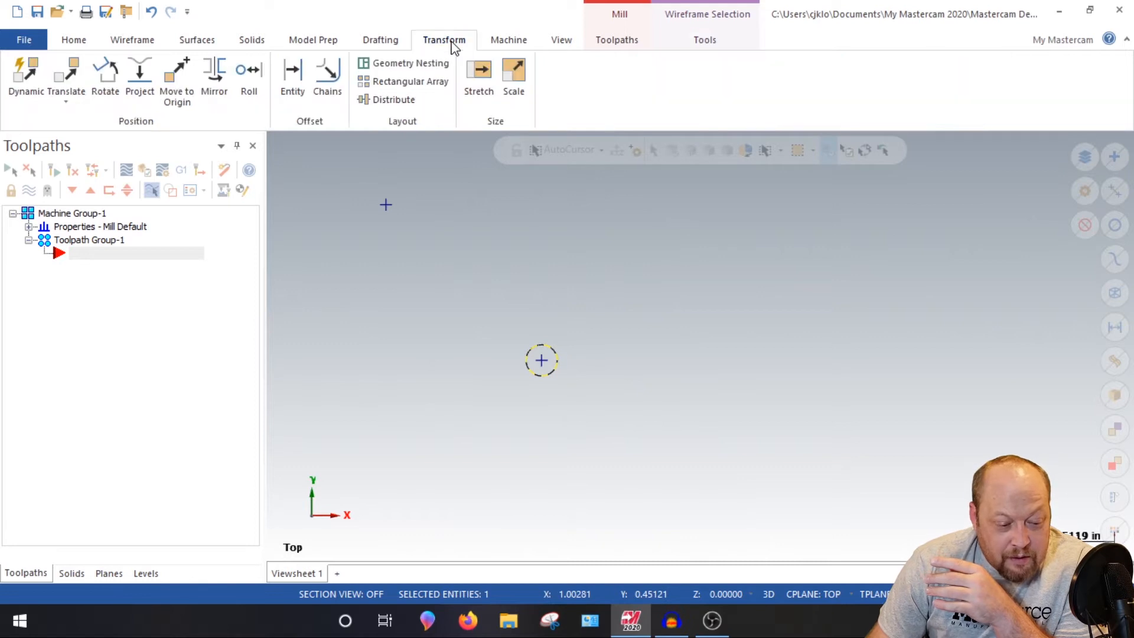
pyautogui.click(66, 72)
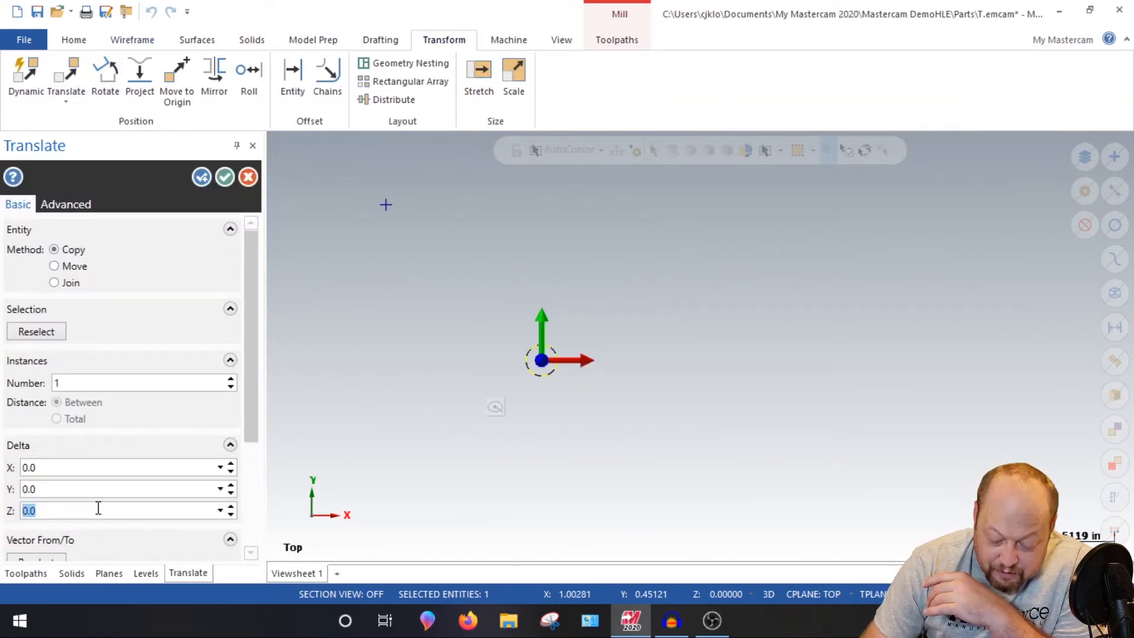
pyautogui.write('-7')
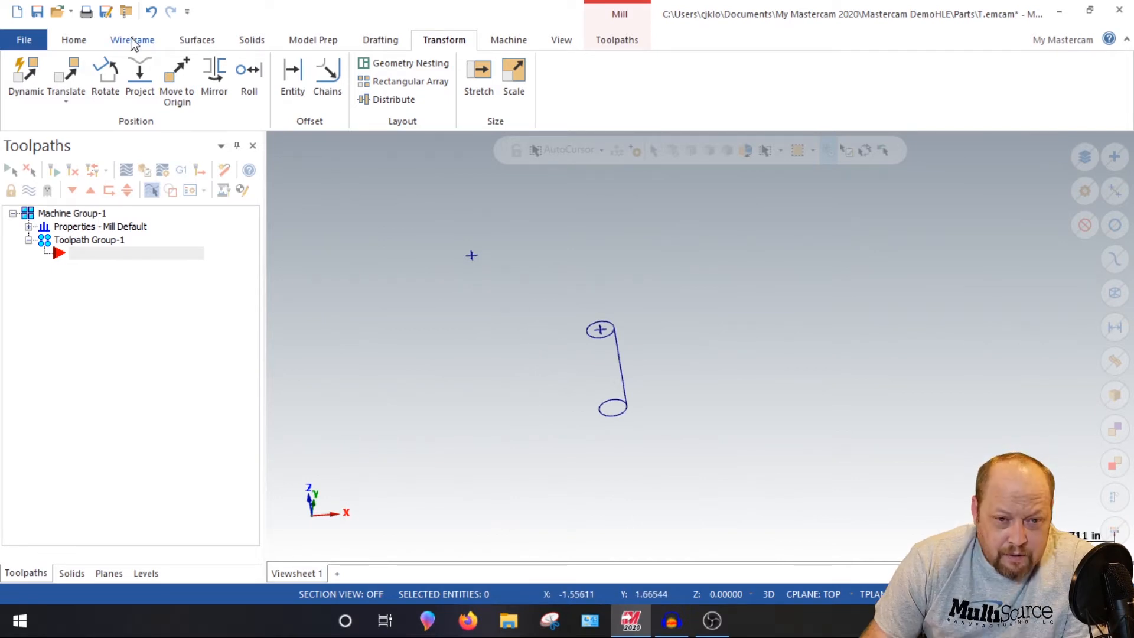
# Draw a large center-point circle enclosing the two small circles
pyautogui.click(132, 39)
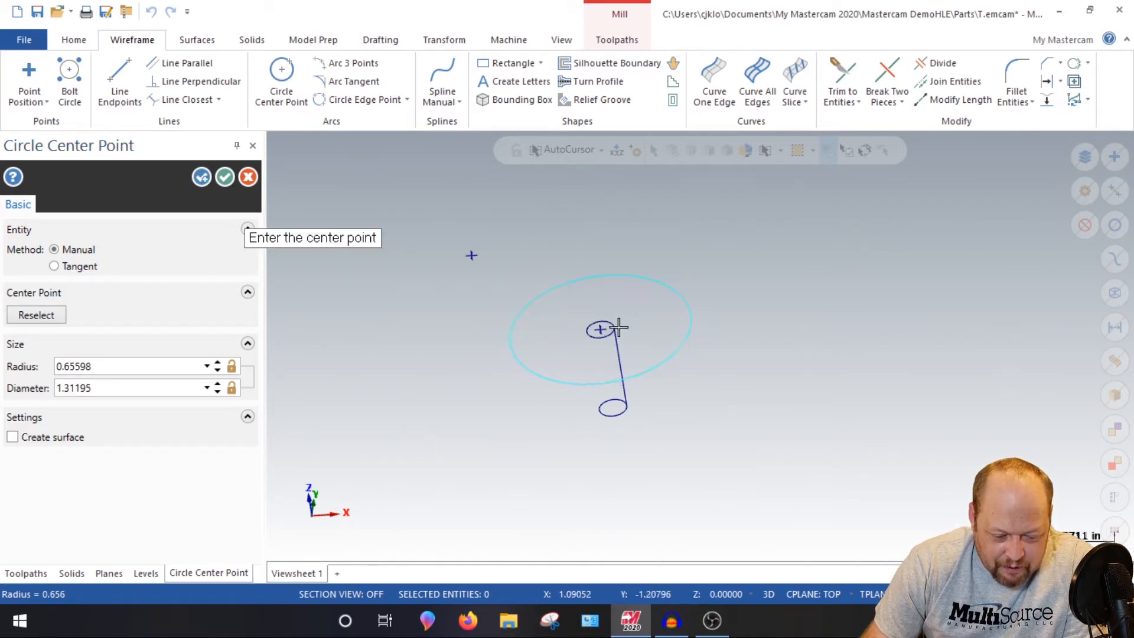
pyautogui.moveTo(245, 181)
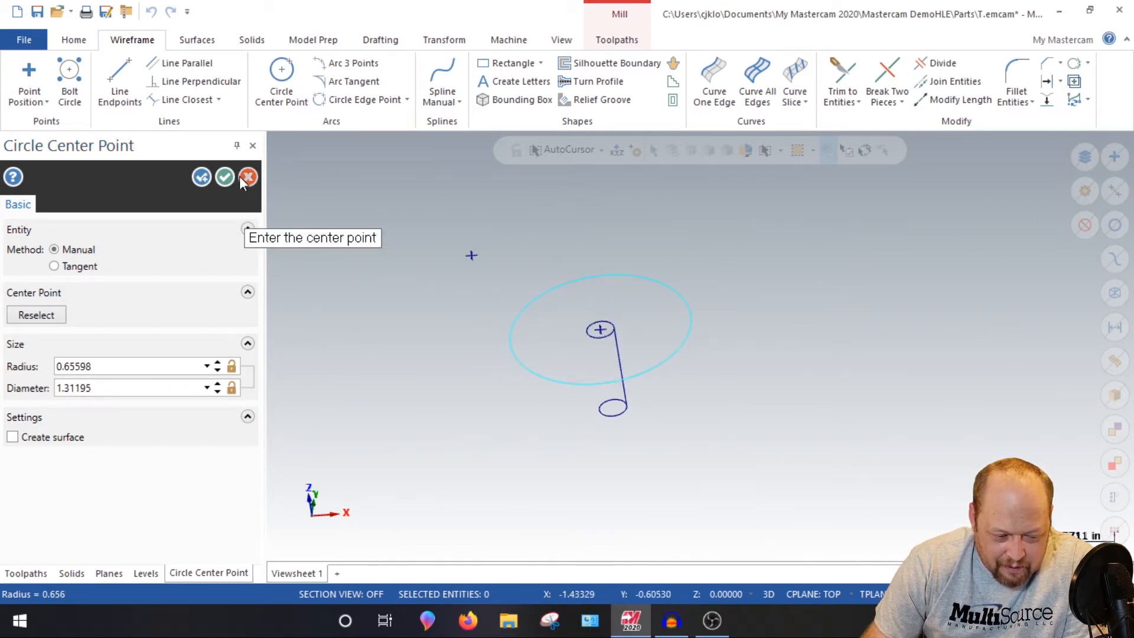
pyautogui.click(248, 177)
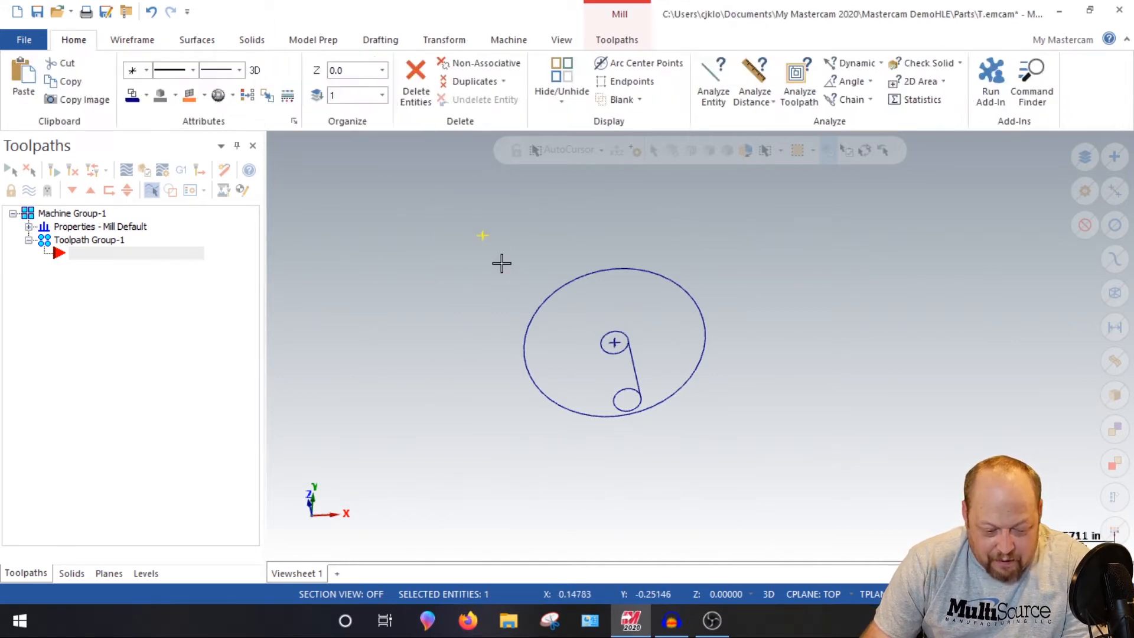
# Deselect all geometry and bring up the Surfaces tools
pyautogui.click(132, 39)
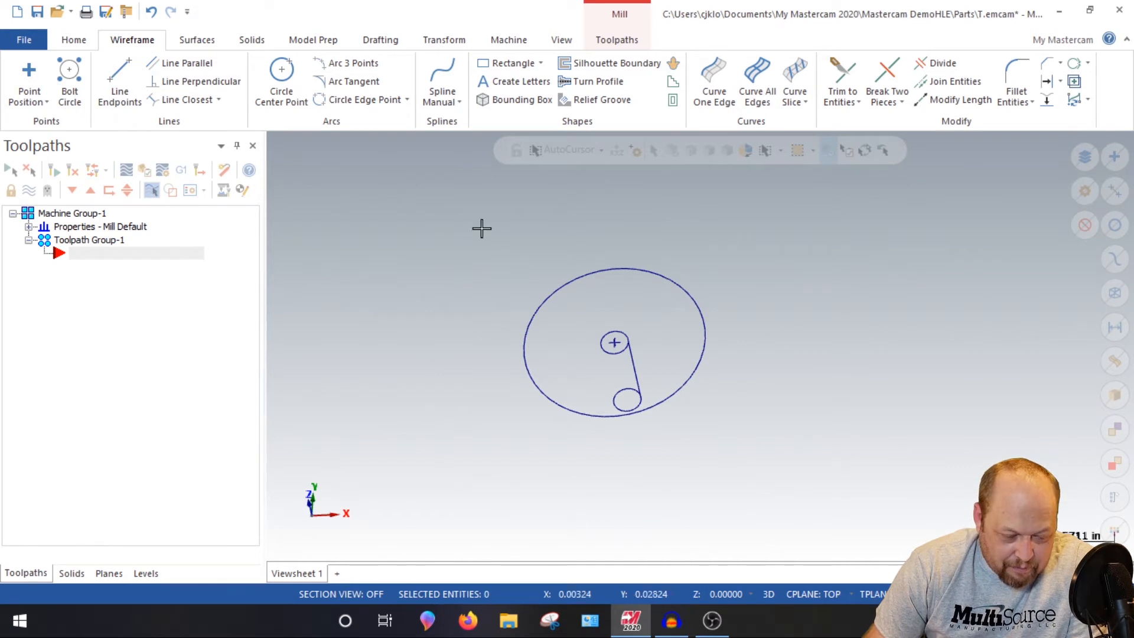
pyautogui.moveTo(480, 225)
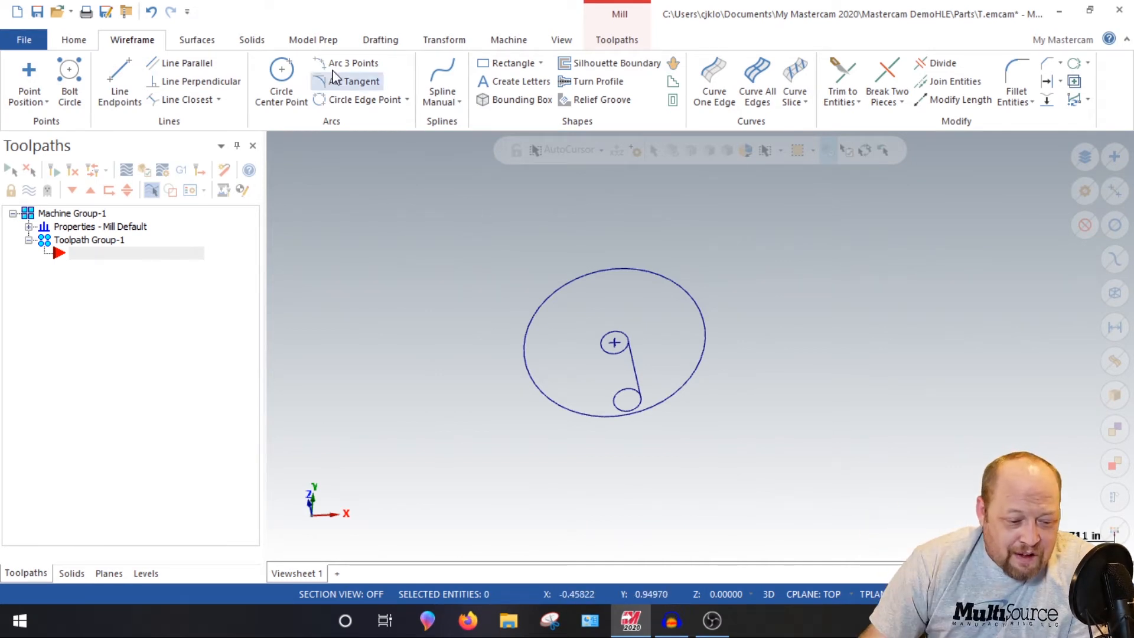
pyautogui.moveTo(379, 40)
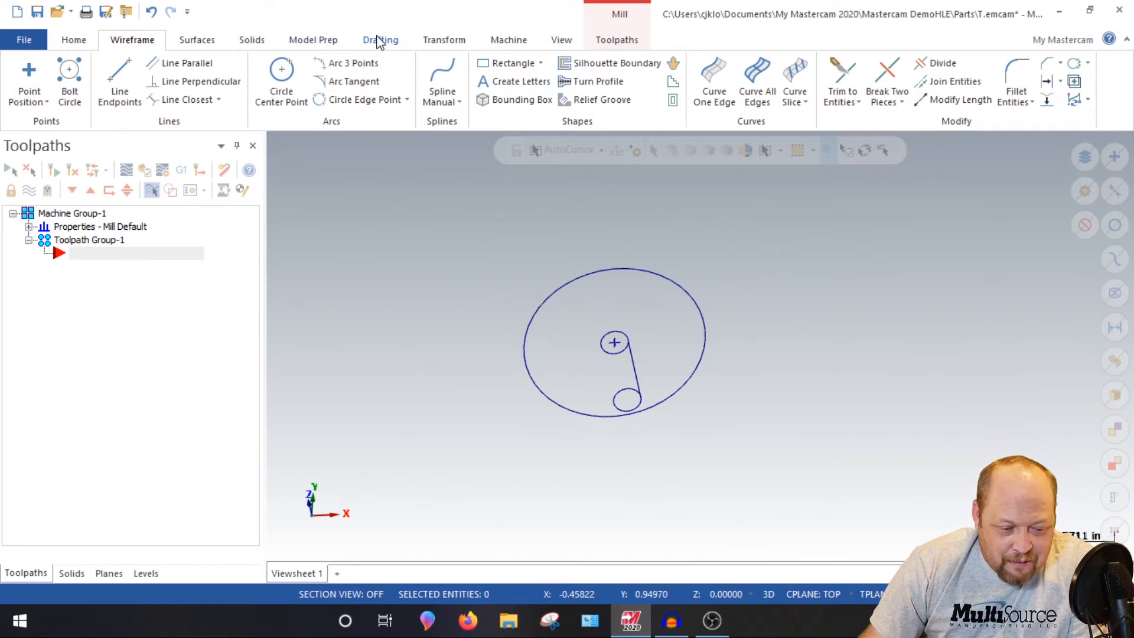
pyautogui.click(197, 39)
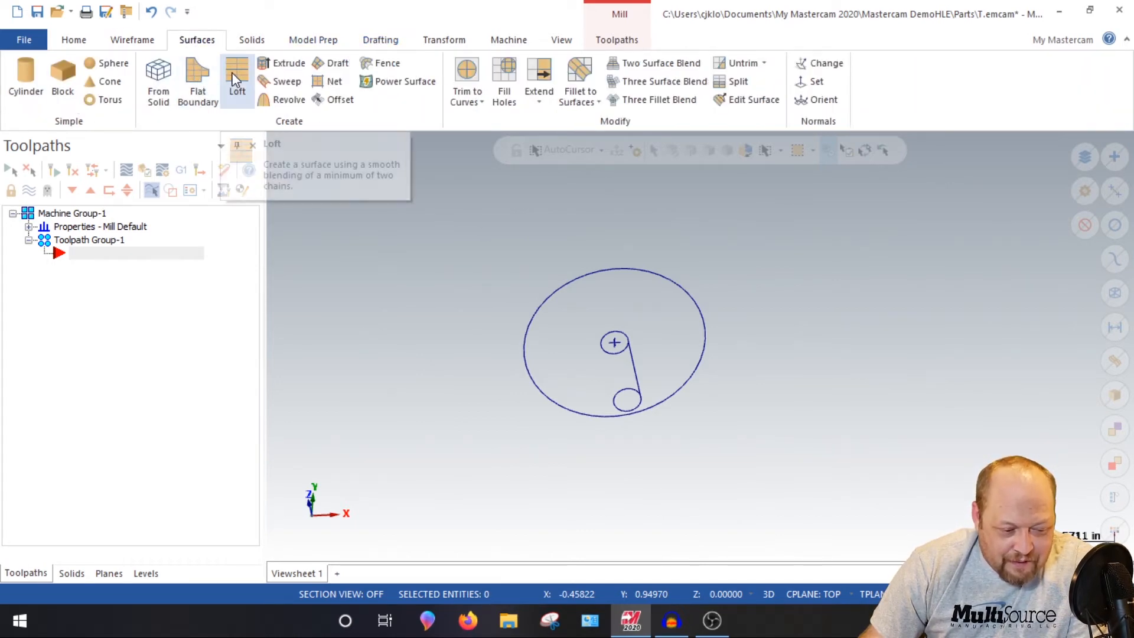
# Loft a cylindrical surface between the two small circles
pyautogui.click(236, 77)
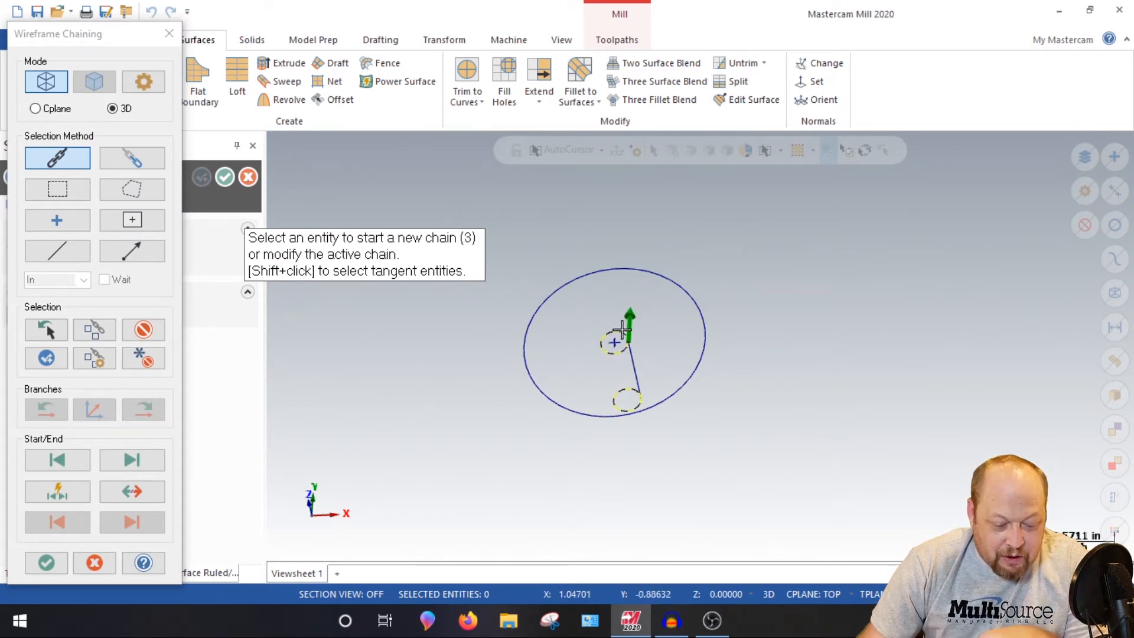
pyautogui.moveTo(629, 389)
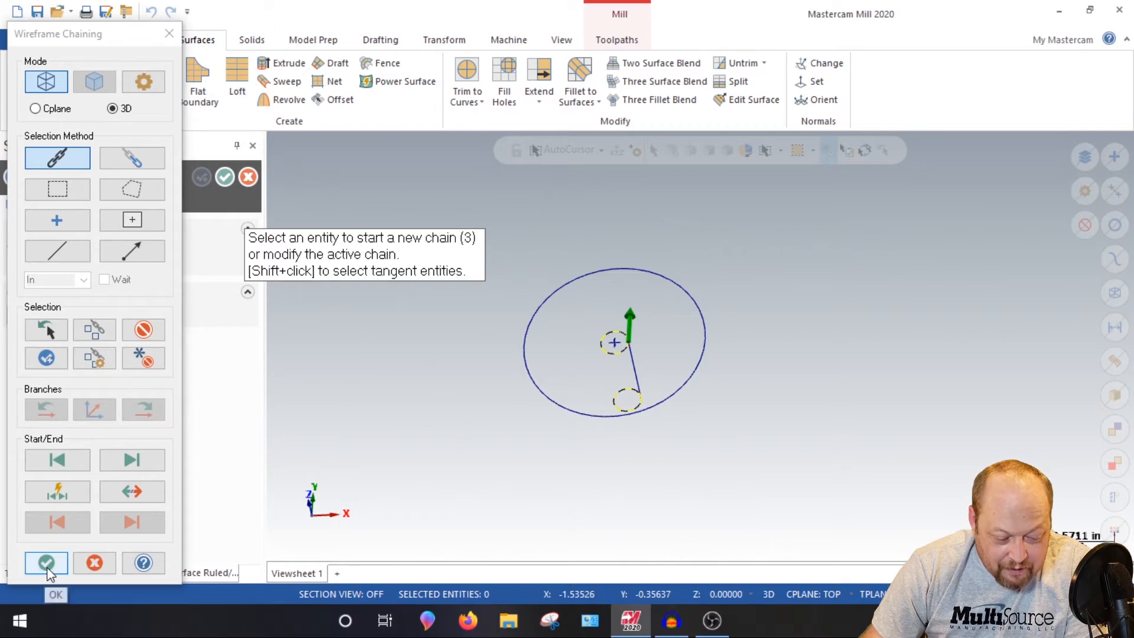
pyautogui.click(45, 563)
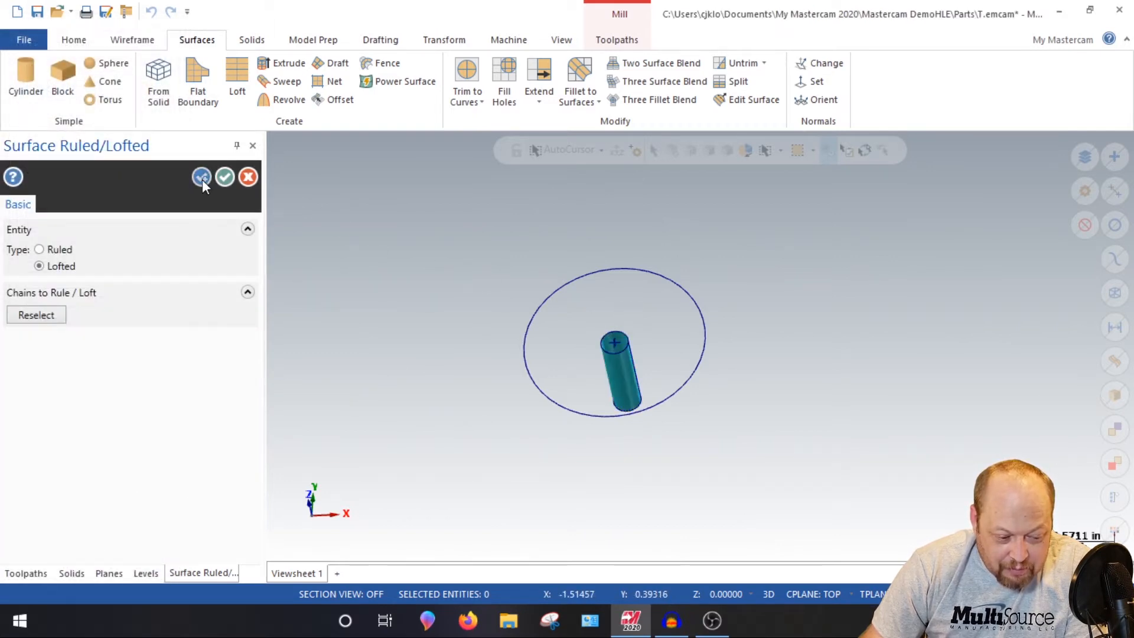
pyautogui.click(36, 315)
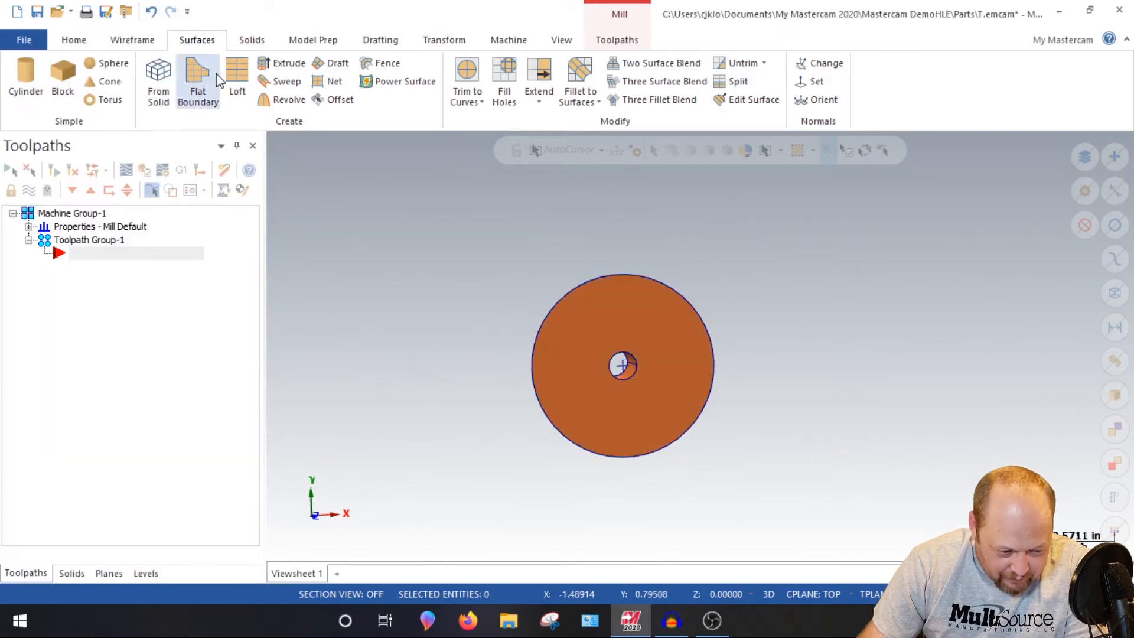
# Create a flat boundary surface from the large circle to the hole circle
pyautogui.click(198, 80)
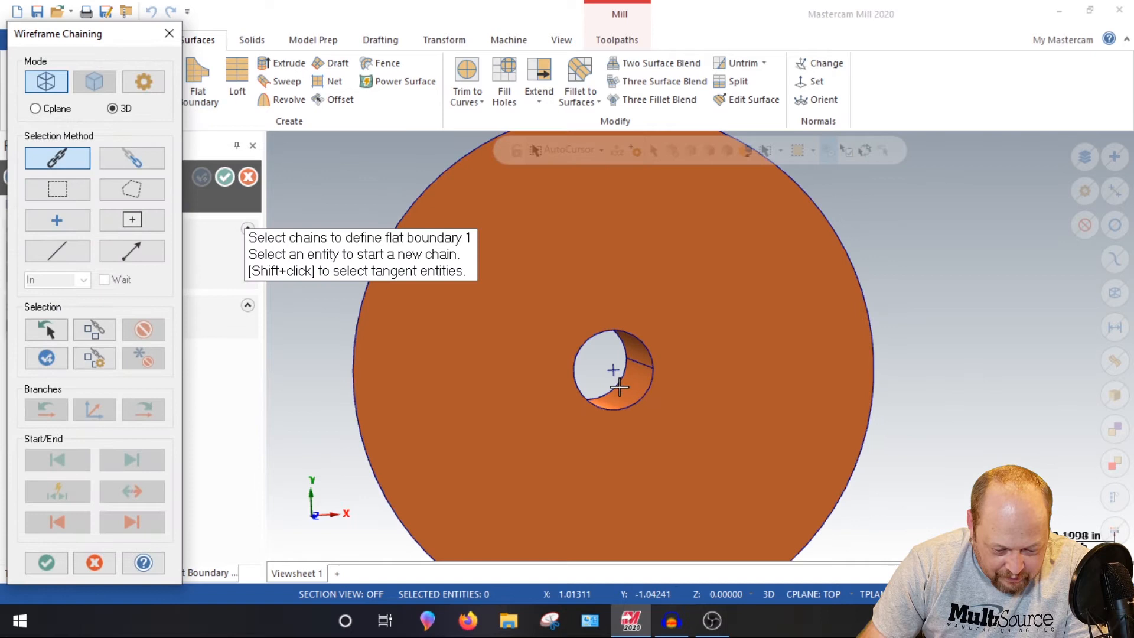
pyautogui.moveTo(622, 350)
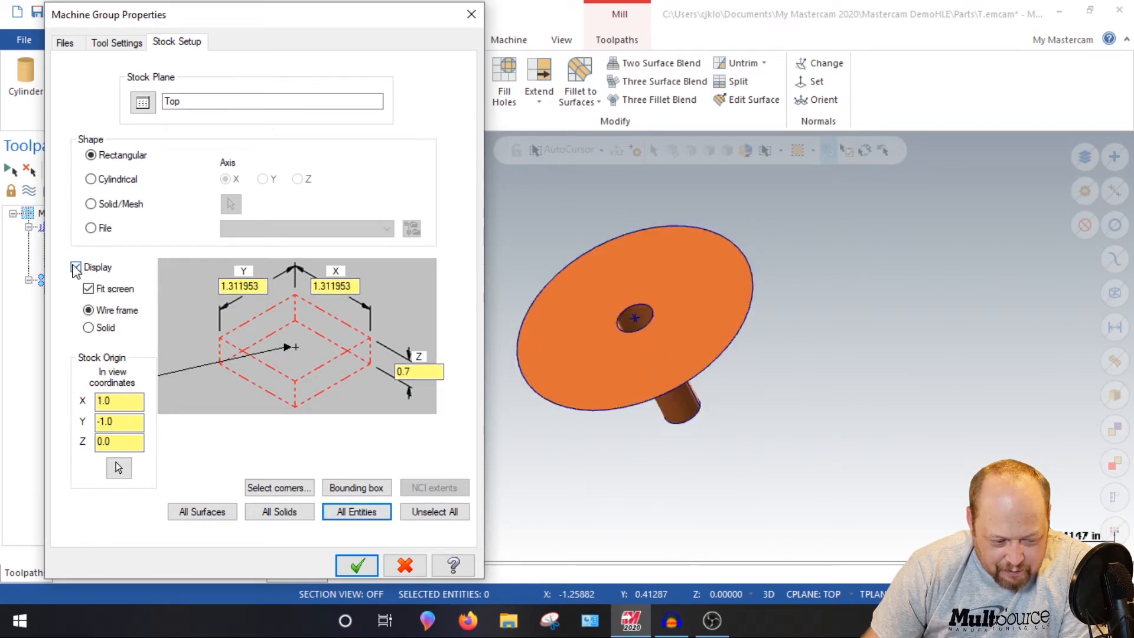
# Set the stock to all entities with stock display turned off
pyautogui.click(75, 267)
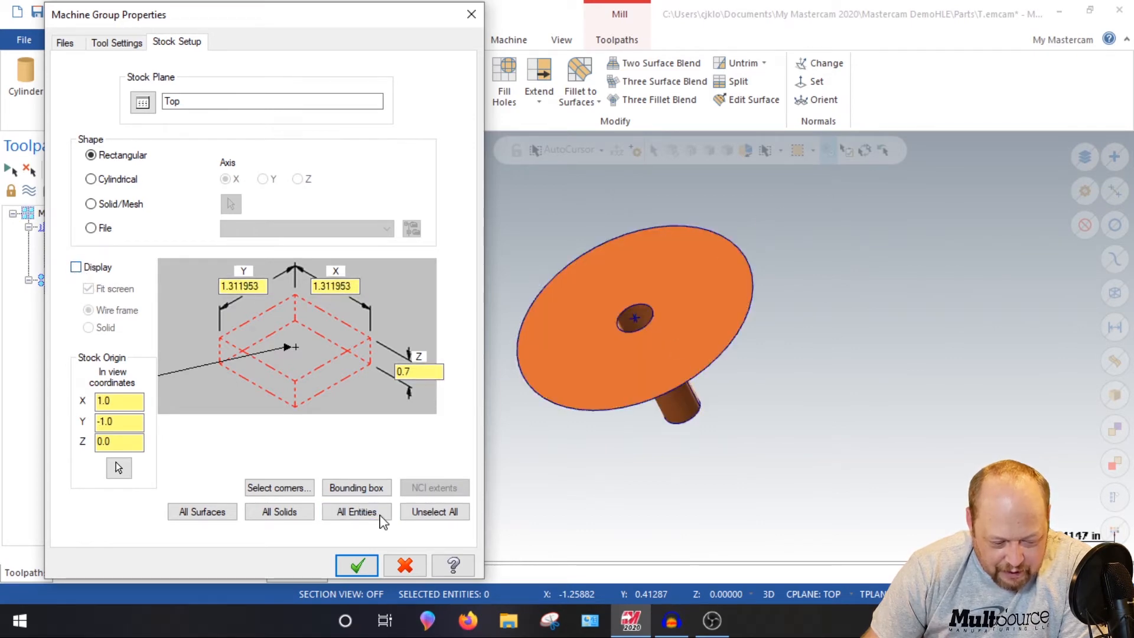
pyautogui.click(357, 565)
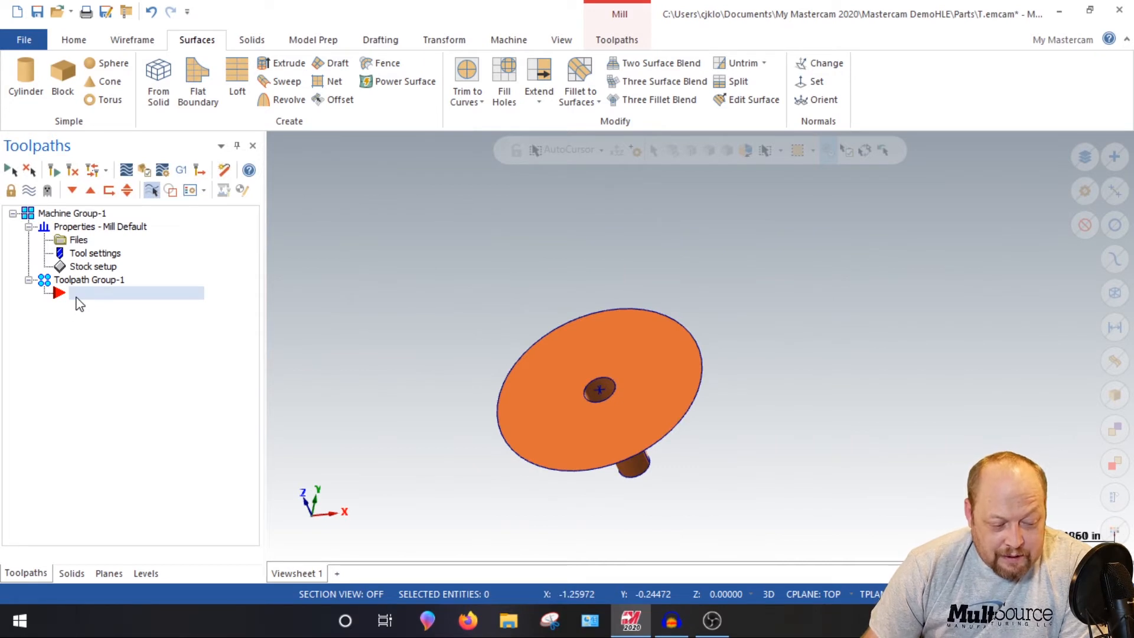
# Start a Drill toolpath on the hole's centre point and accept the hole definition
pyautogui.click(616, 40)
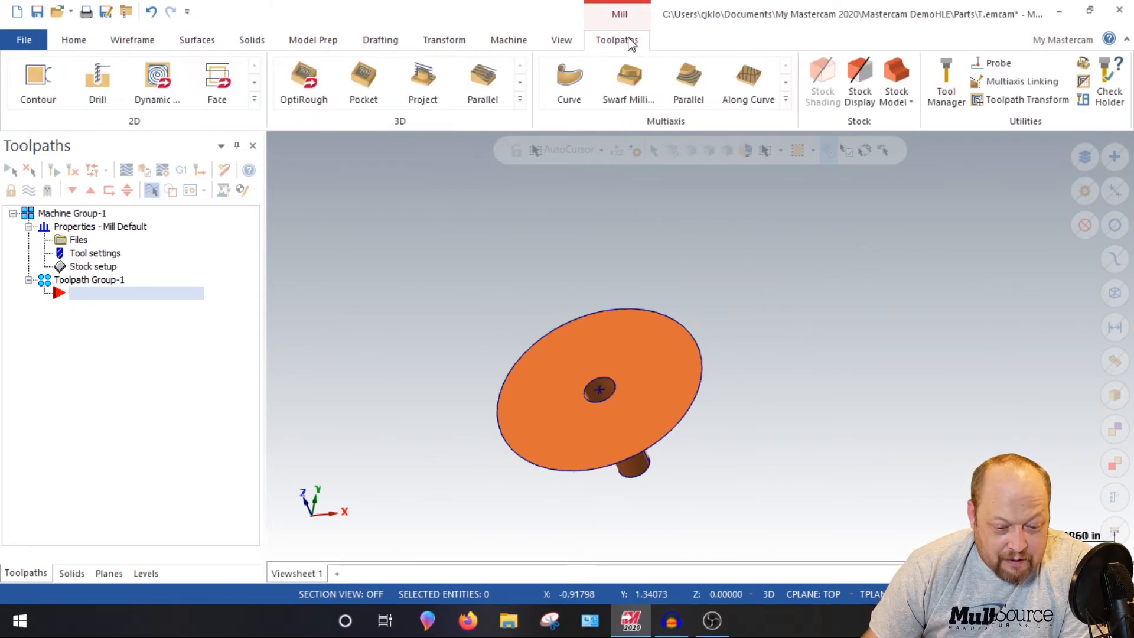
pyautogui.moveTo(131, 153)
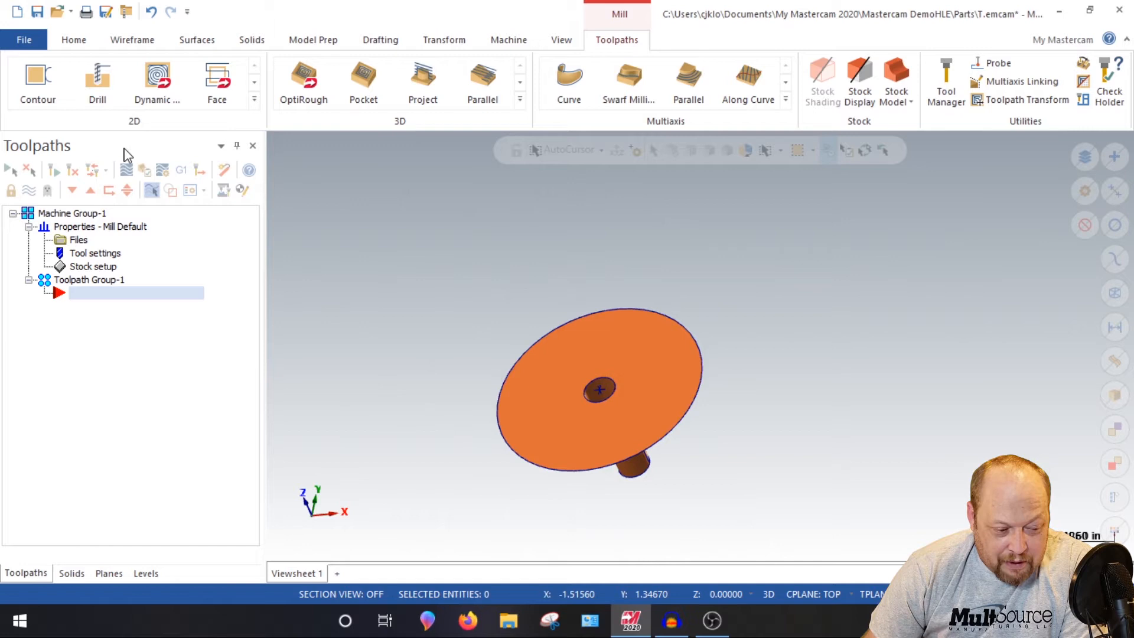
pyautogui.click(97, 79)
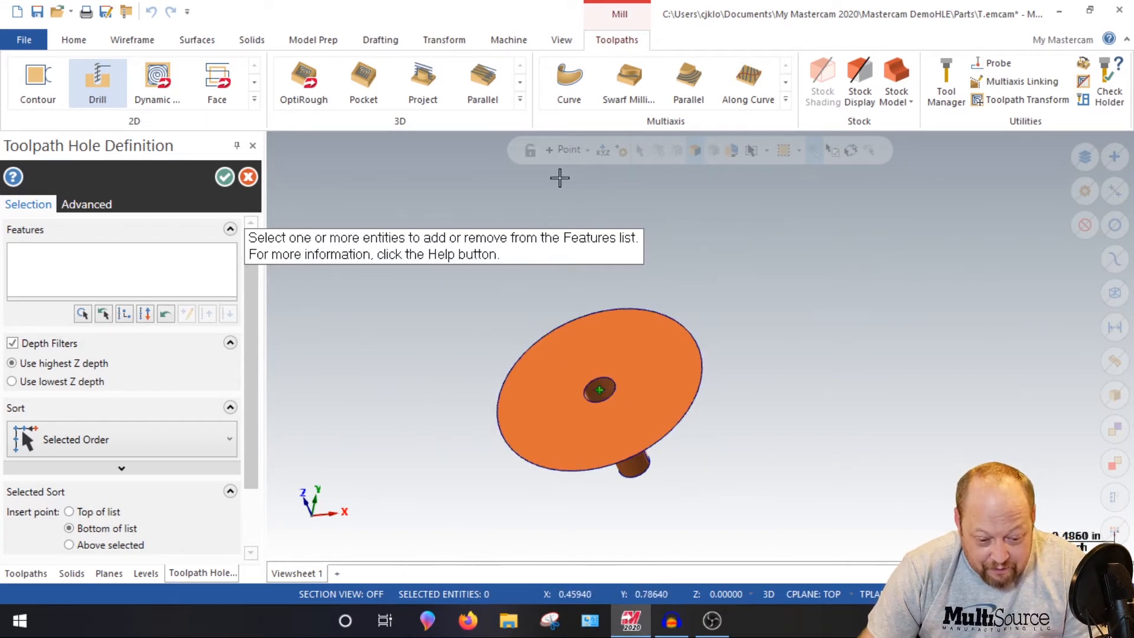
pyautogui.moveTo(601, 369)
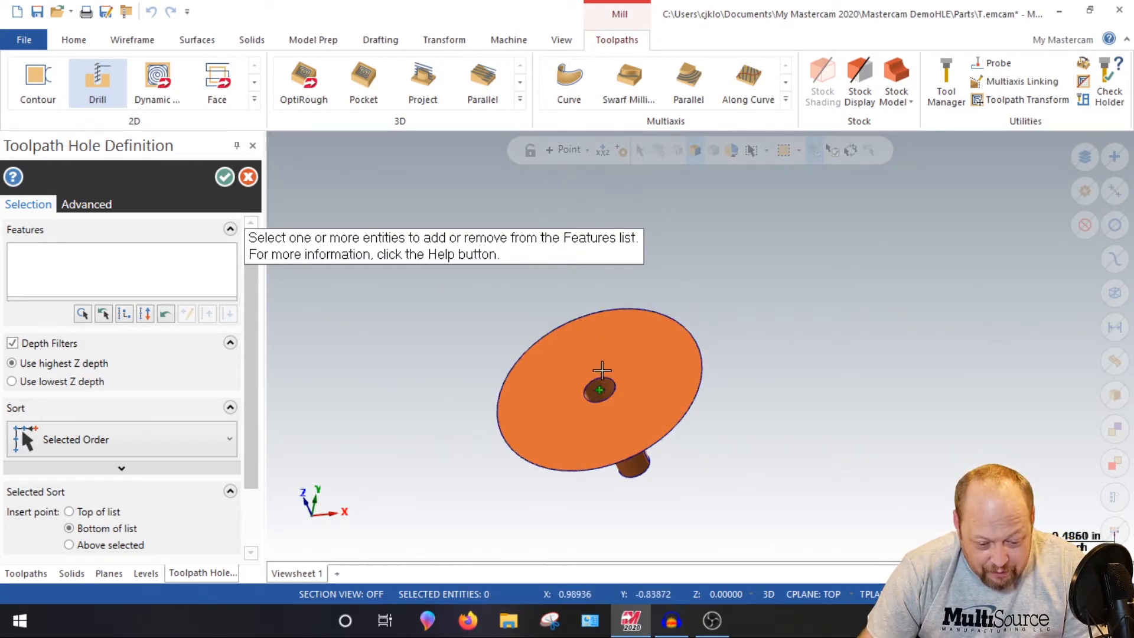
pyautogui.click(599, 391)
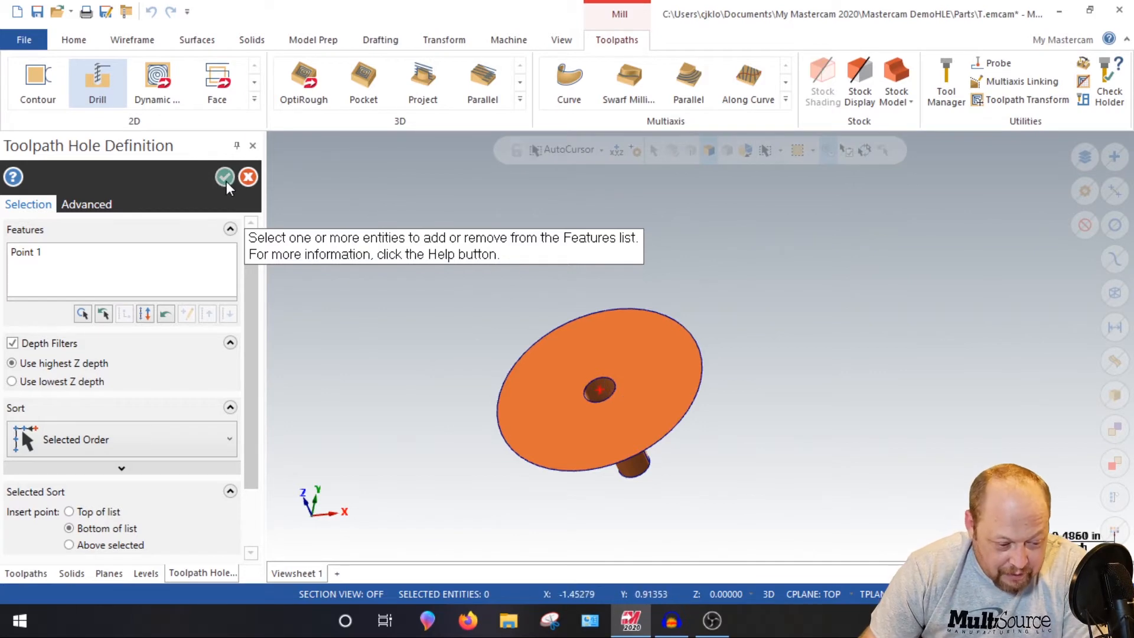
pyautogui.click(226, 176)
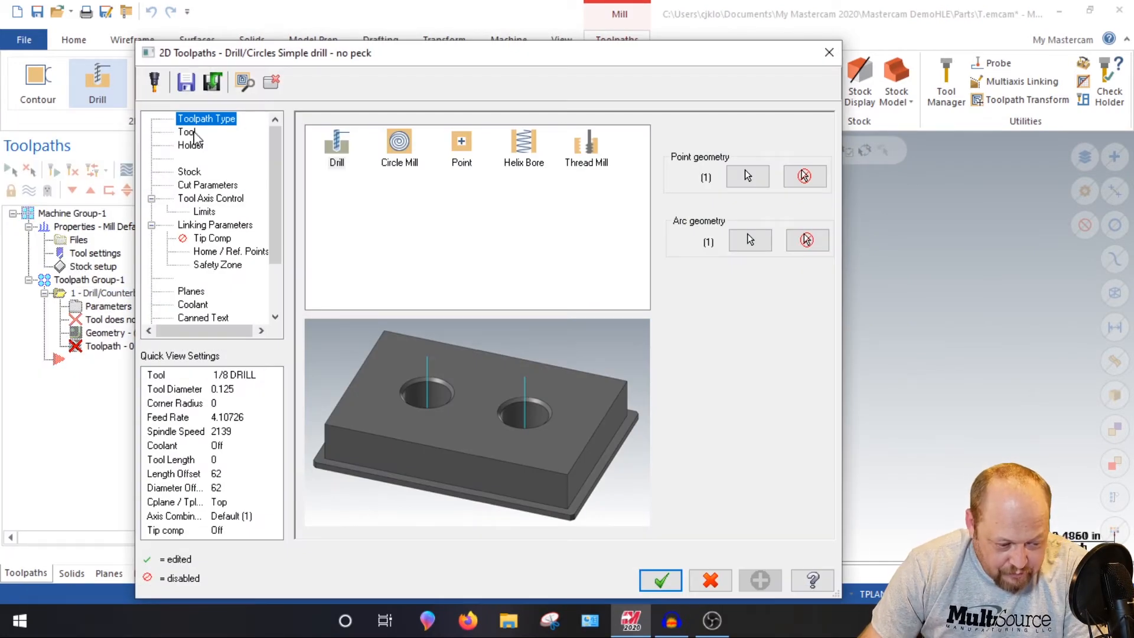
# Pick the 3/8 SPOTDRILL from the tool library filtered to Spot Drill only
pyautogui.click(185, 132)
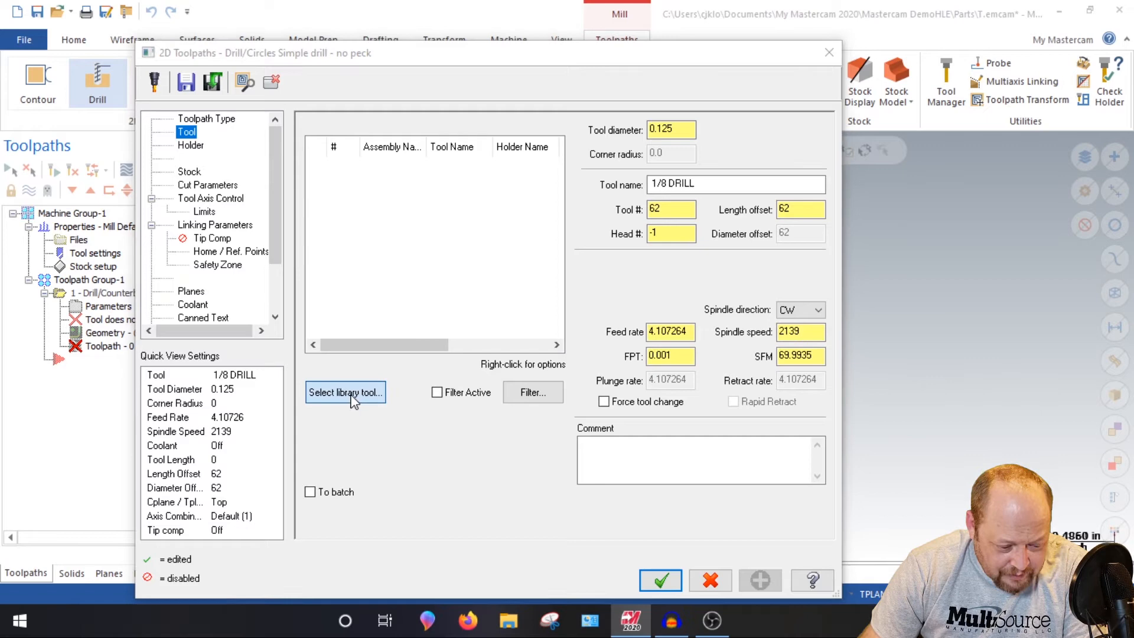
pyautogui.click(346, 392)
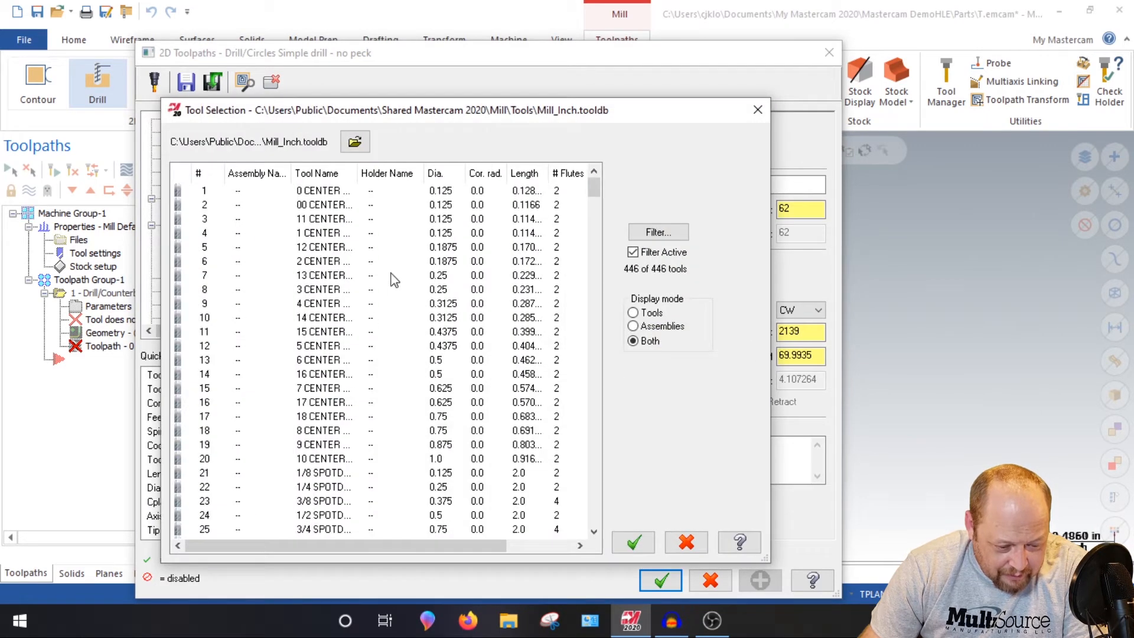
pyautogui.click(658, 231)
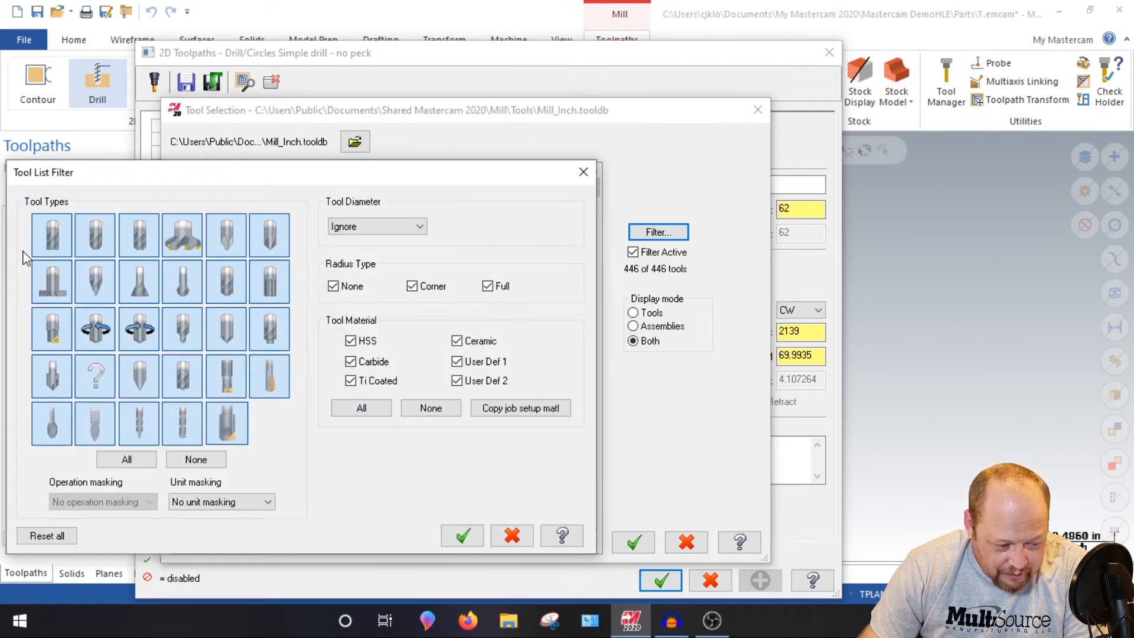
pyautogui.click(196, 459)
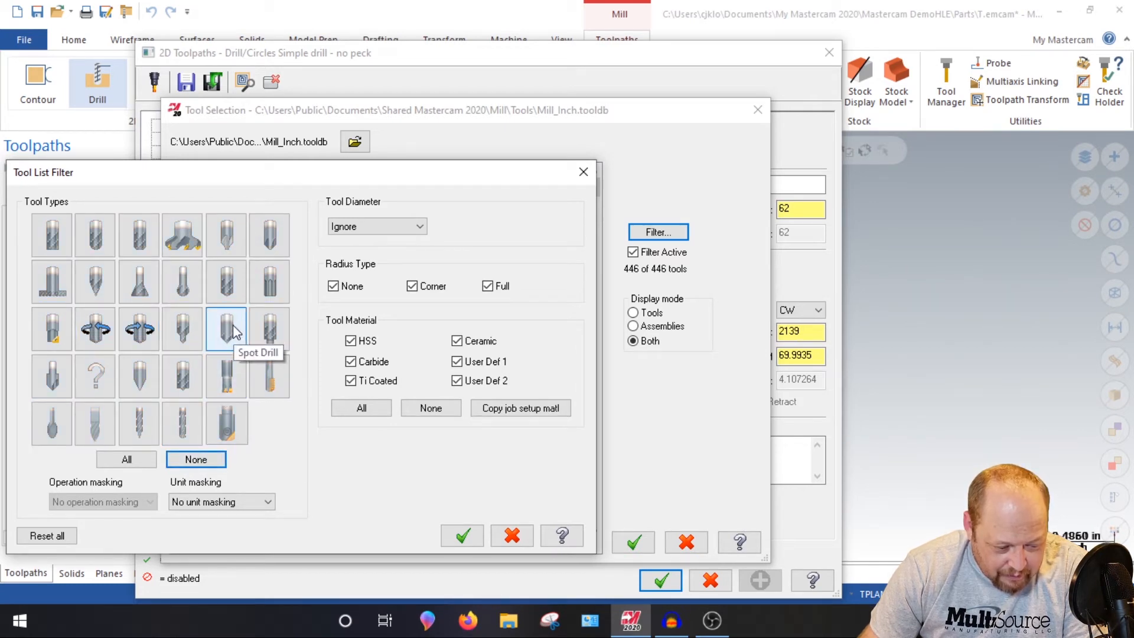
pyautogui.click(461, 535)
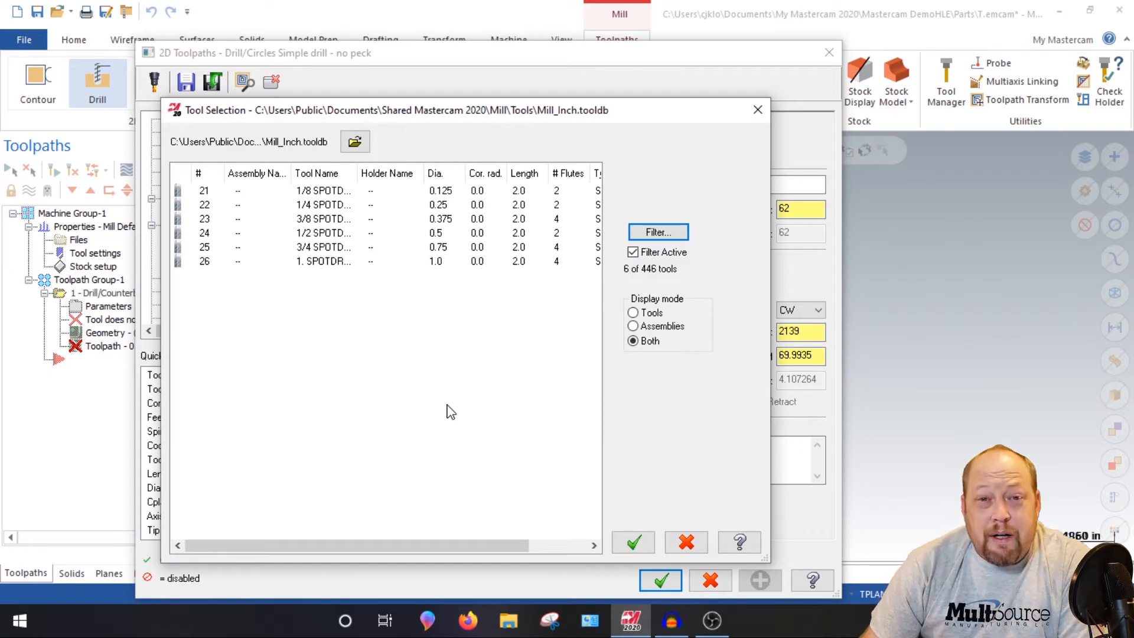
pyautogui.moveTo(447, 400)
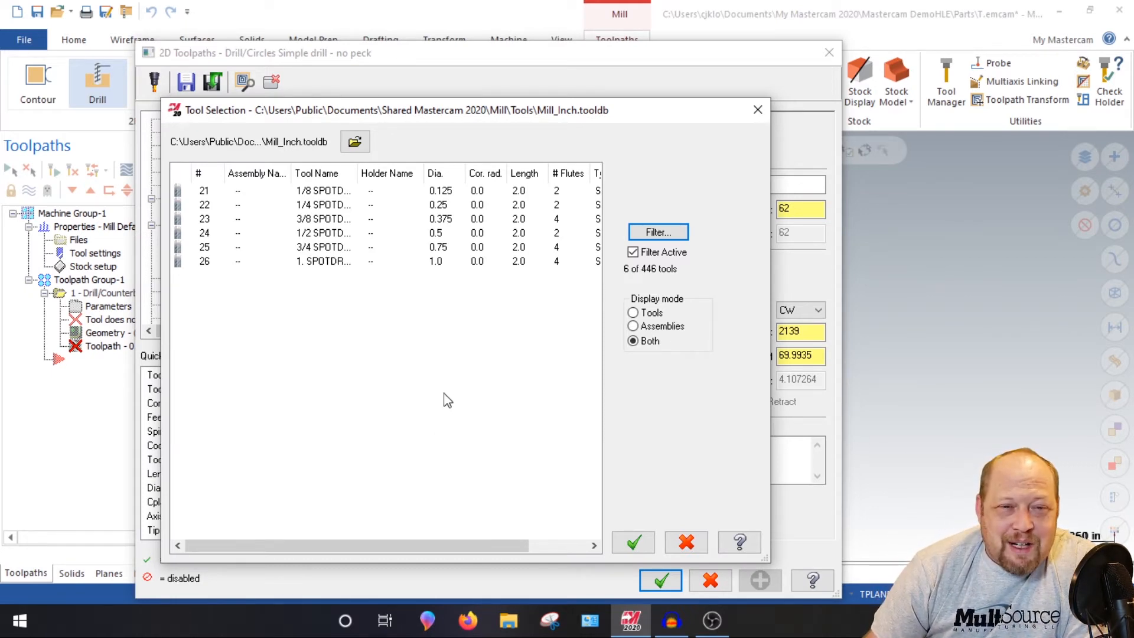
pyautogui.click(320, 218)
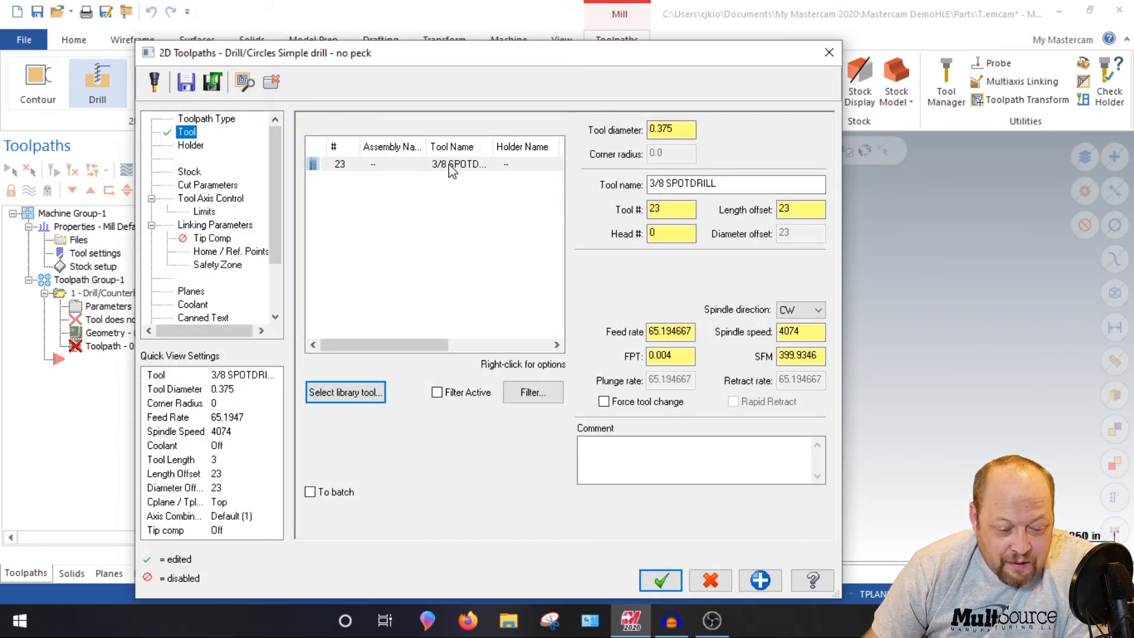
# Make the spot drill tool number 1 at 2300 spindle speed, commented 'Spot'
pyautogui.click(447, 164)
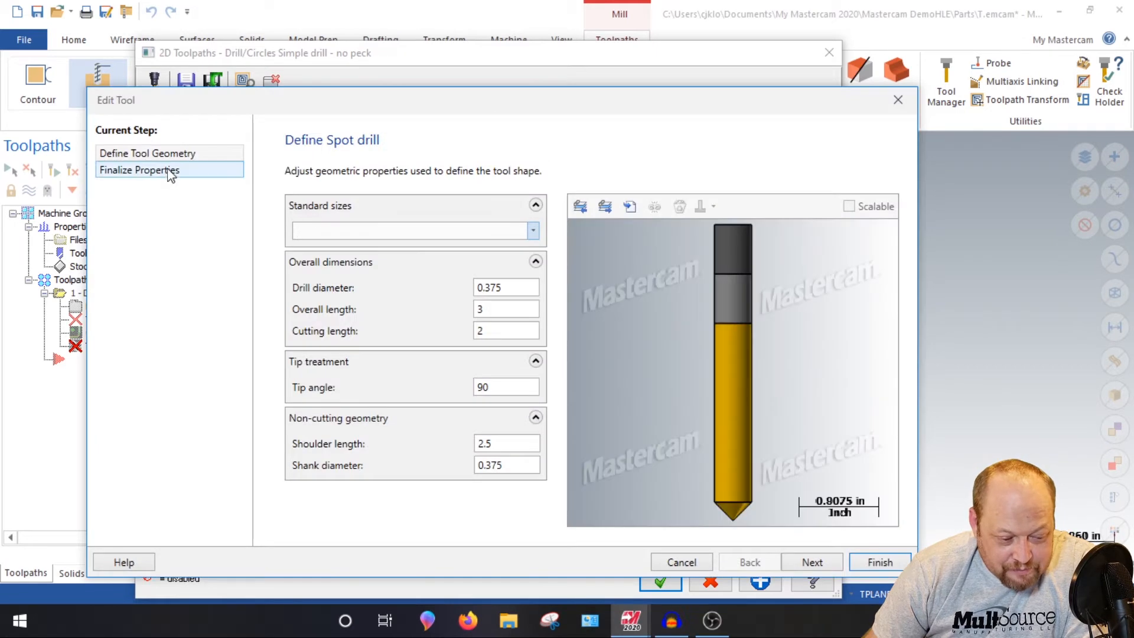
pyautogui.click(812, 562)
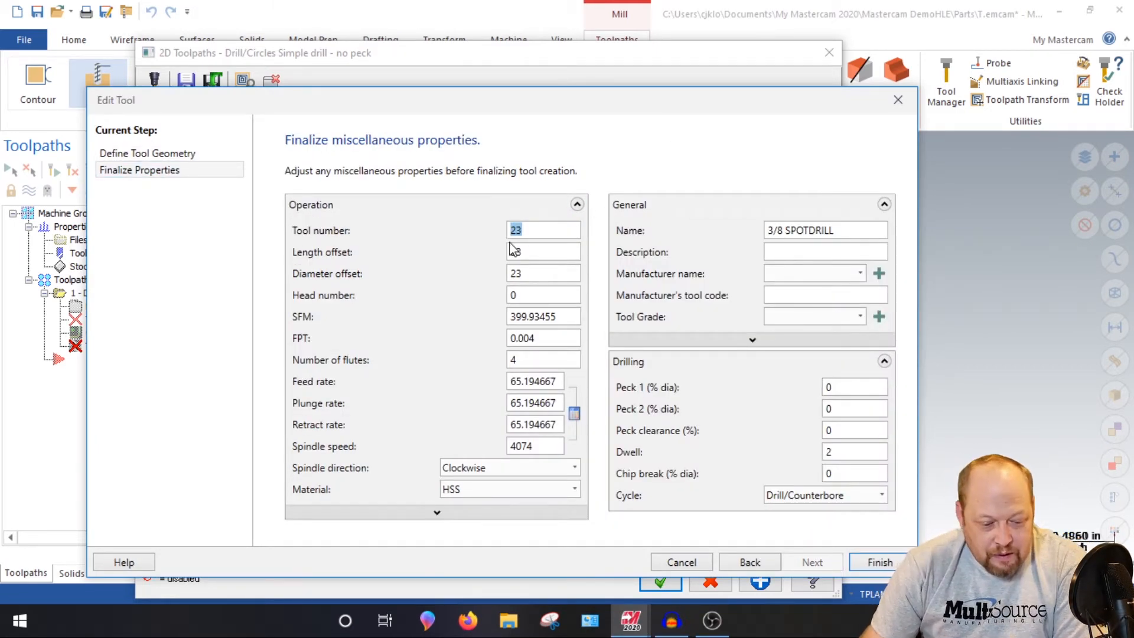
pyautogui.write('1')
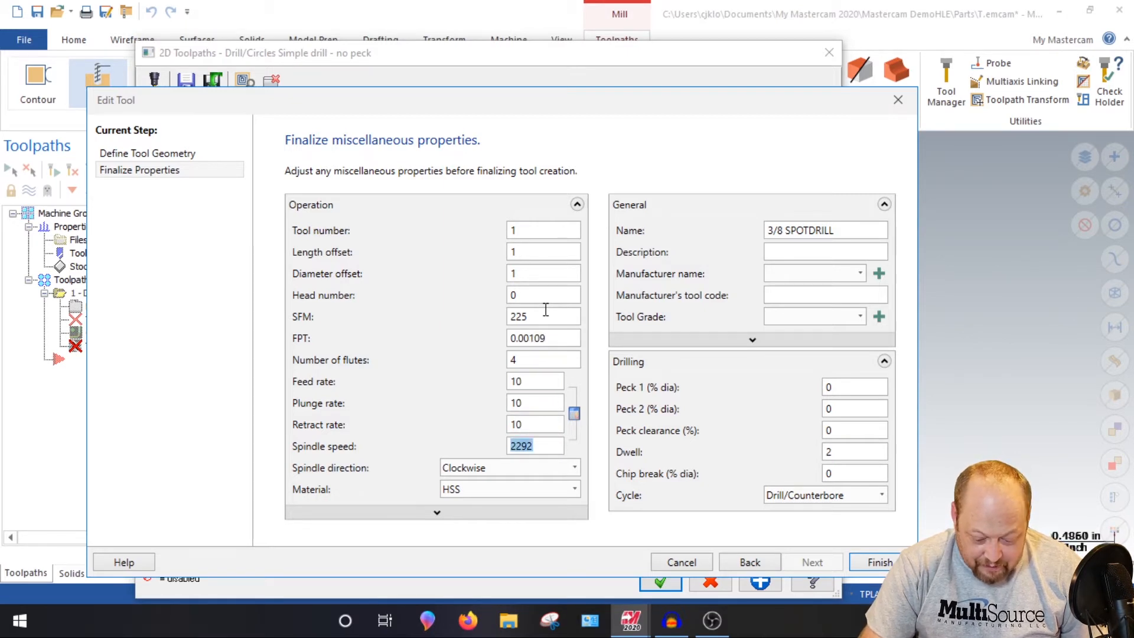
pyautogui.write('2300')
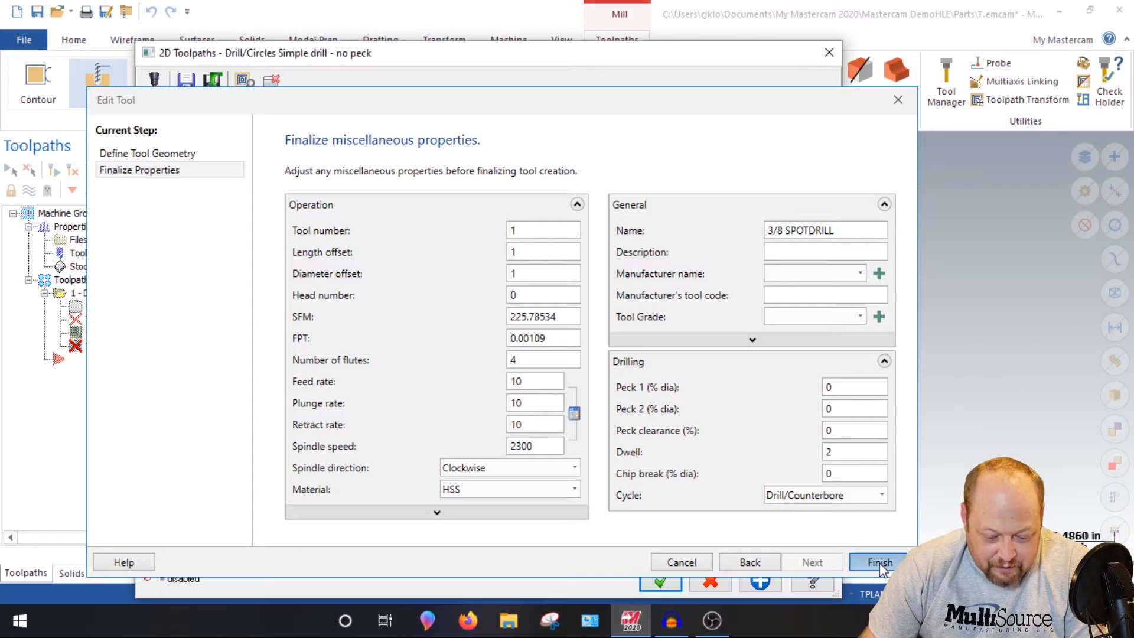
pyautogui.click(878, 561)
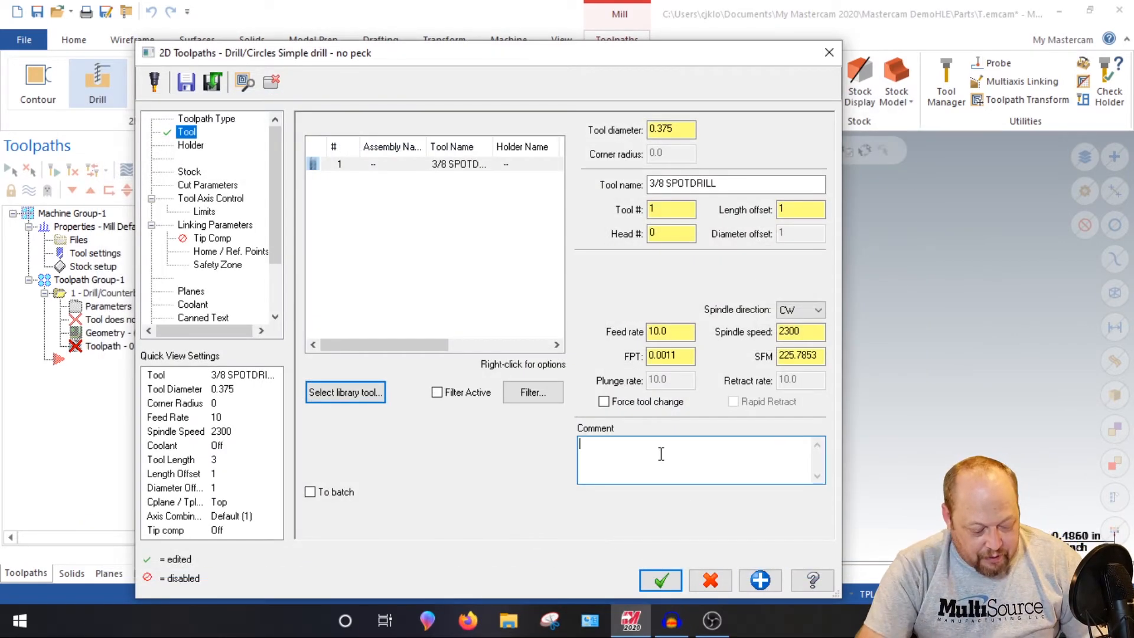
pyautogui.write('Spot')
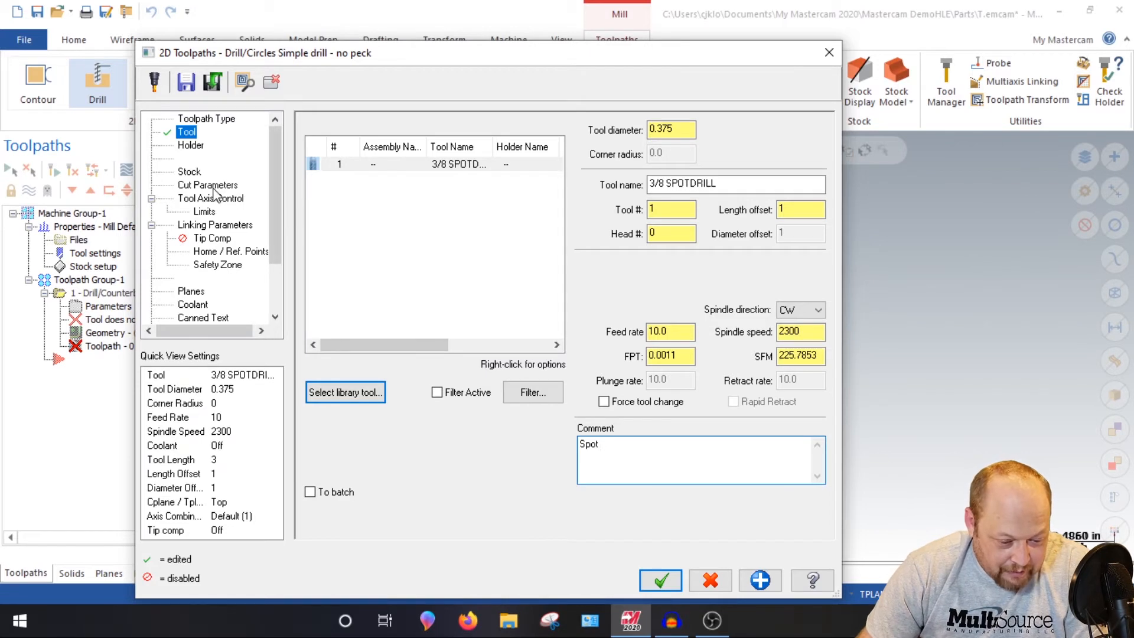
# Set absolute clearance 1.0 and depth -0.1325 for a 0.265 chamfer, then accept
pyautogui.click(208, 185)
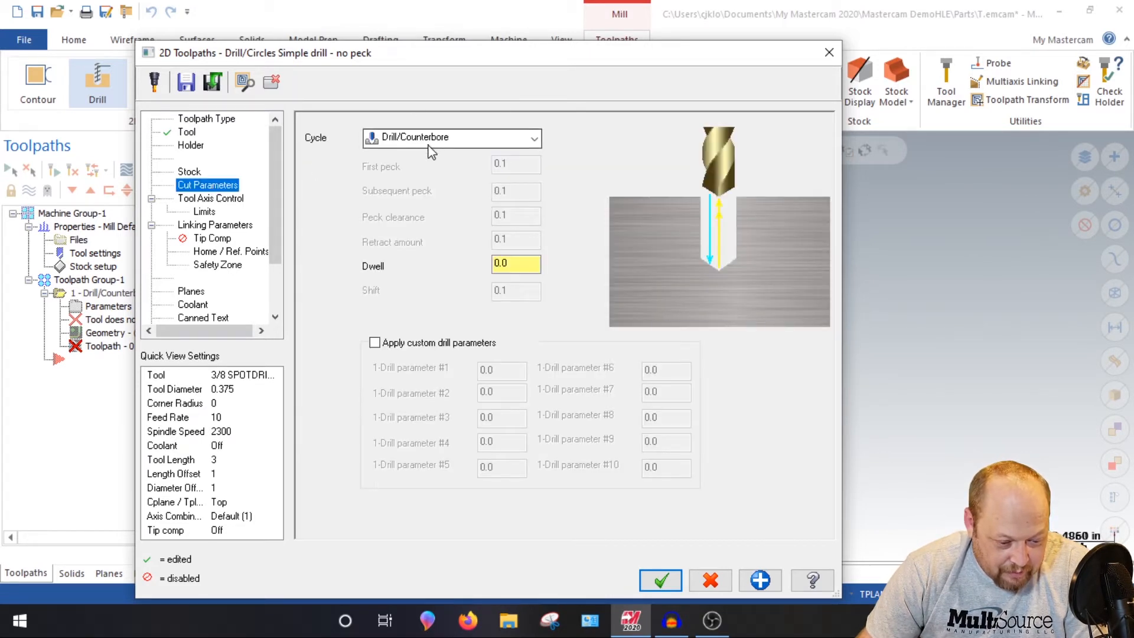
pyautogui.click(215, 224)
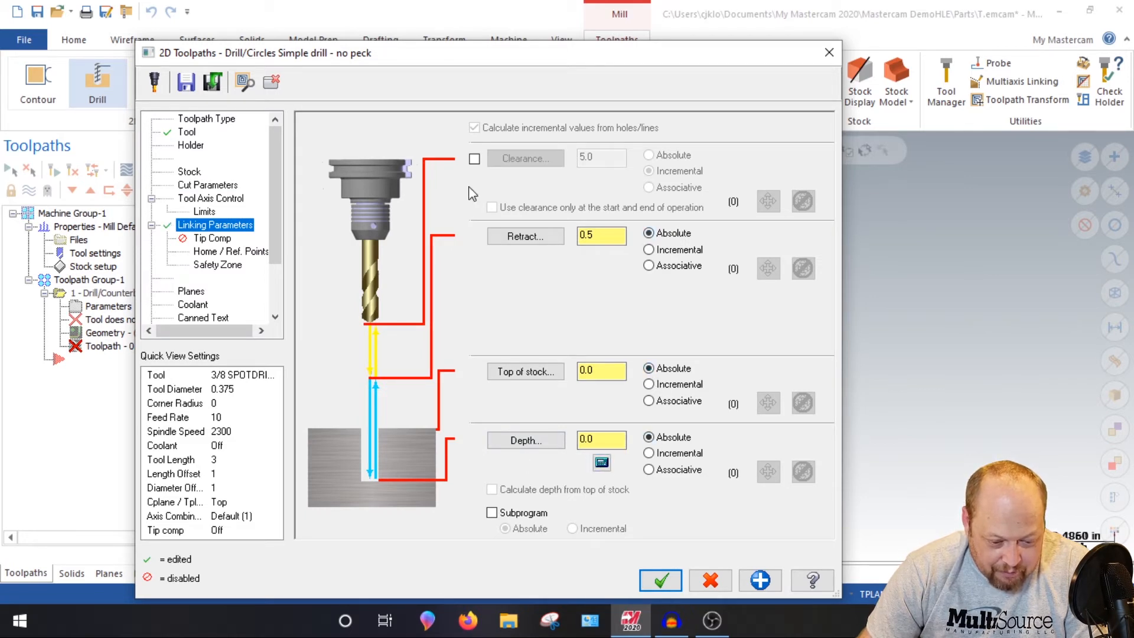
pyautogui.click(474, 158)
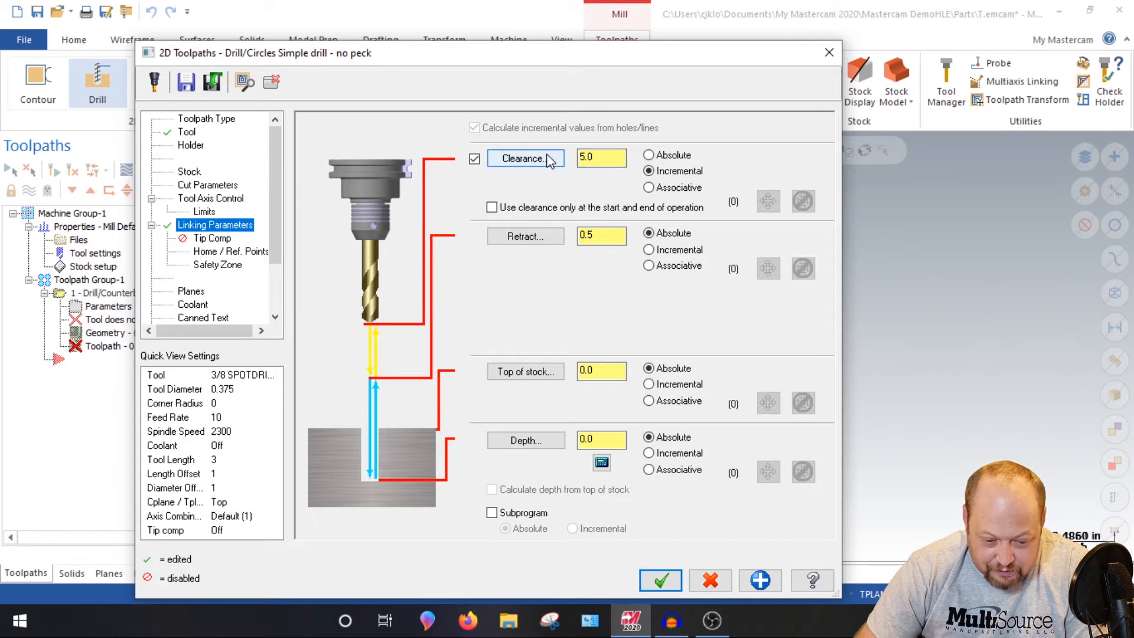
pyautogui.click(601, 158)
pyautogui.write('1')
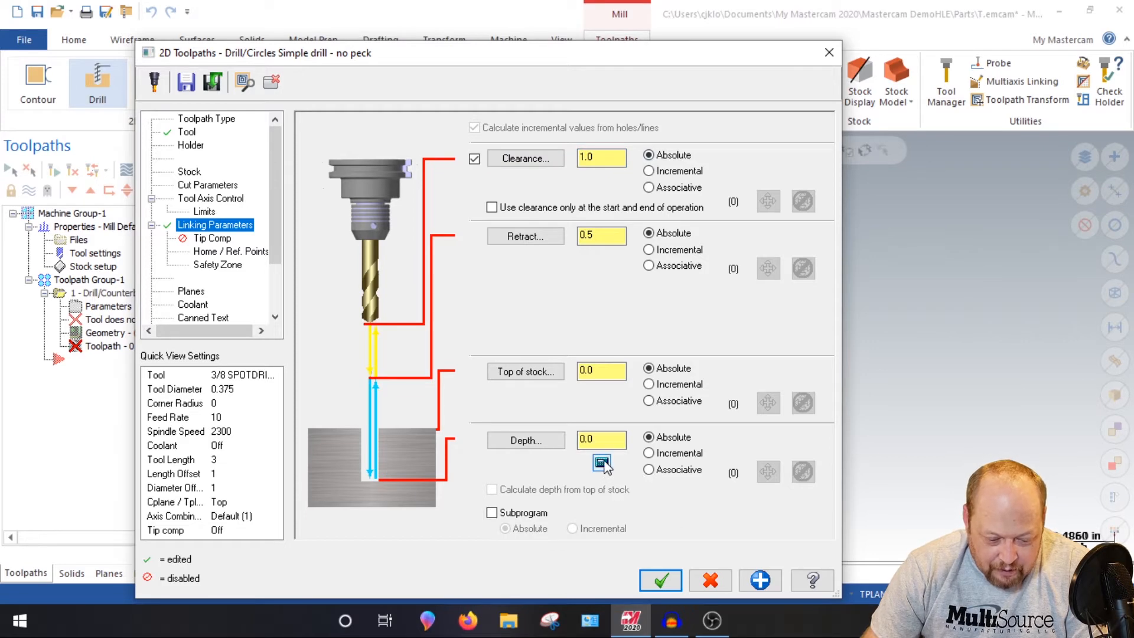
pyautogui.click(601, 463)
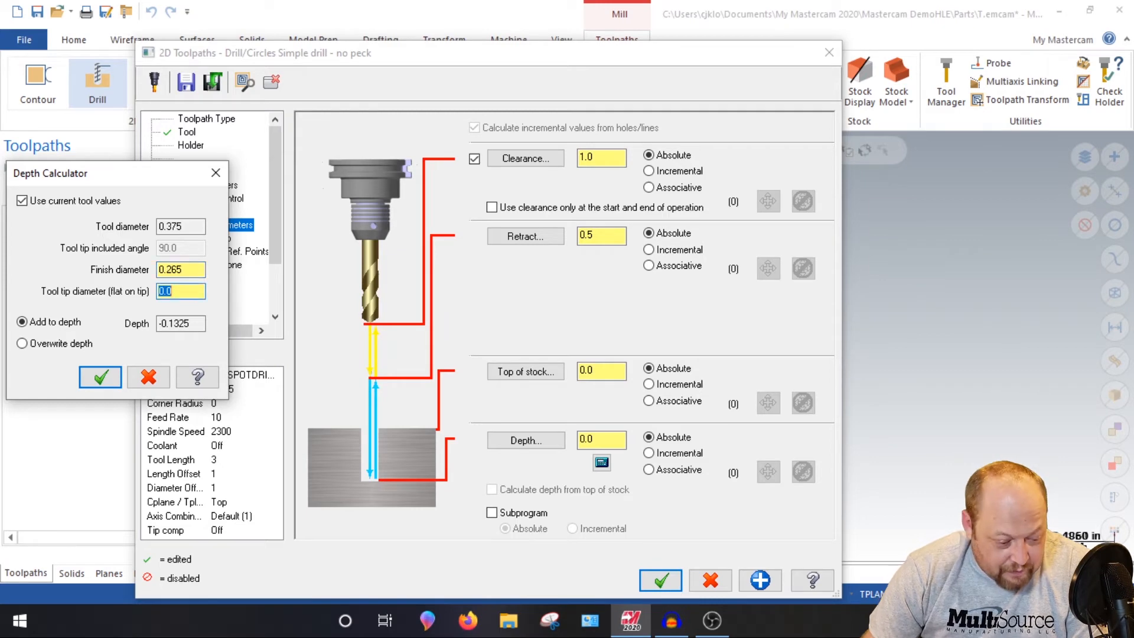
pyautogui.click(100, 376)
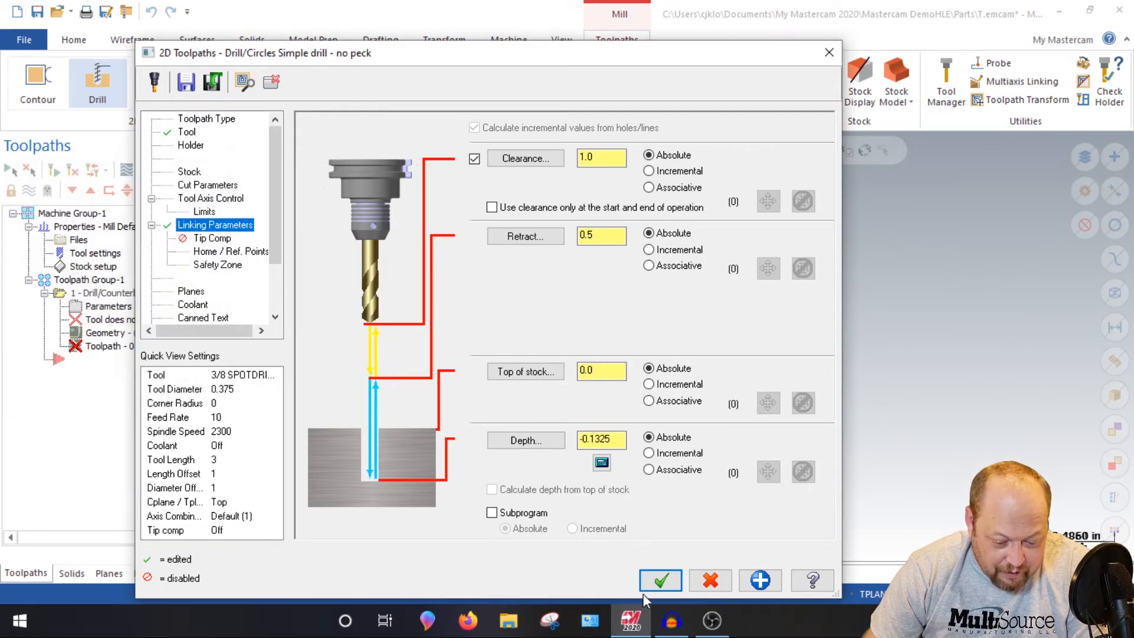
pyautogui.click(659, 580)
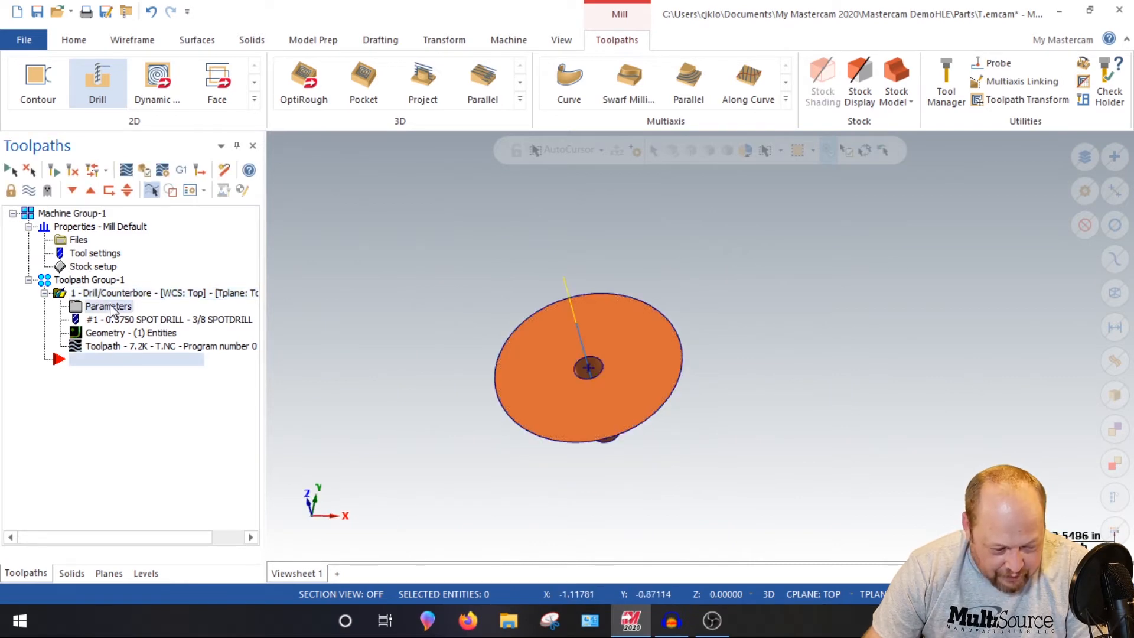
# Reopen the spot drill's parameters and change Retract to 0.1
pyautogui.doubleClick(109, 306)
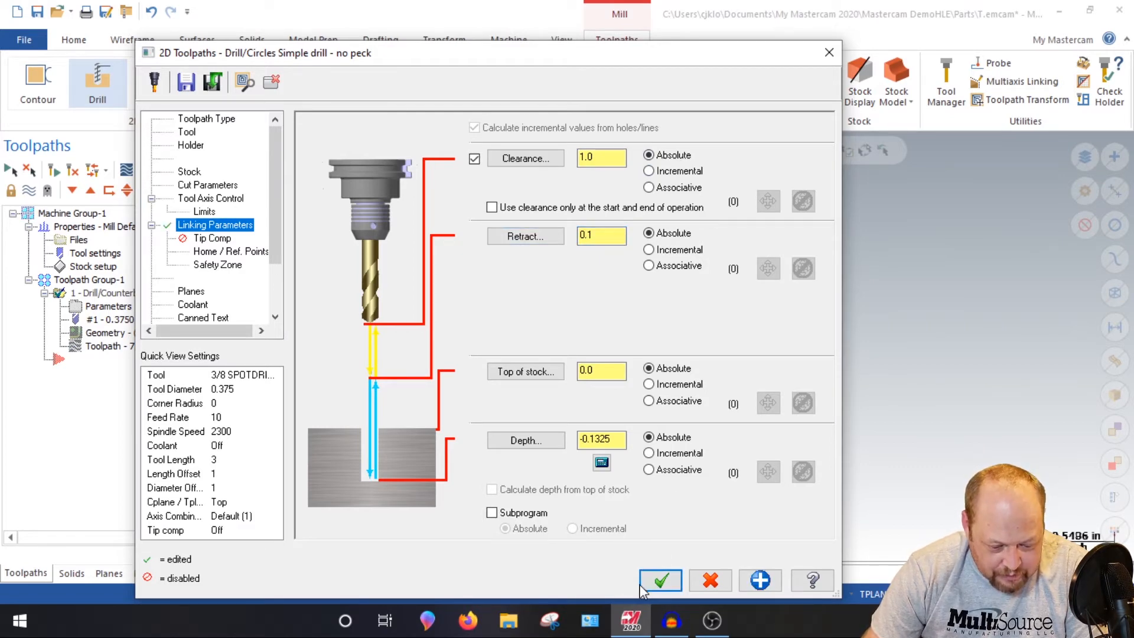
pyautogui.click(660, 580)
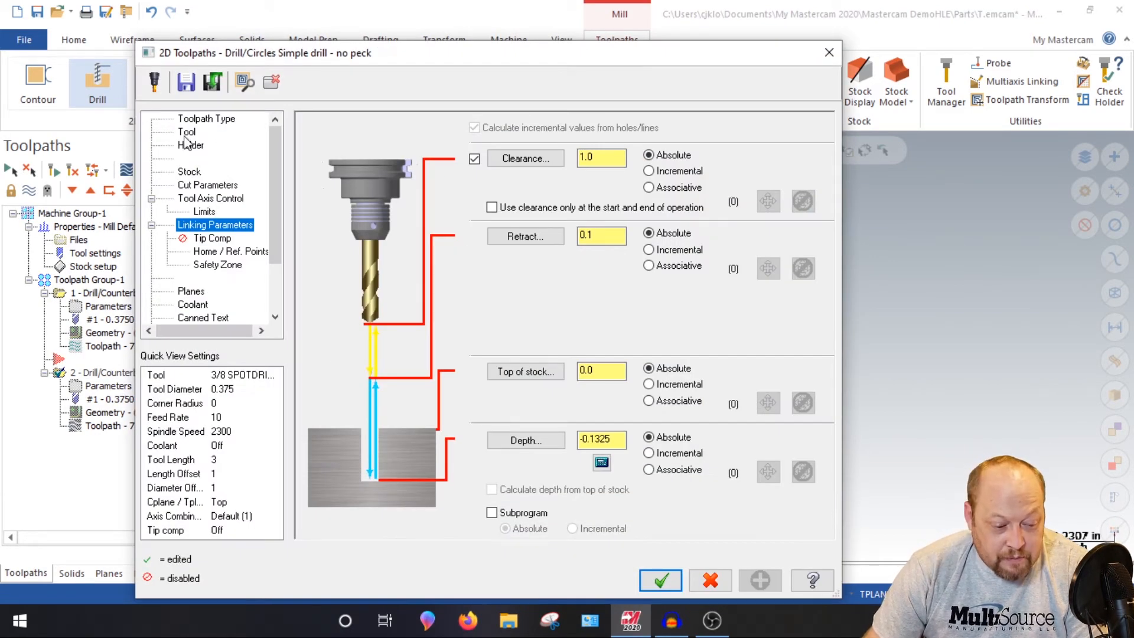
# Choose the NO. 7 DRILL (0.201 diameter, 4300 rpm) from the Drill-filtered library
pyautogui.click(186, 131)
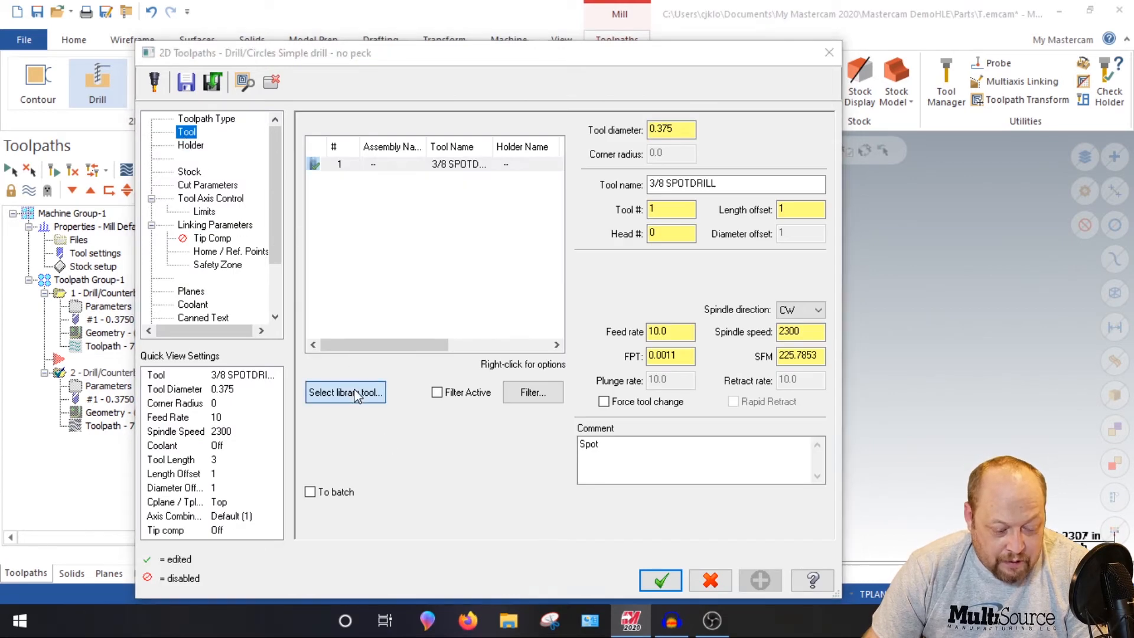
pyautogui.click(345, 392)
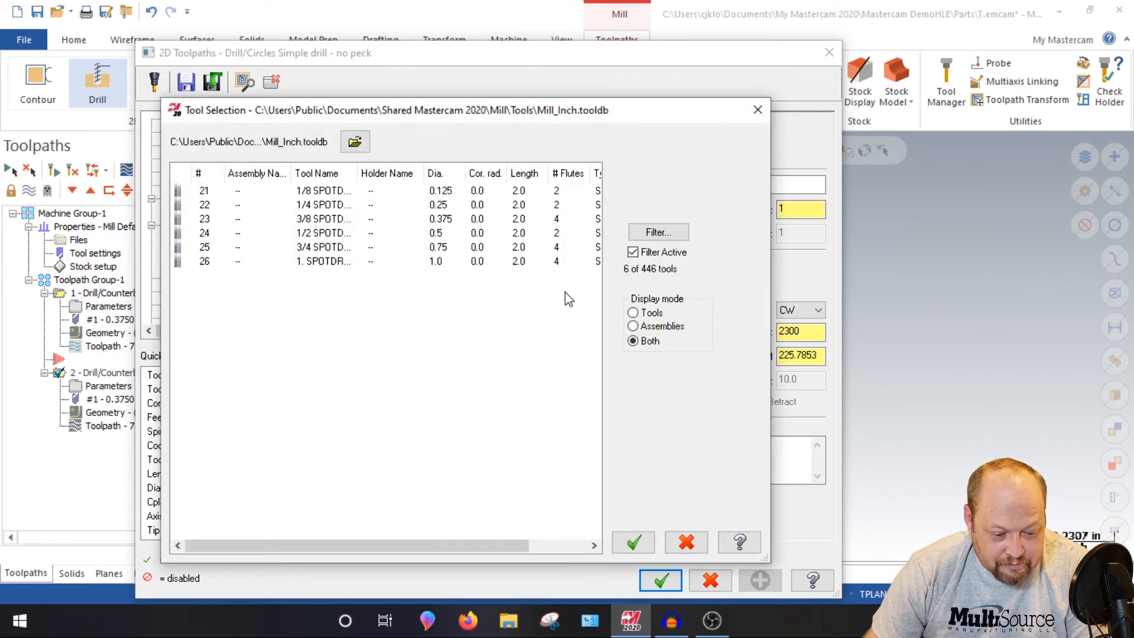
pyautogui.click(658, 232)
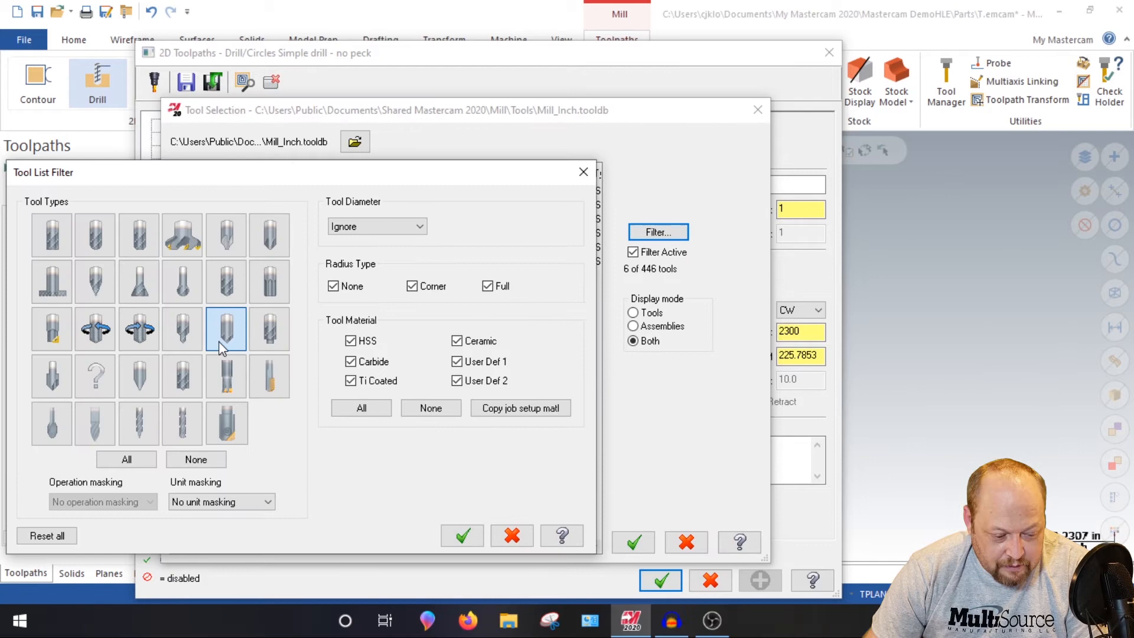
pyautogui.moveTo(228, 282)
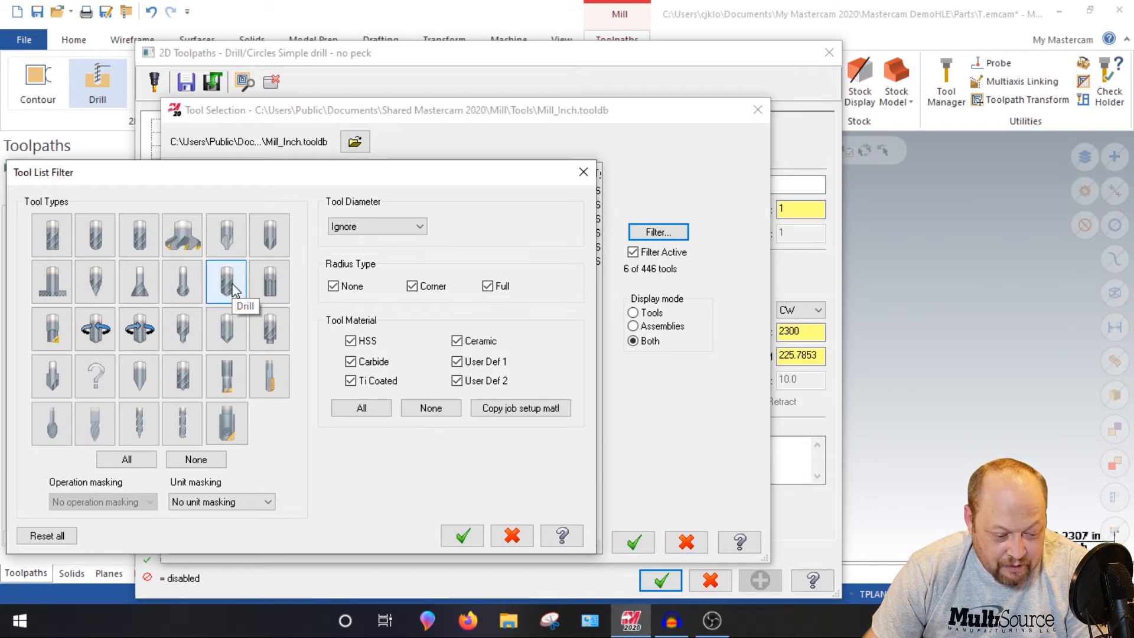
pyautogui.click(462, 535)
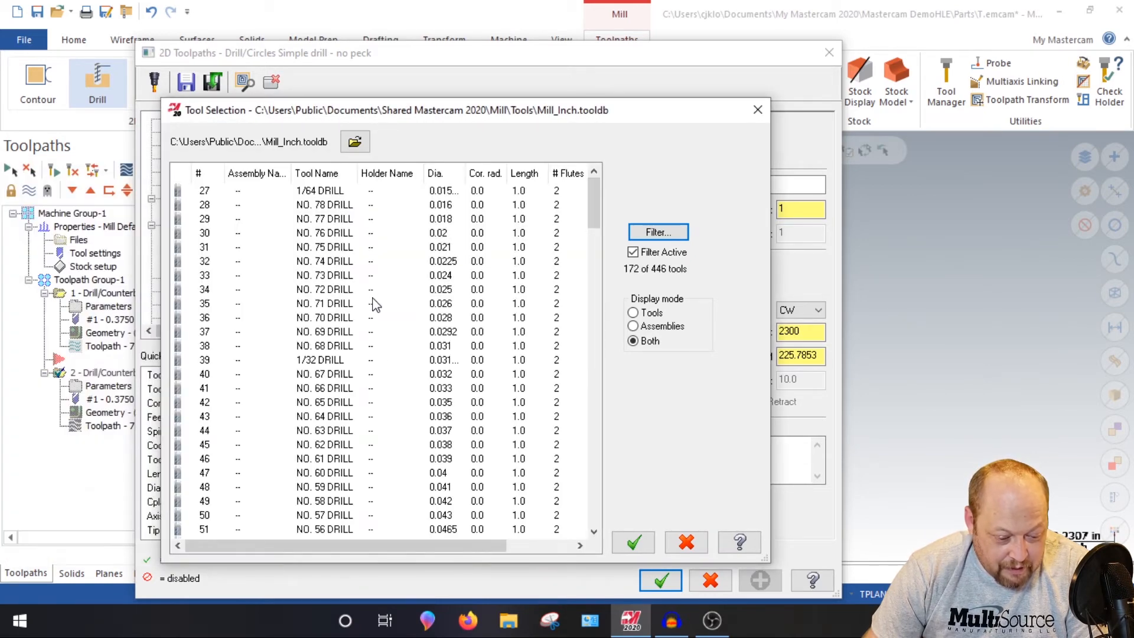
pyautogui.scroll(-3)
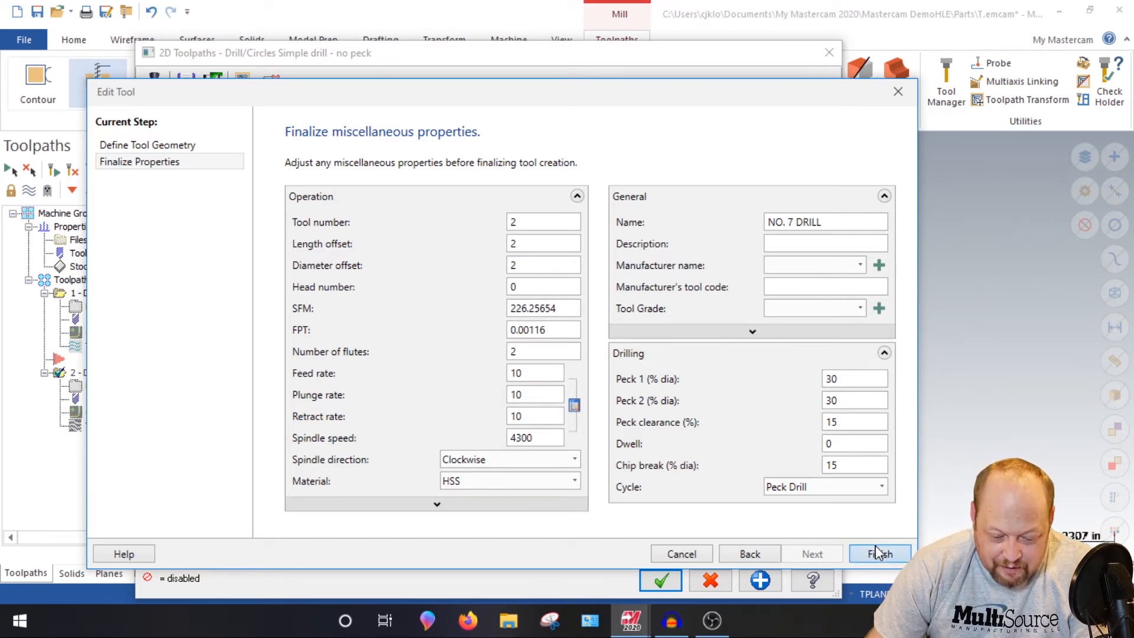
pyautogui.click(879, 554)
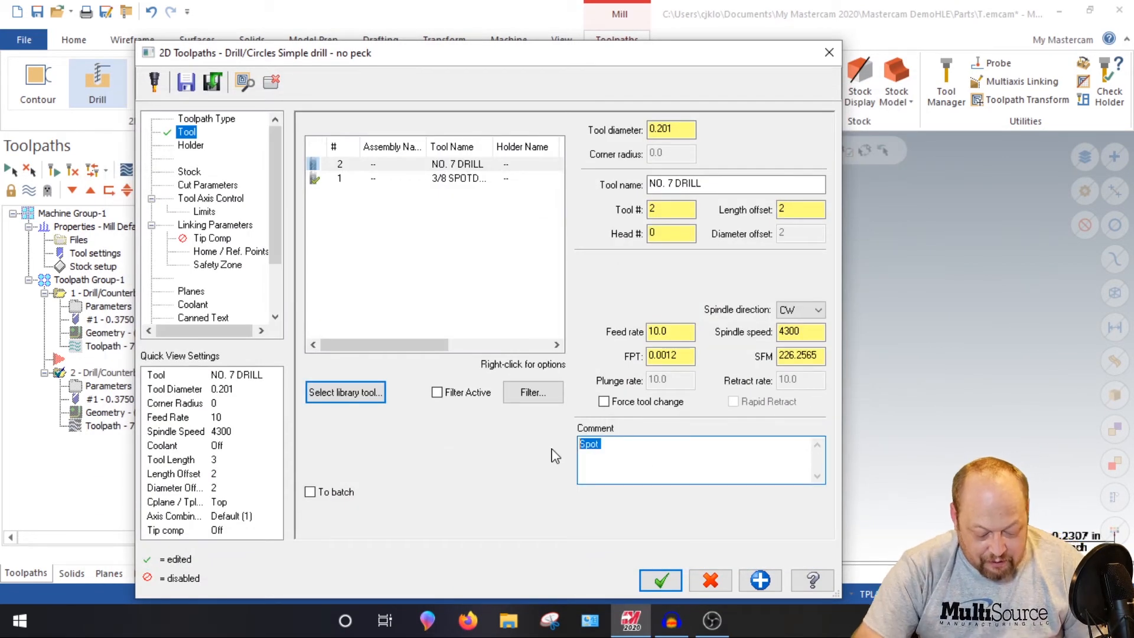
# Comment it 'drill minor' and peck drill to -0.7 plus tip length
pyautogui.write('drill minor')
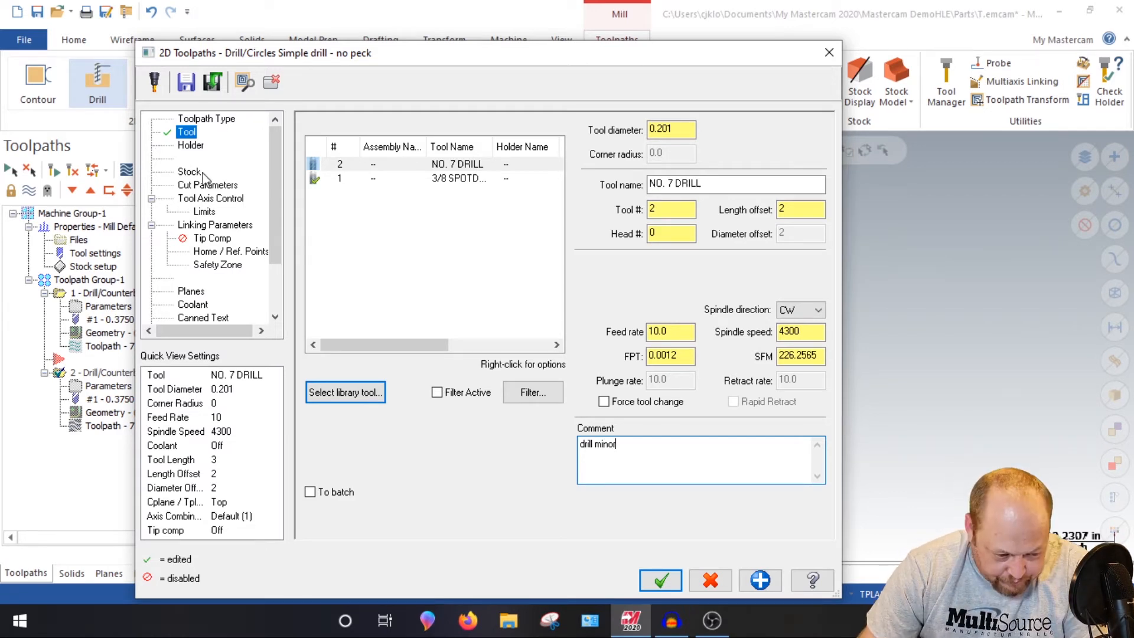
pyautogui.click(207, 185)
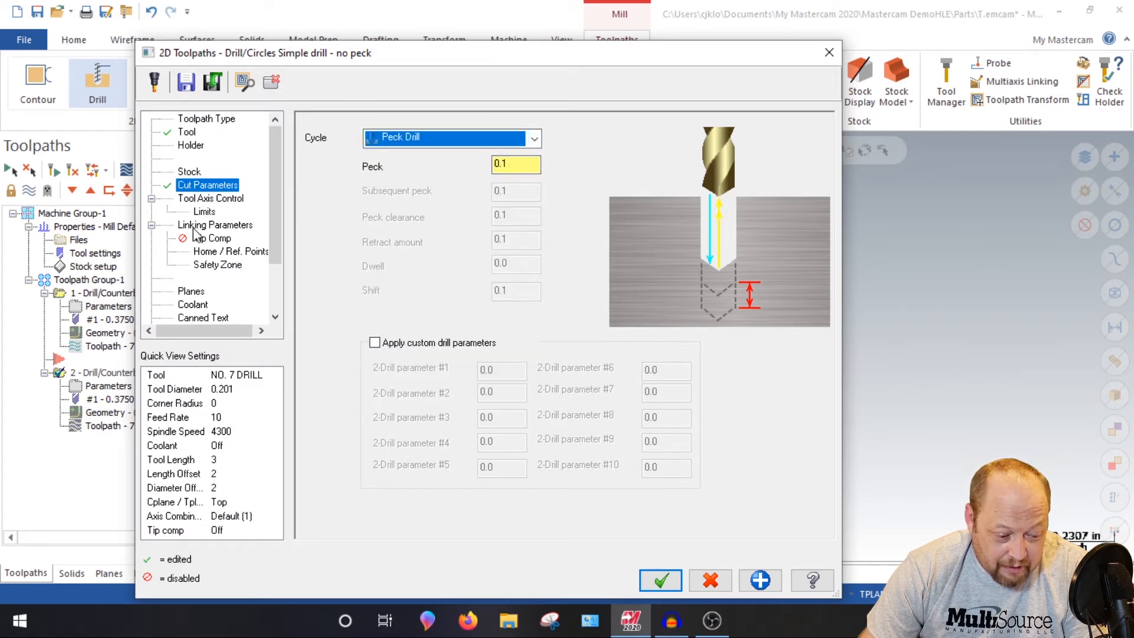
pyautogui.click(215, 225)
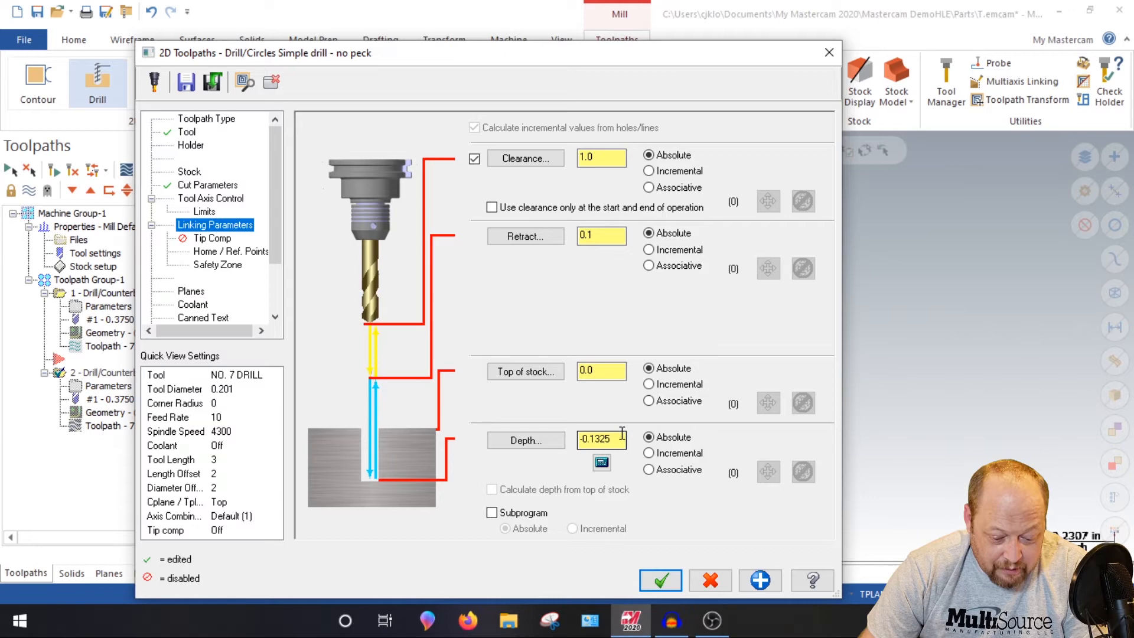
pyautogui.click(660, 581)
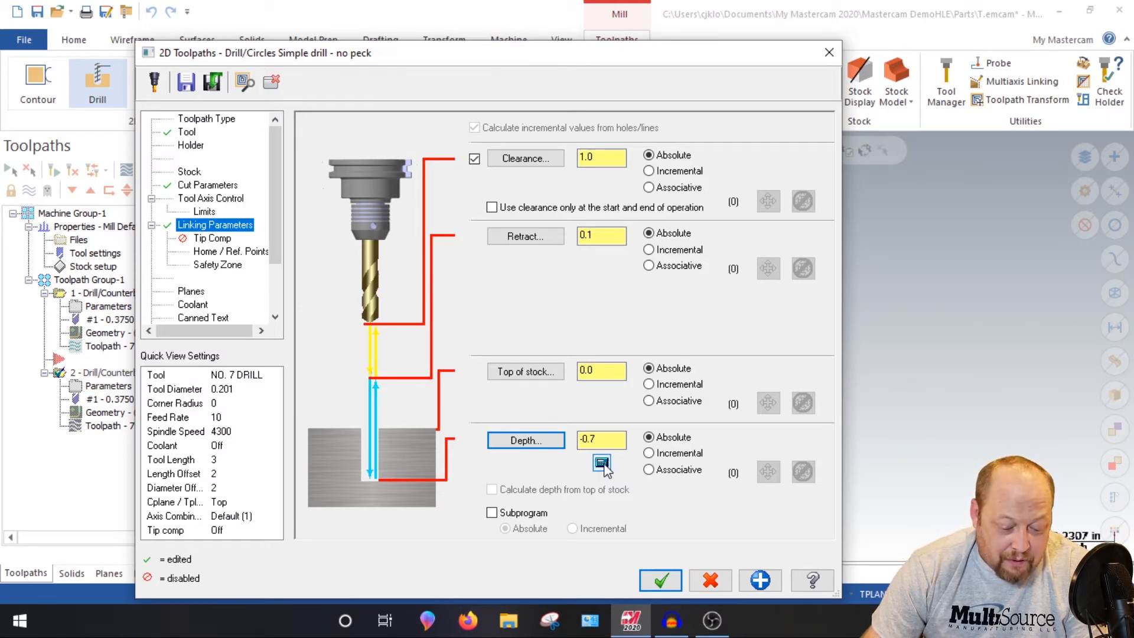
pyautogui.click(600, 462)
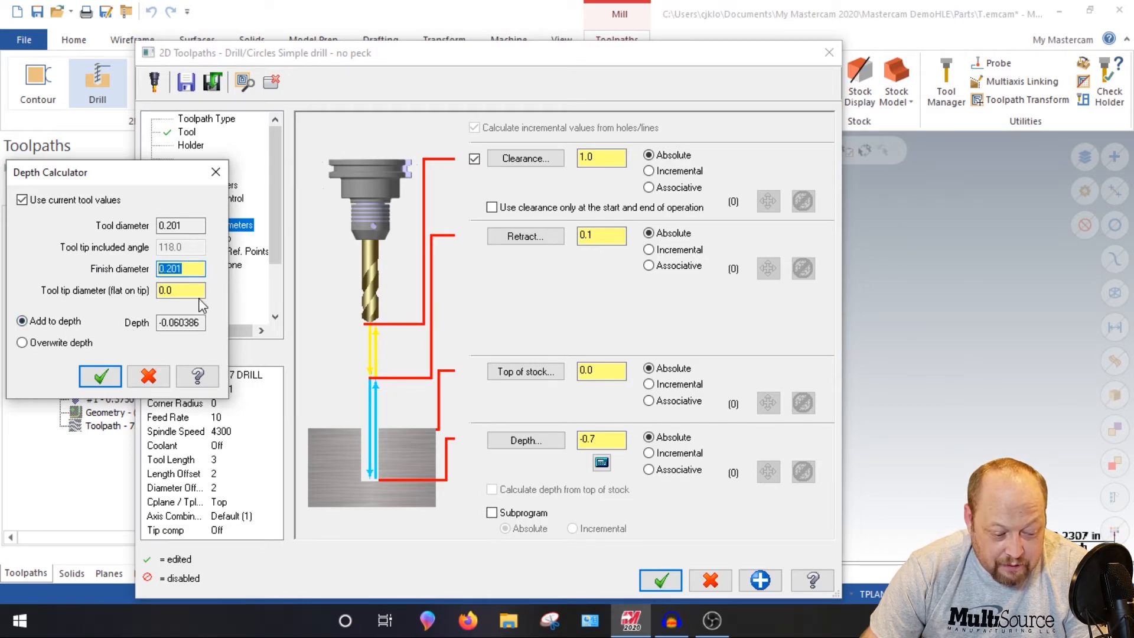
pyautogui.click(100, 376)
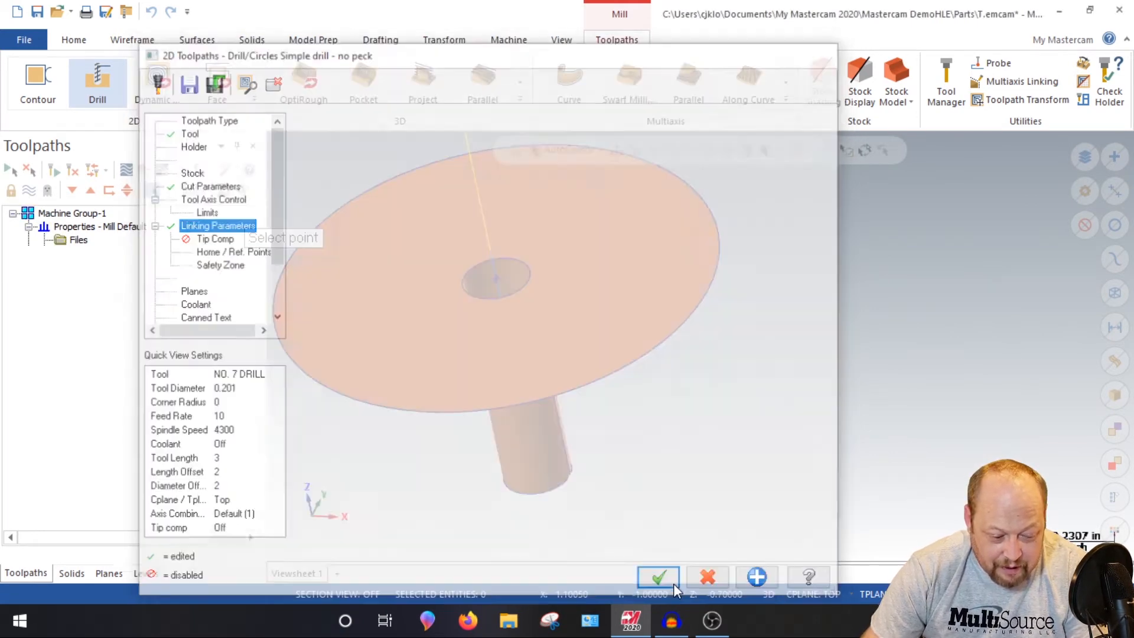
pyautogui.click(659, 577)
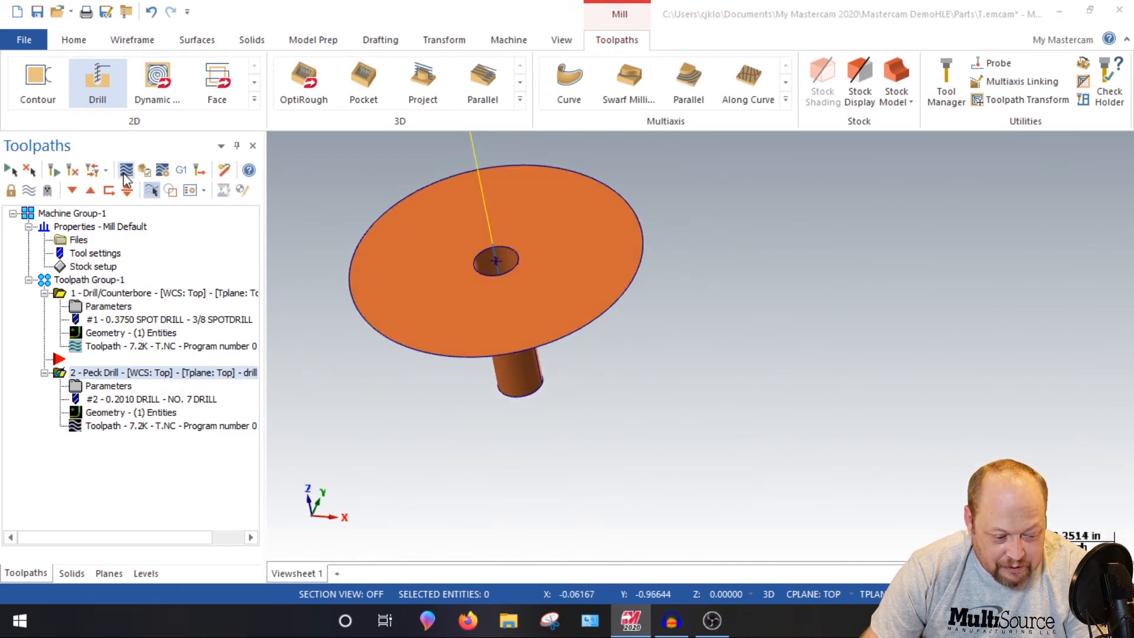
# Start a Thread Mill toolpath on the hole's centre point and confirm it
pyautogui.click(125, 171)
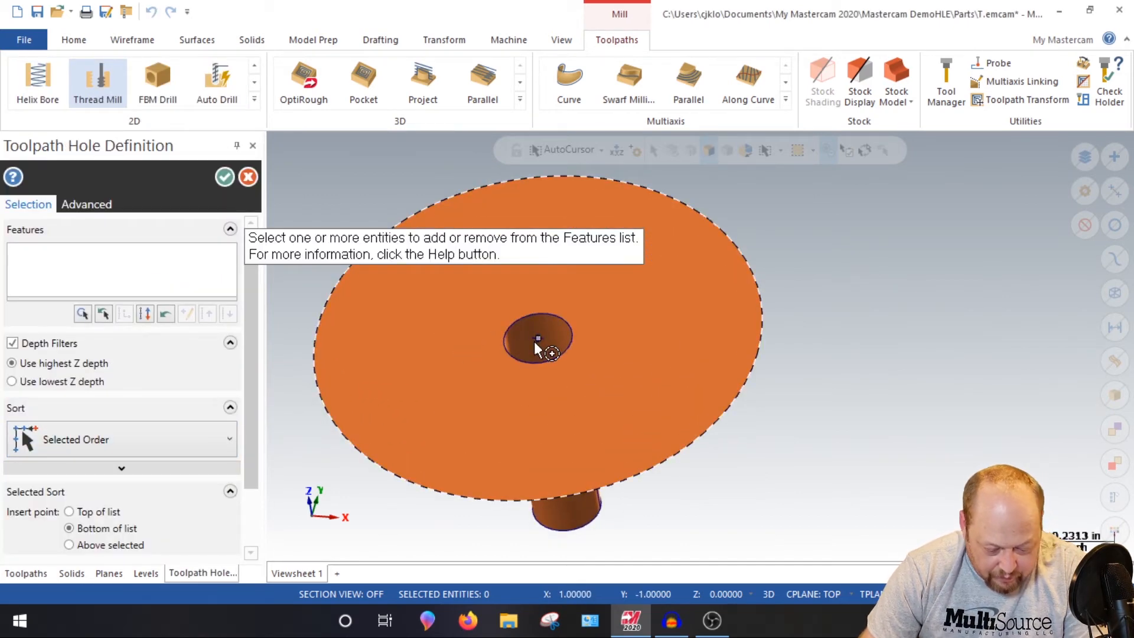
pyautogui.click(536, 339)
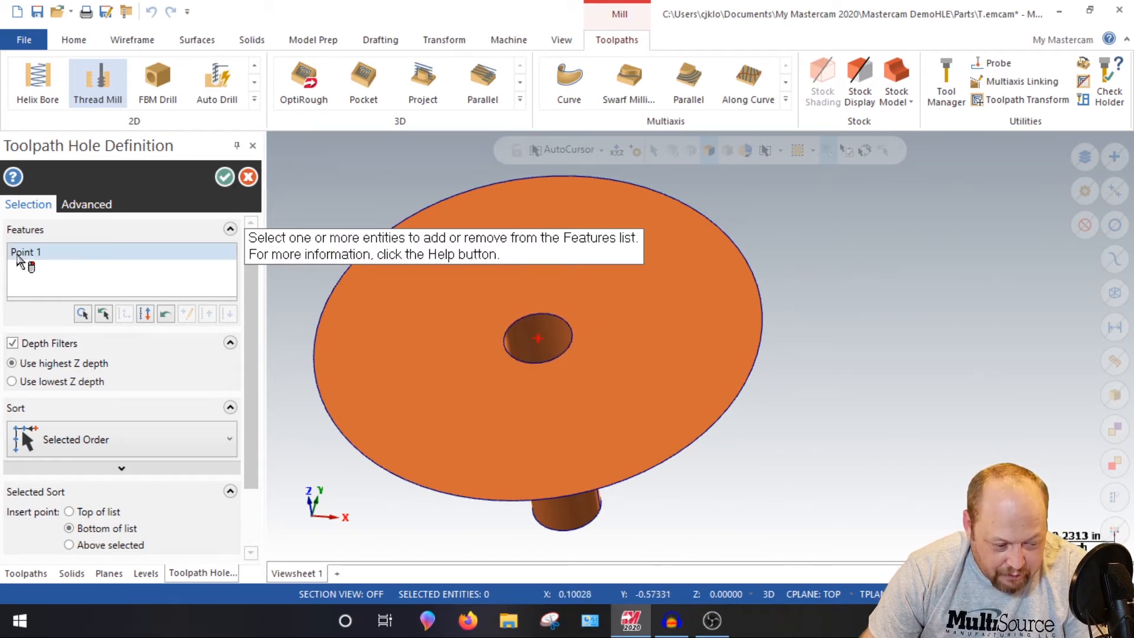
pyautogui.click(224, 177)
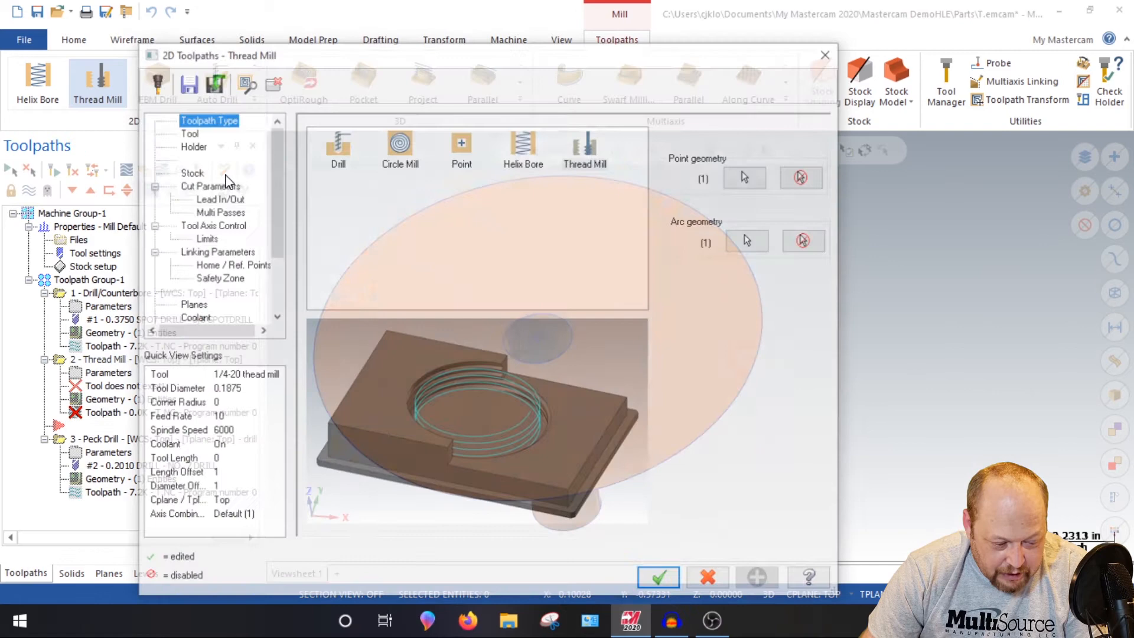
# Close the tool library unchanged and right-click the tool list to create a tool
pyautogui.click(187, 132)
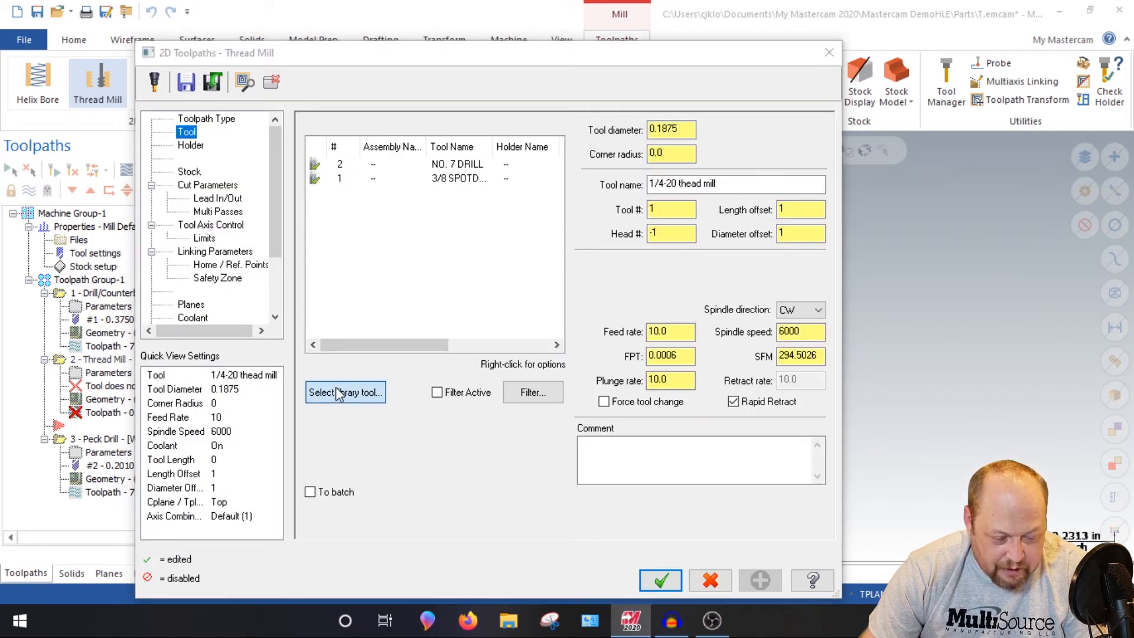
pyautogui.click(345, 392)
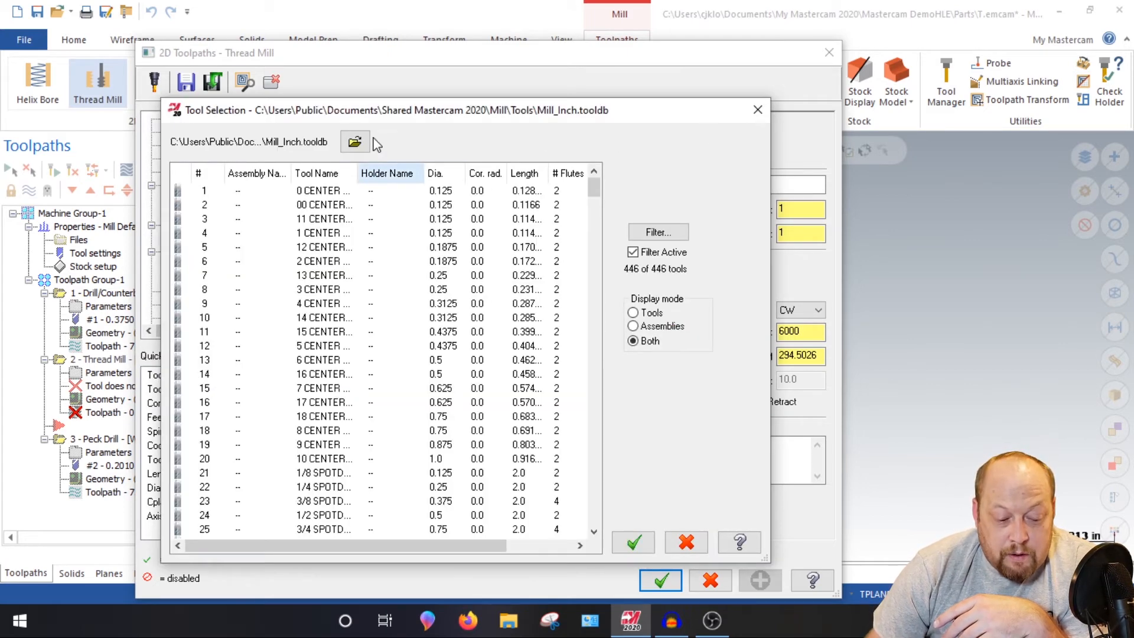
pyautogui.click(633, 542)
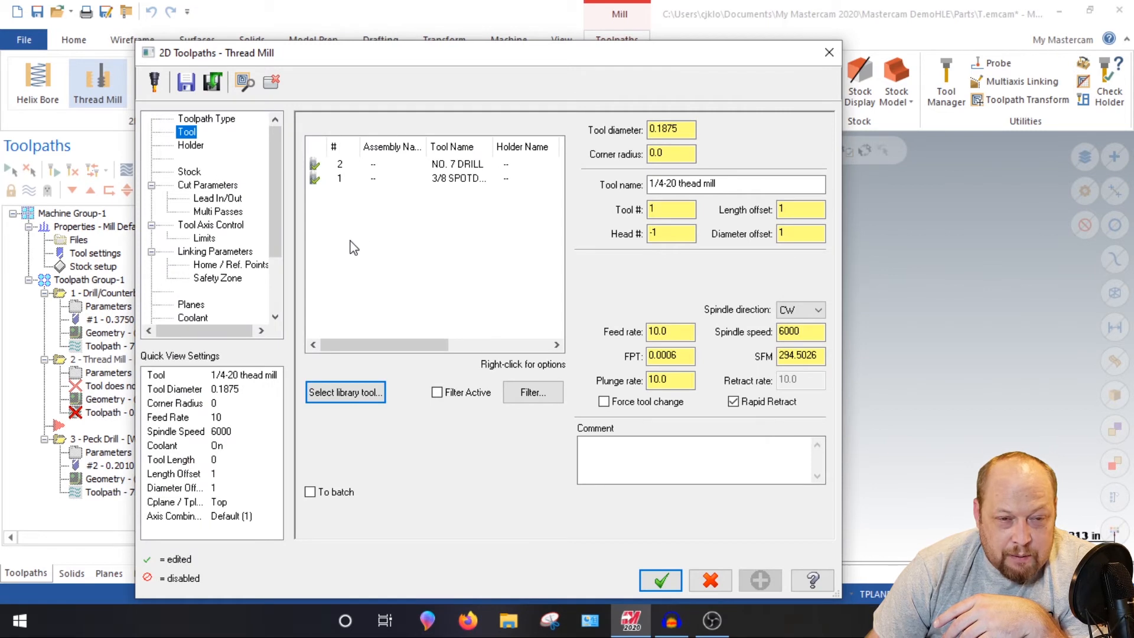
pyautogui.rightClick(353, 247)
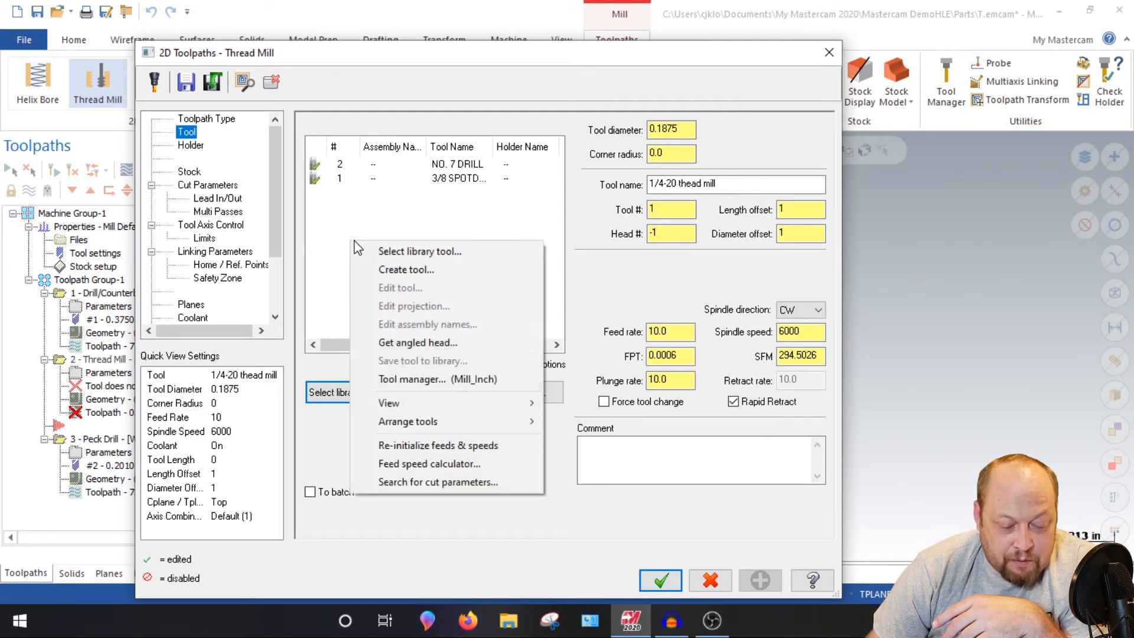
pyautogui.moveTo(440, 339)
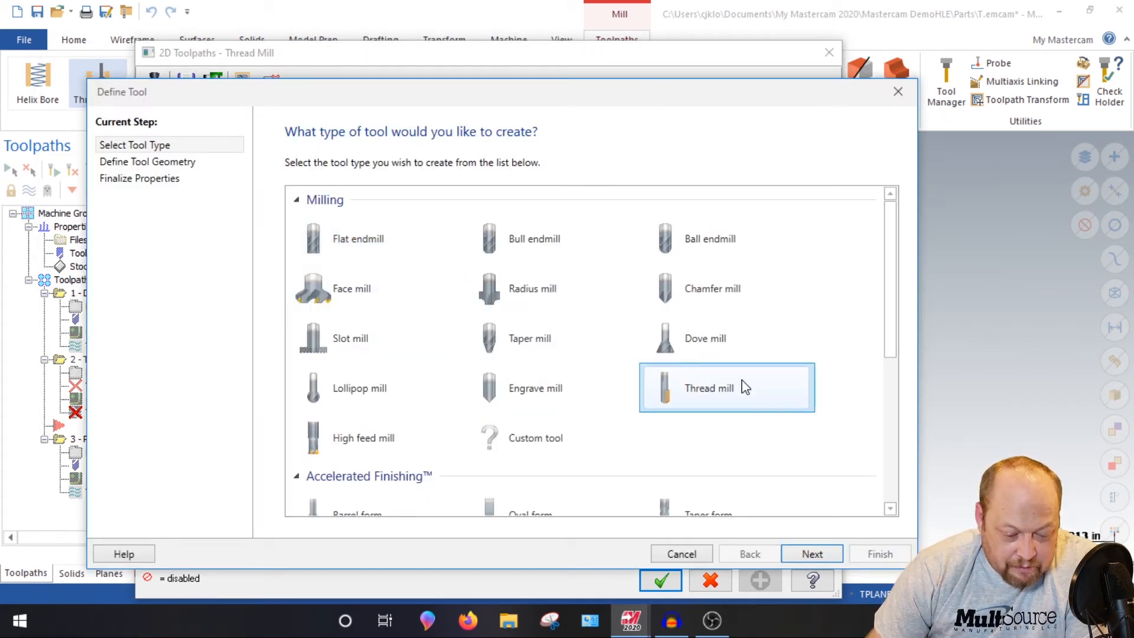
# Choose Thread mill type and set cutting length 0.05 and outside diameter 0.1875
pyautogui.click(811, 553)
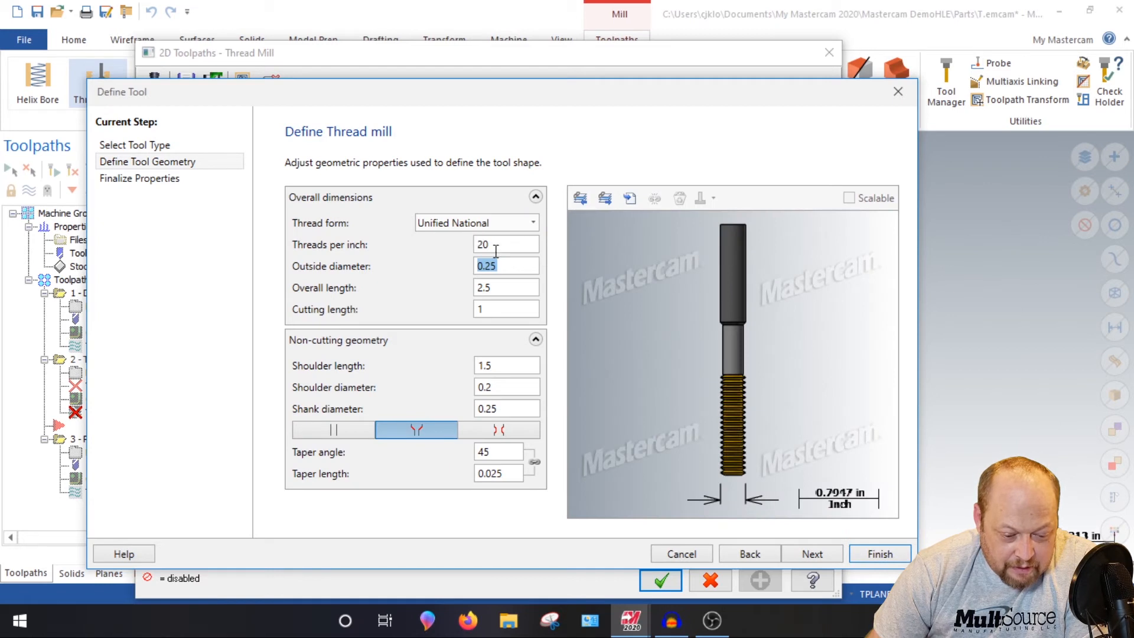
pyautogui.click(505, 244)
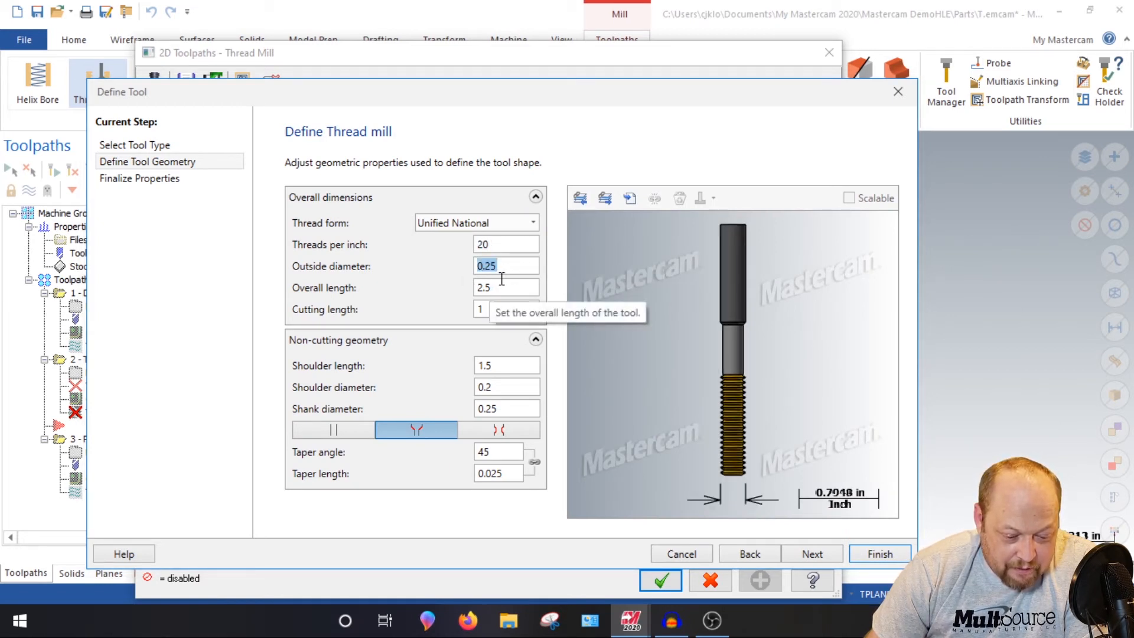
pyautogui.click(505, 287)
pyautogui.write('2')
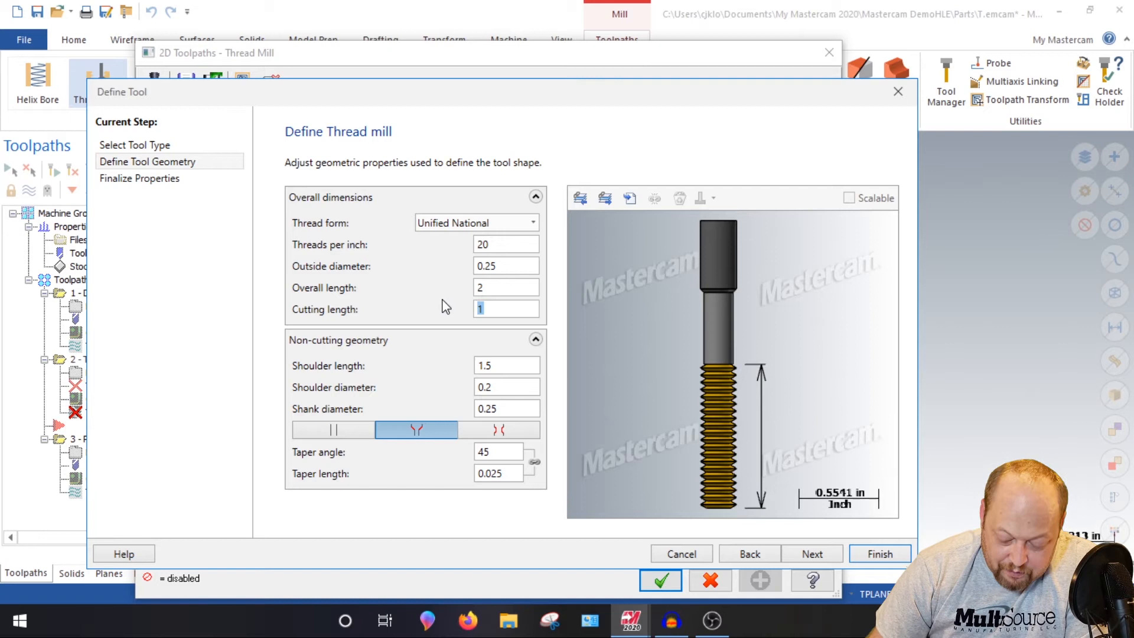
pyautogui.write('0.05')
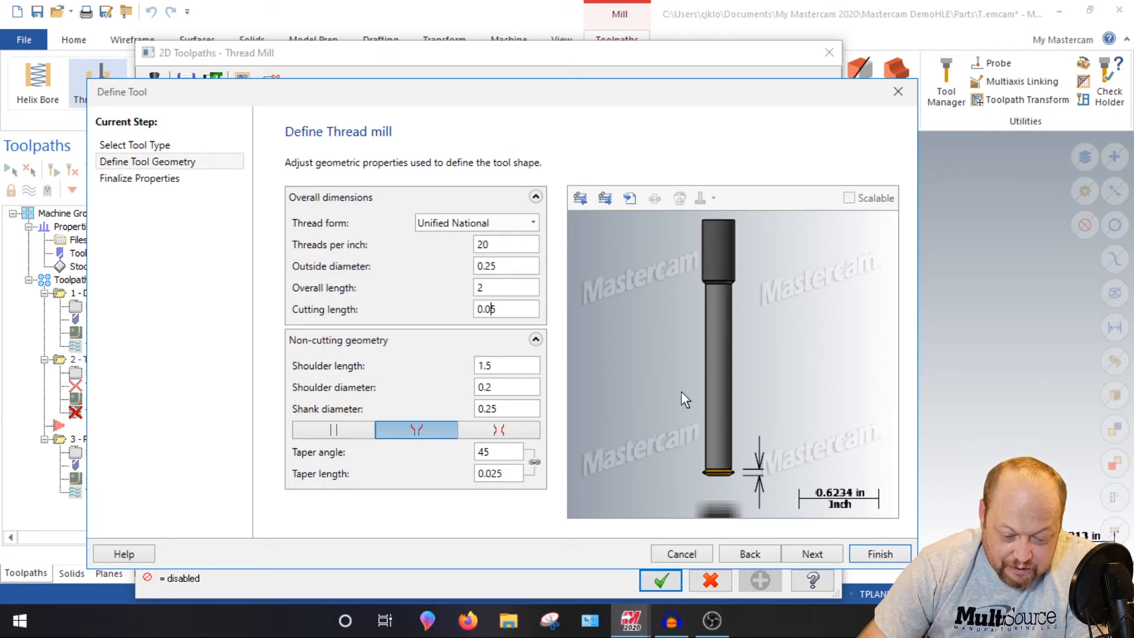
pyautogui.click(506, 266)
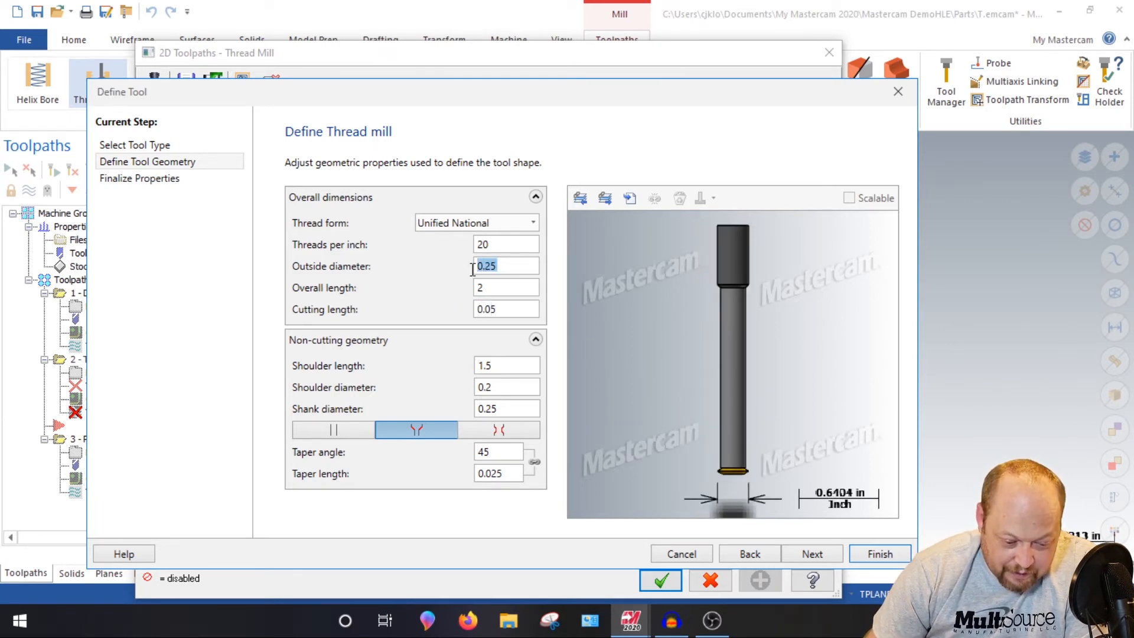
pyautogui.write('0.1875')
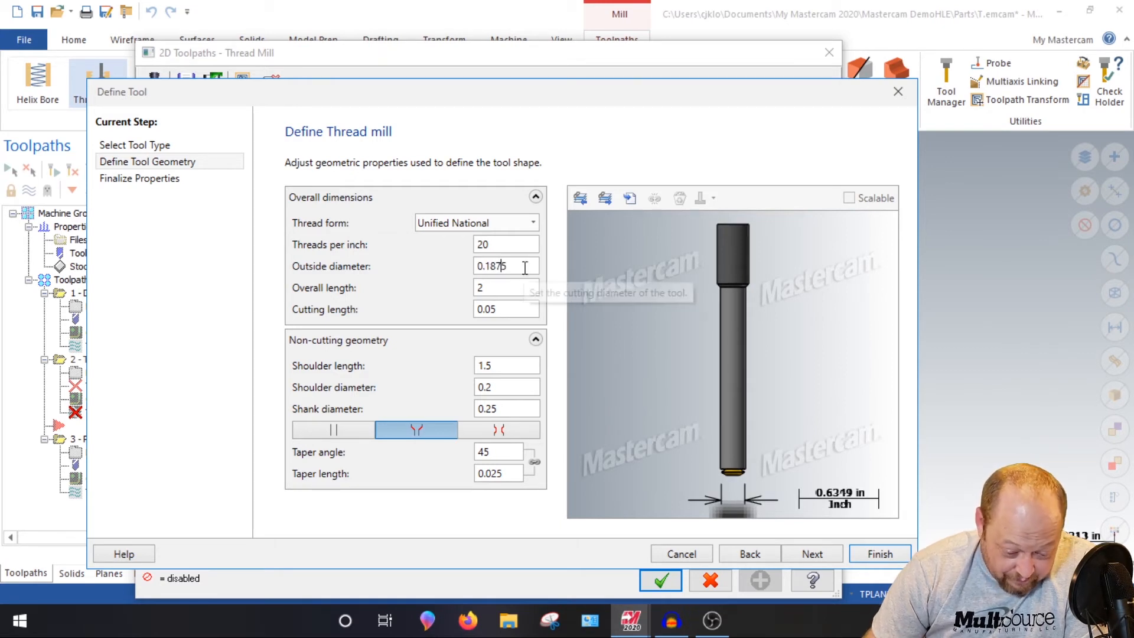
# Set shoulder length 0.55, shoulder diameter 0.1 and taper angle 15°
pyautogui.click(506, 365)
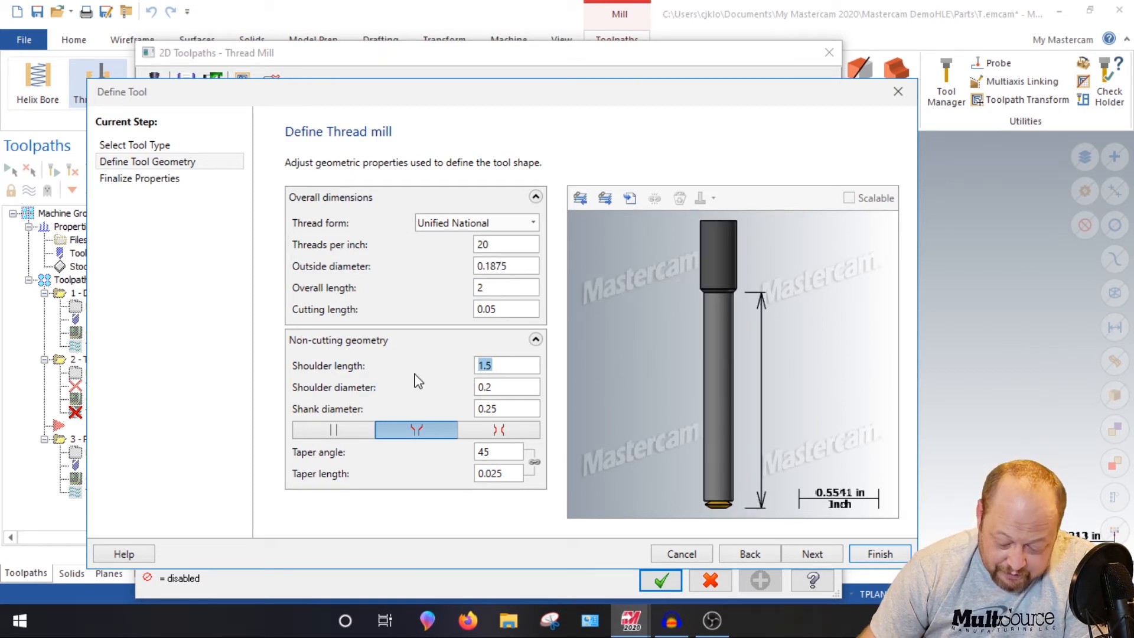
pyautogui.write('0.5')
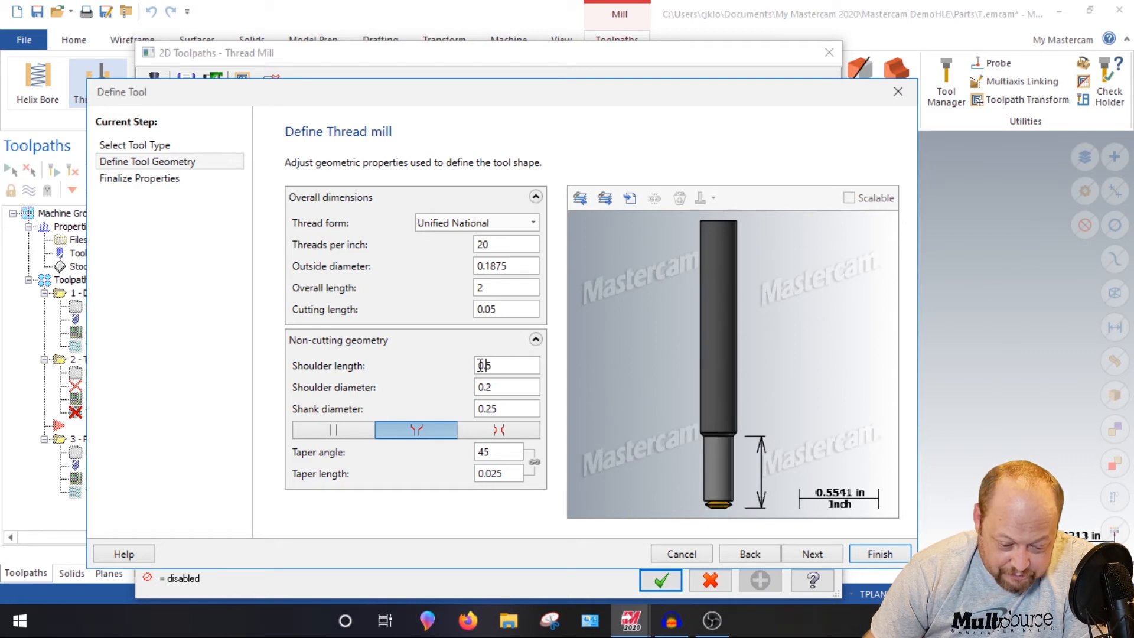
pyautogui.write('0.55')
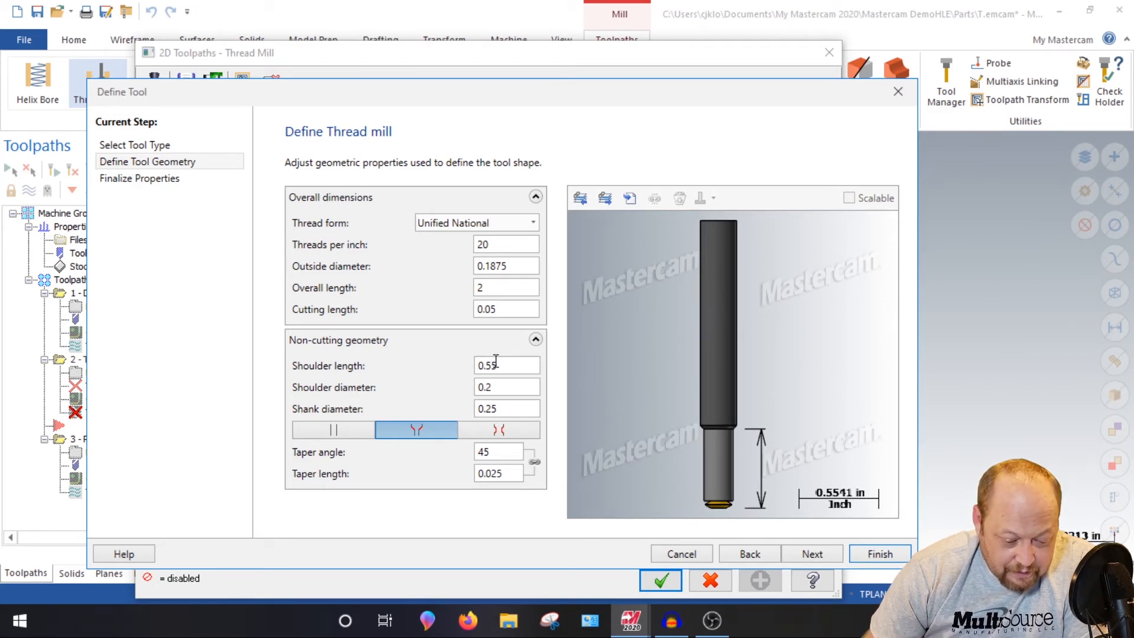
pyautogui.write('0.1')
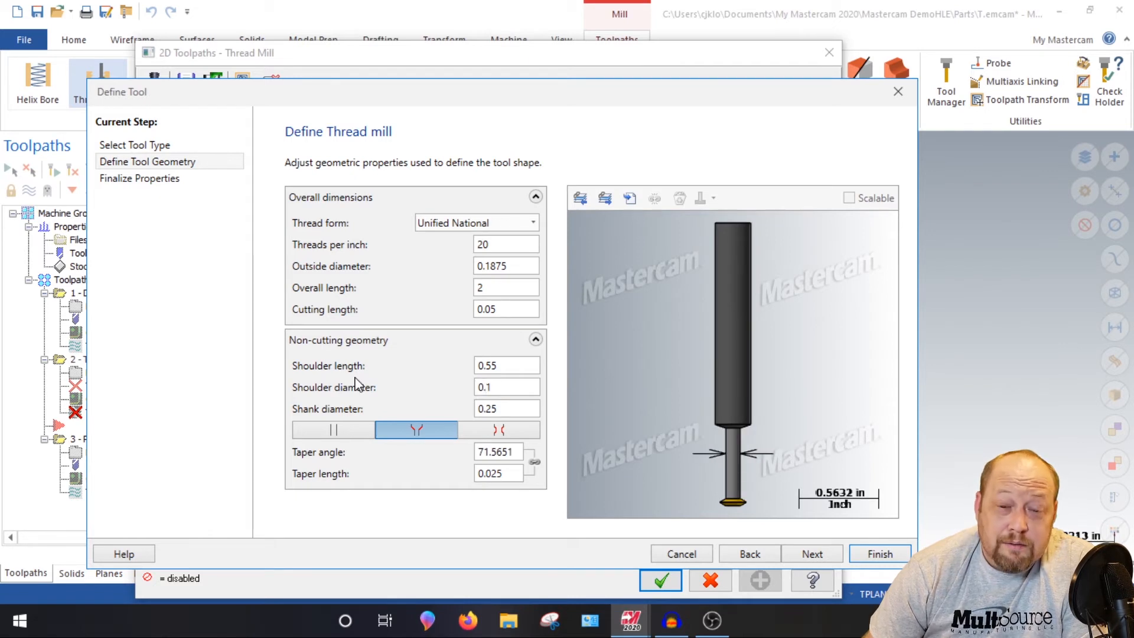
pyautogui.moveTo(431, 452)
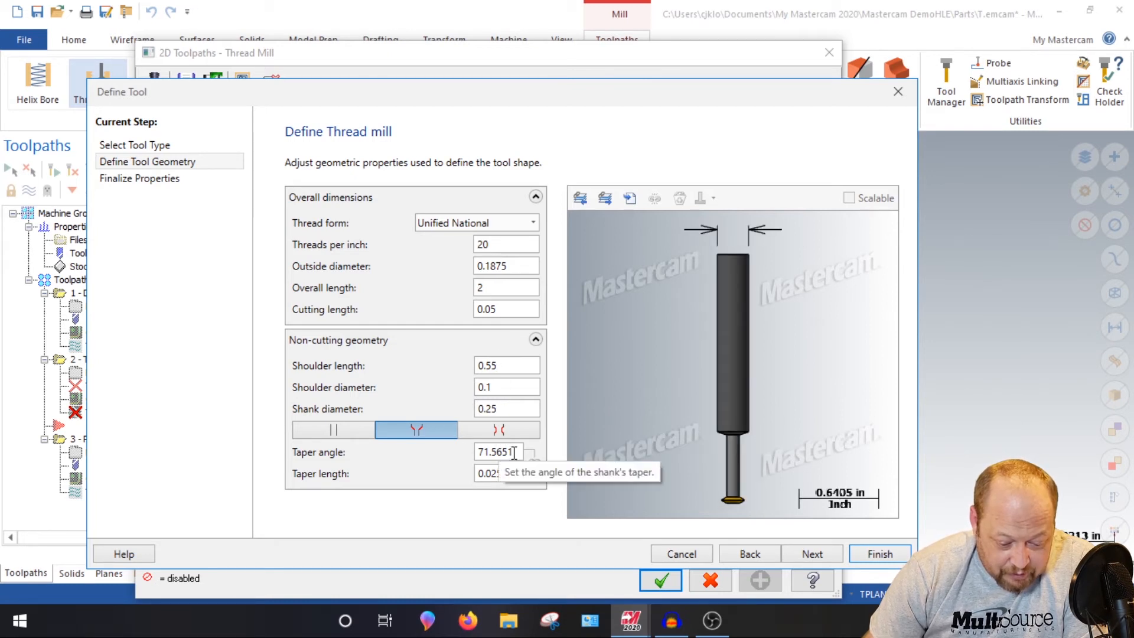
pyautogui.write('15')
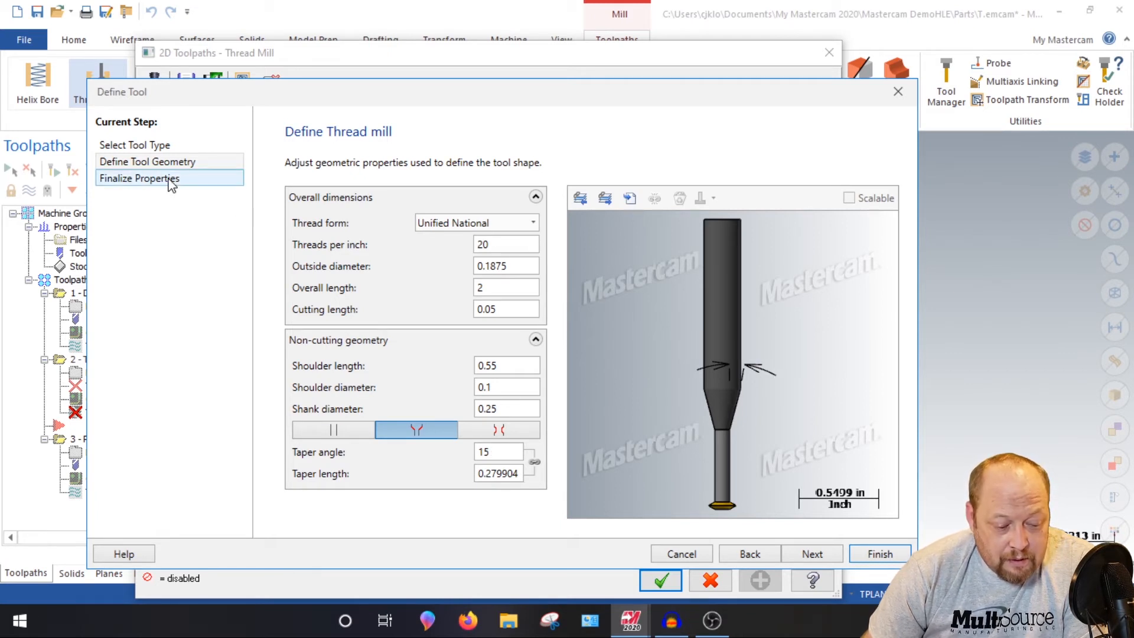
# Give new tool 3 spindle speed 10000, feed 10, and the name '1/4-20 Thread mill'
pyautogui.click(170, 177)
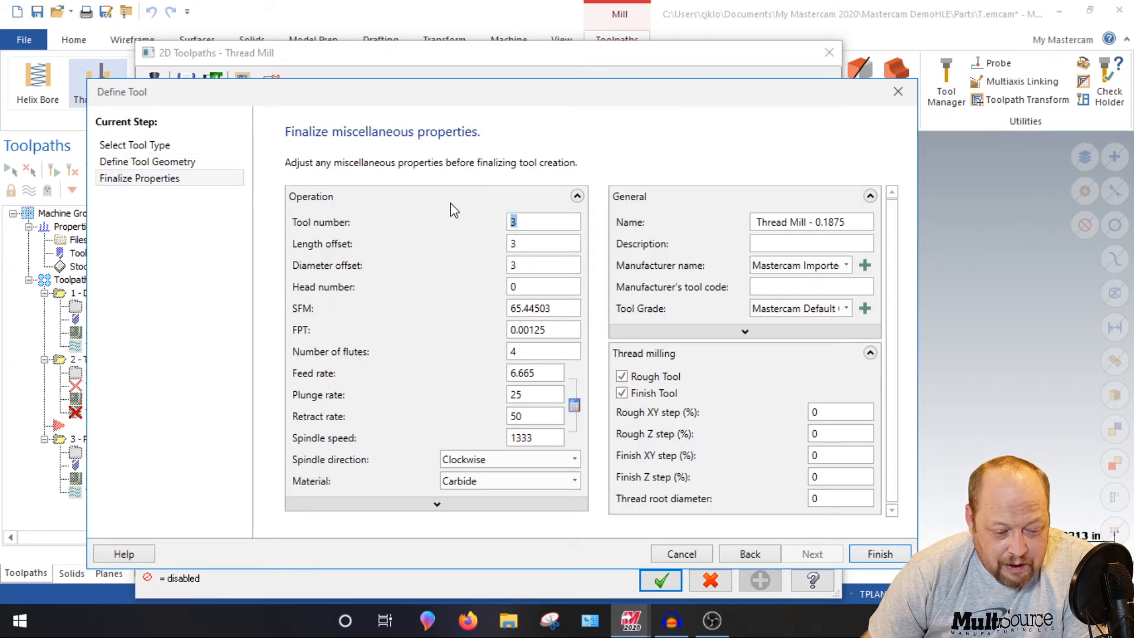
pyautogui.click(543, 307)
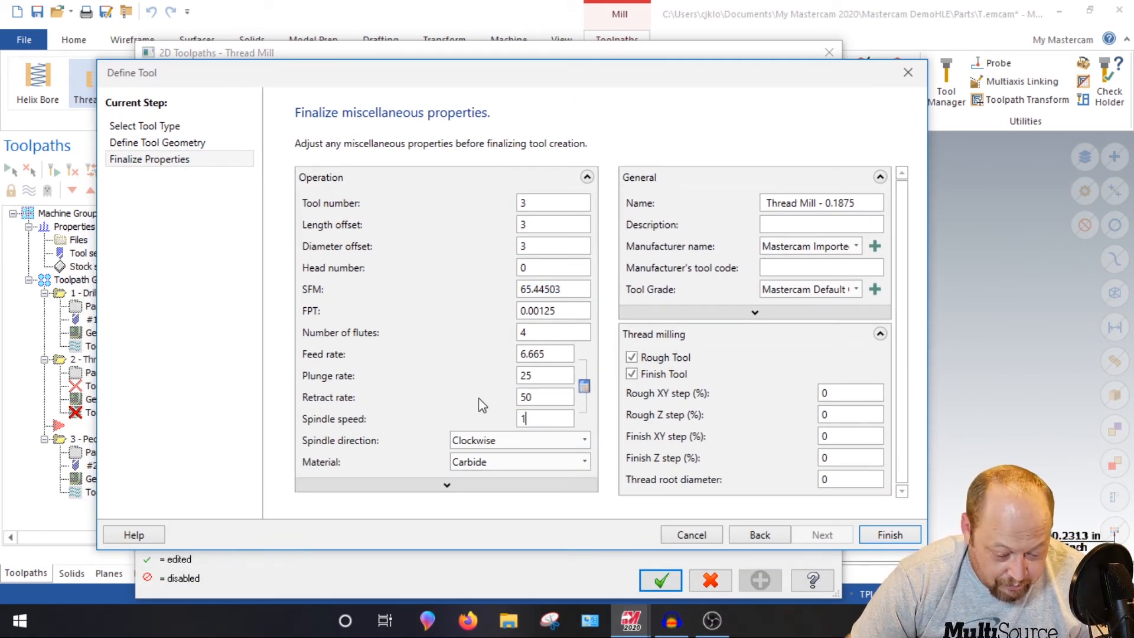
pyautogui.write('10000')
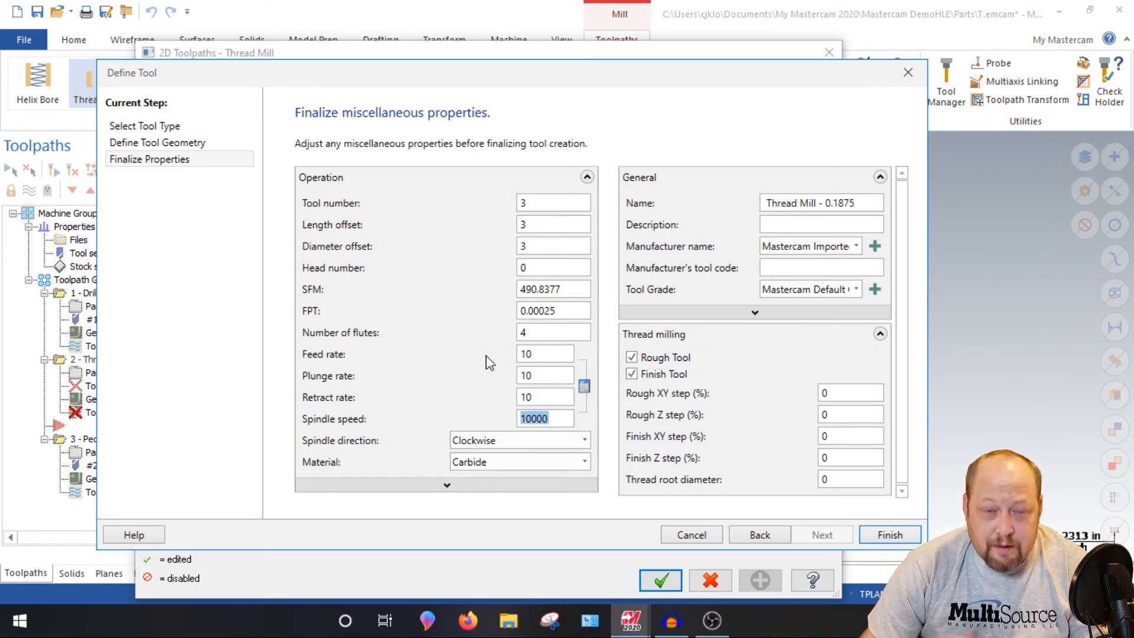
pyautogui.click(821, 202)
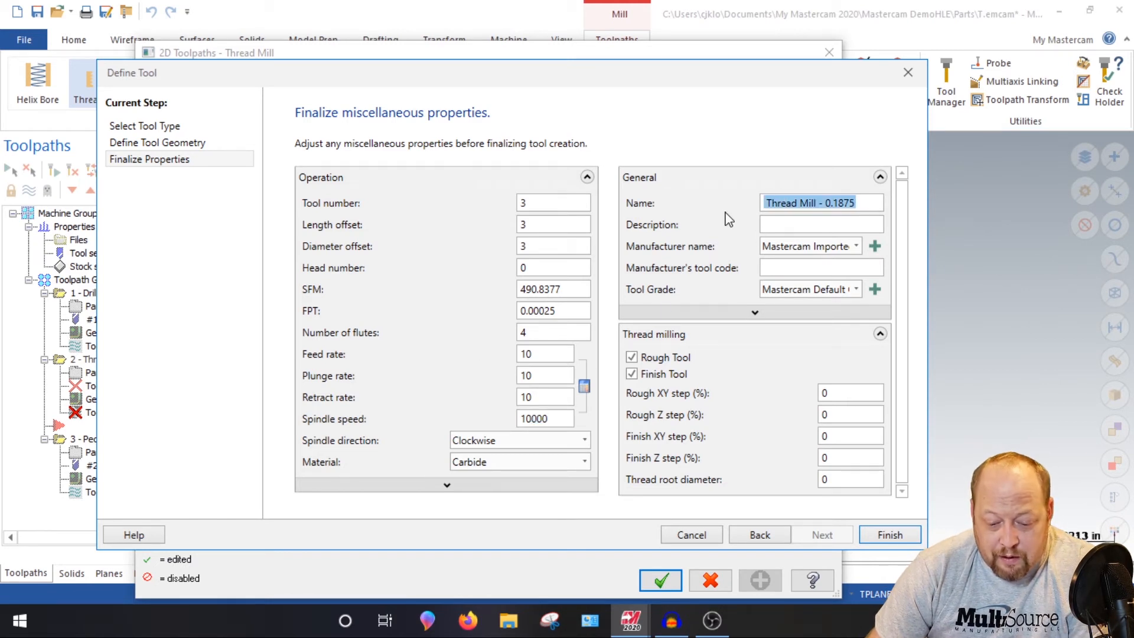
pyautogui.write('1/4-20')
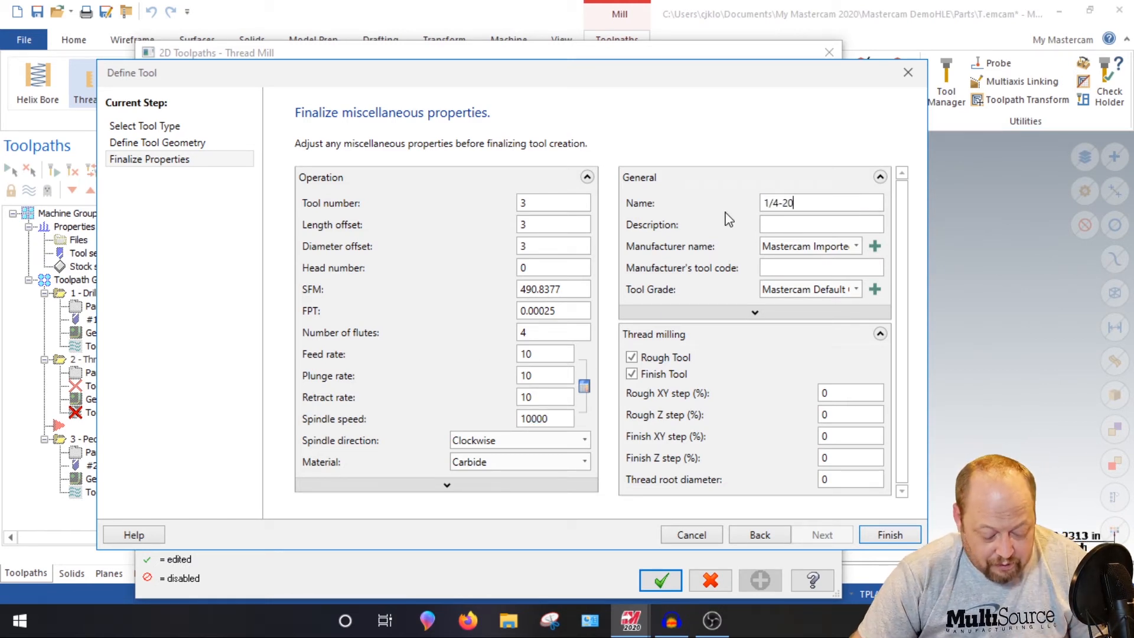
pyautogui.write('Thread mi')
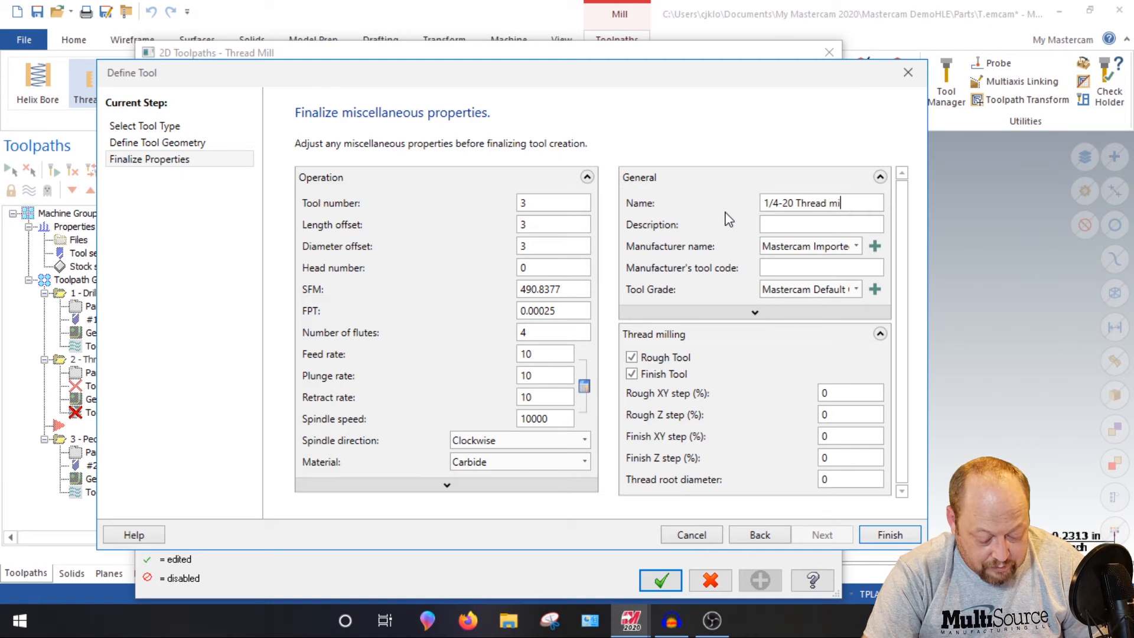
pyautogui.click(889, 534)
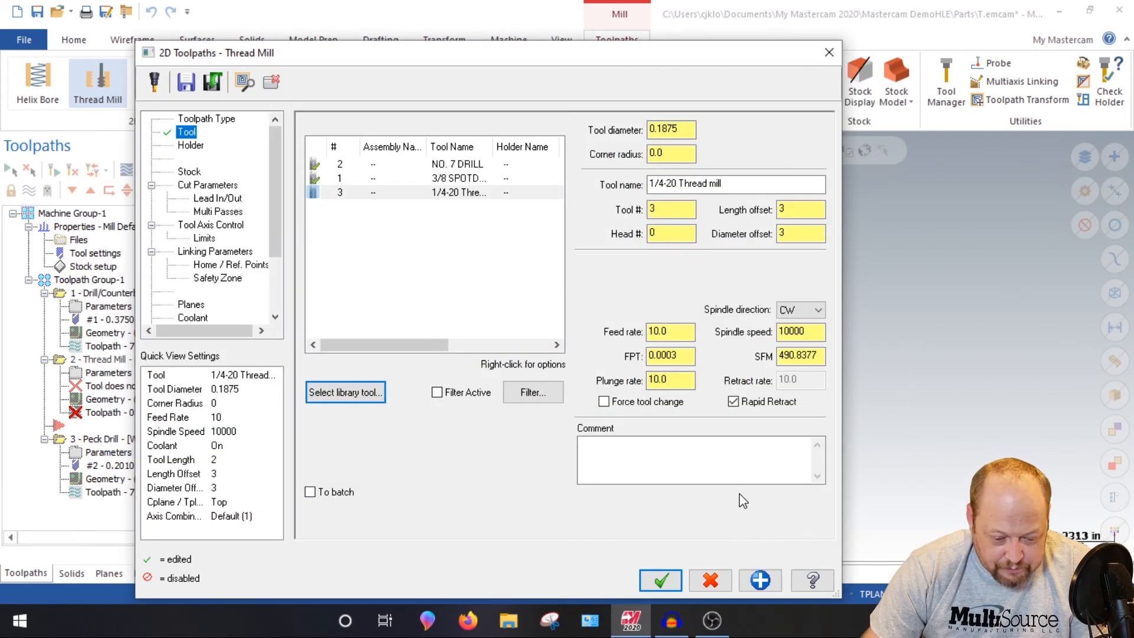
pyautogui.click(207, 185)
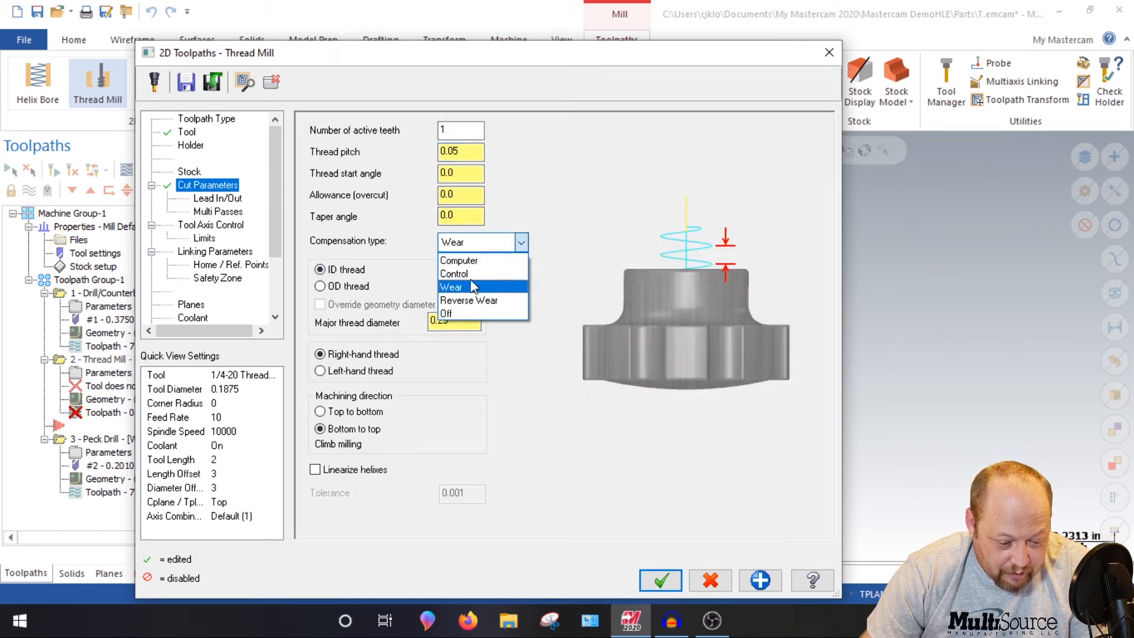
# Set compensation type to Wear and major thread diameter to 0.25
pyautogui.click(452, 286)
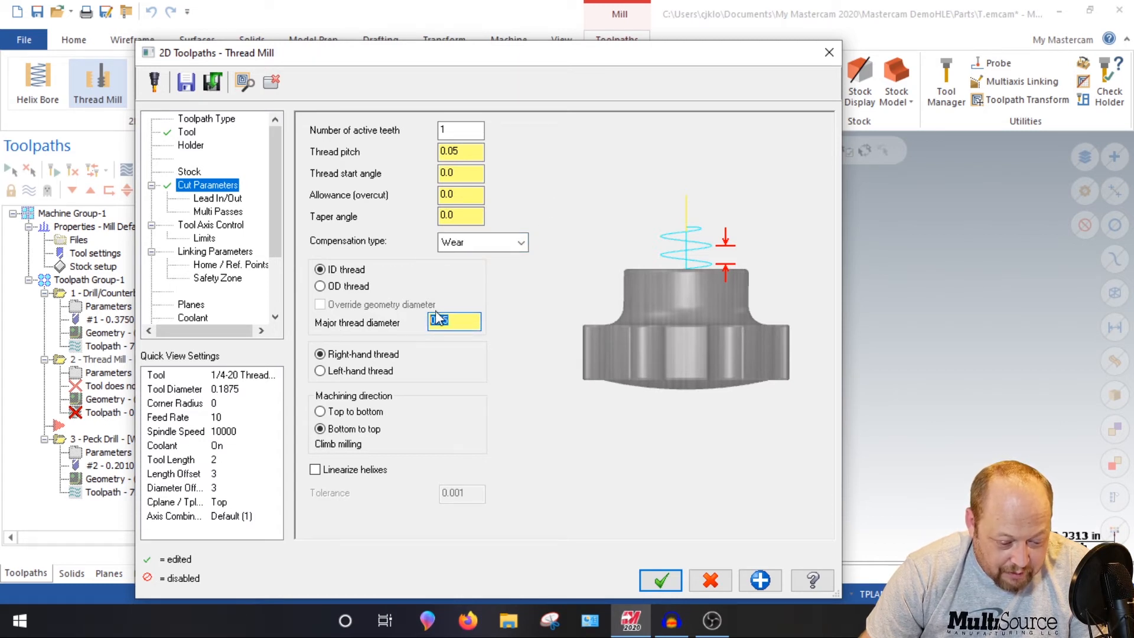
pyautogui.write('0.25')
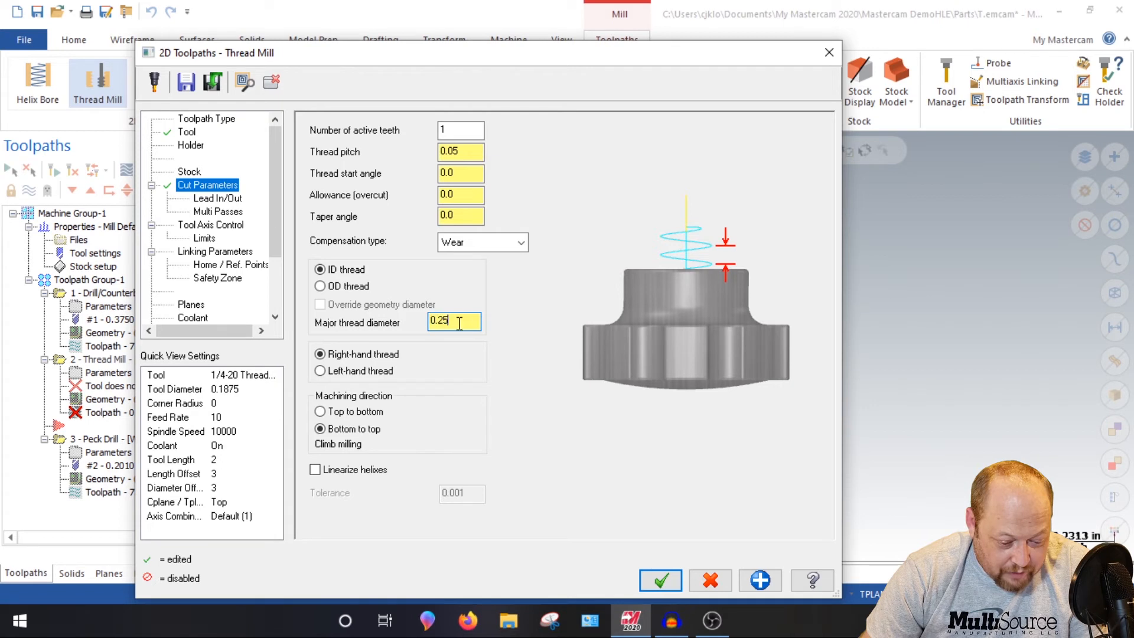
pyautogui.tripleClick(454, 322)
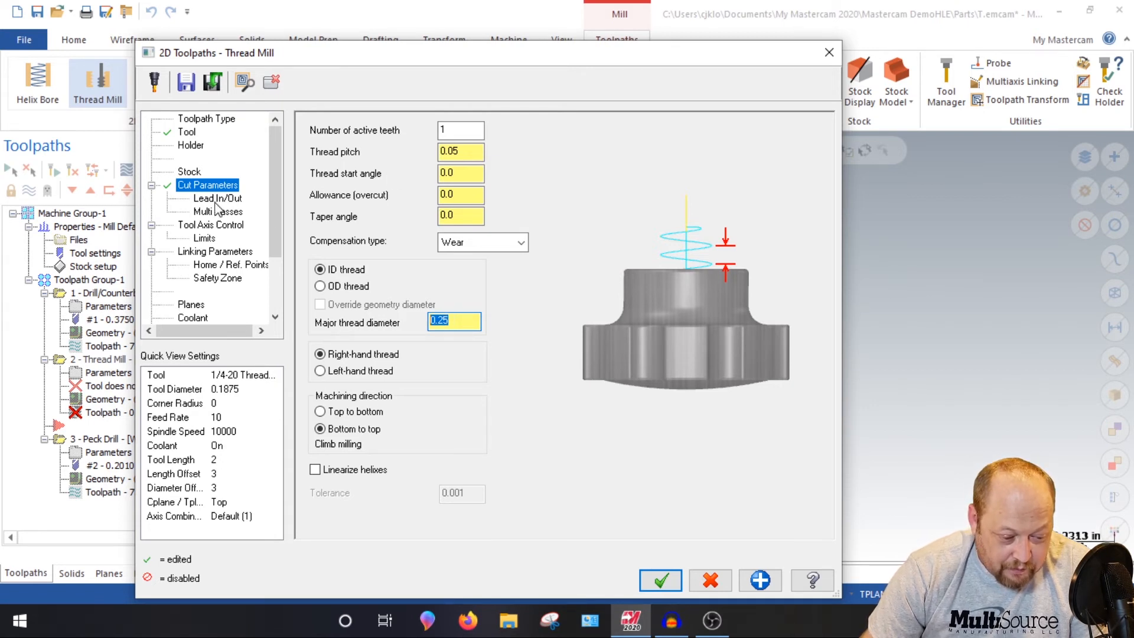
# Review lead in/out, multi passes, linking heights and coolant, then accept the thread mill toolpath
pyautogui.click(218, 198)
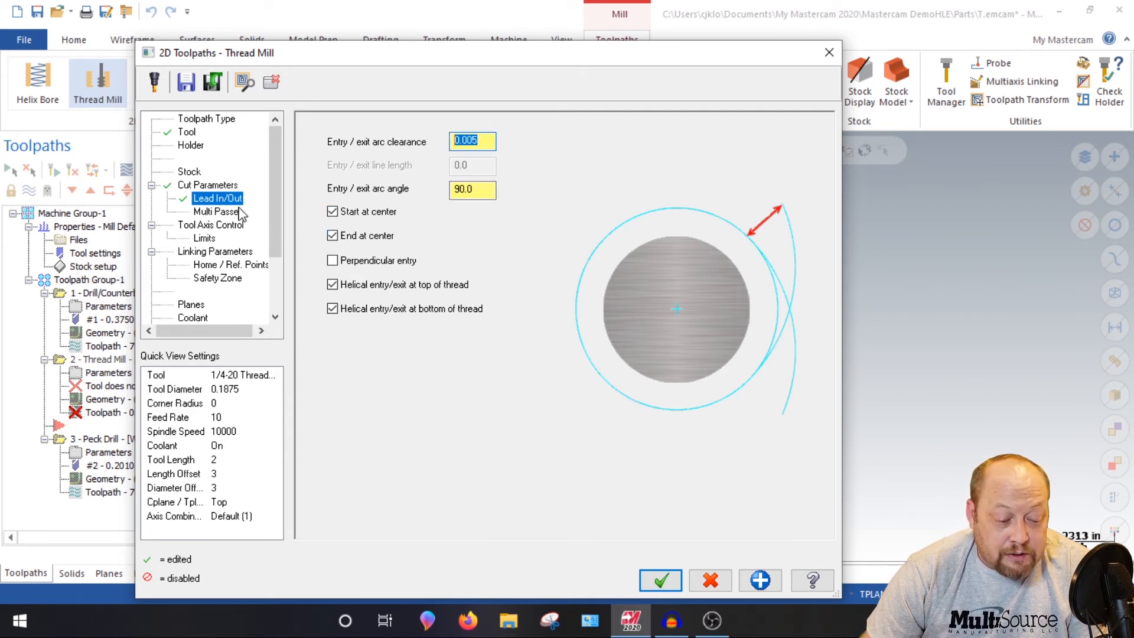
pyautogui.click(218, 211)
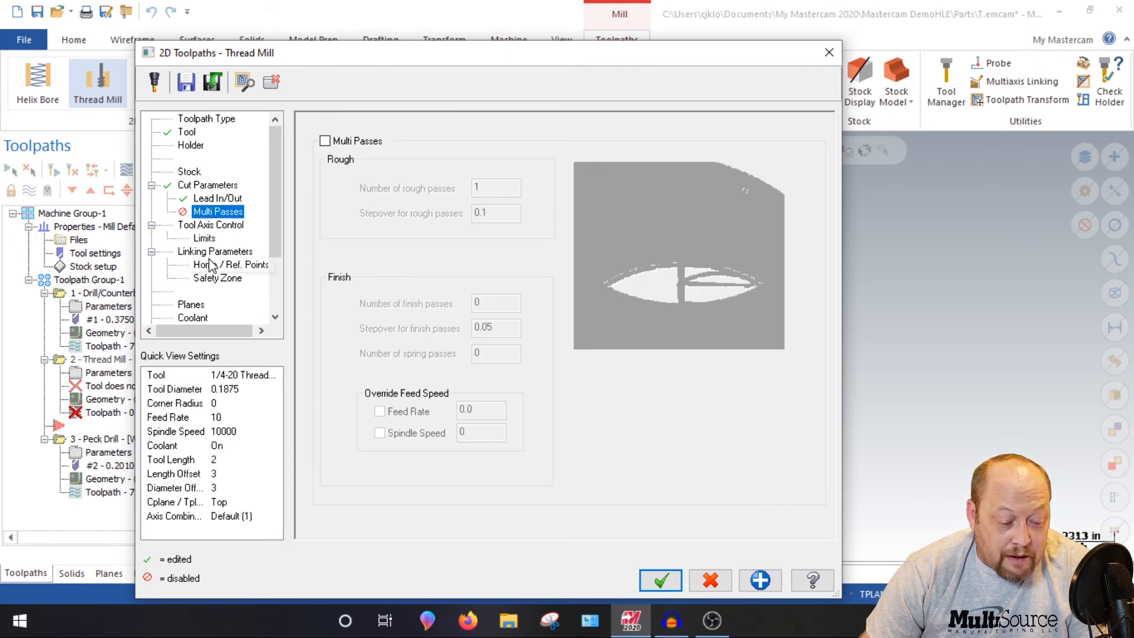
pyautogui.click(215, 251)
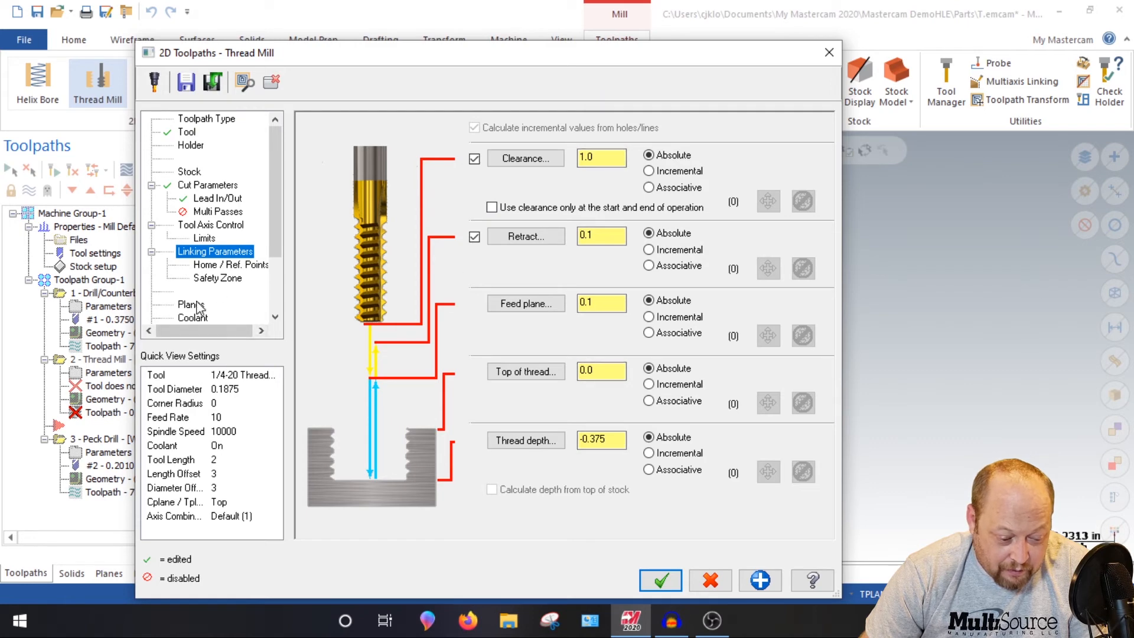
pyautogui.click(194, 318)
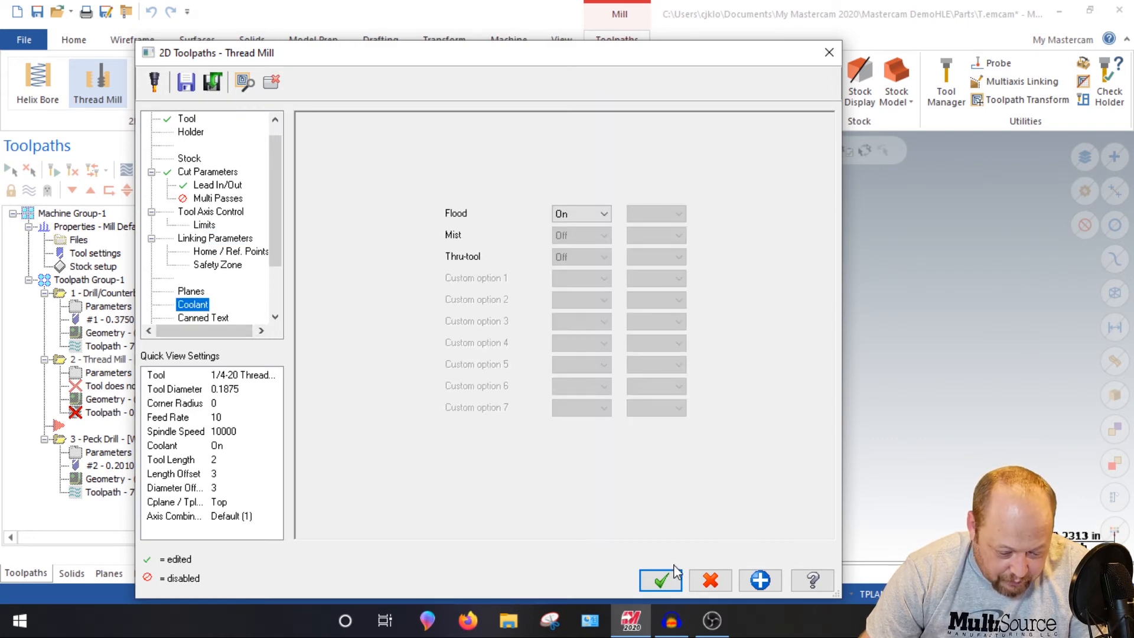
pyautogui.click(660, 579)
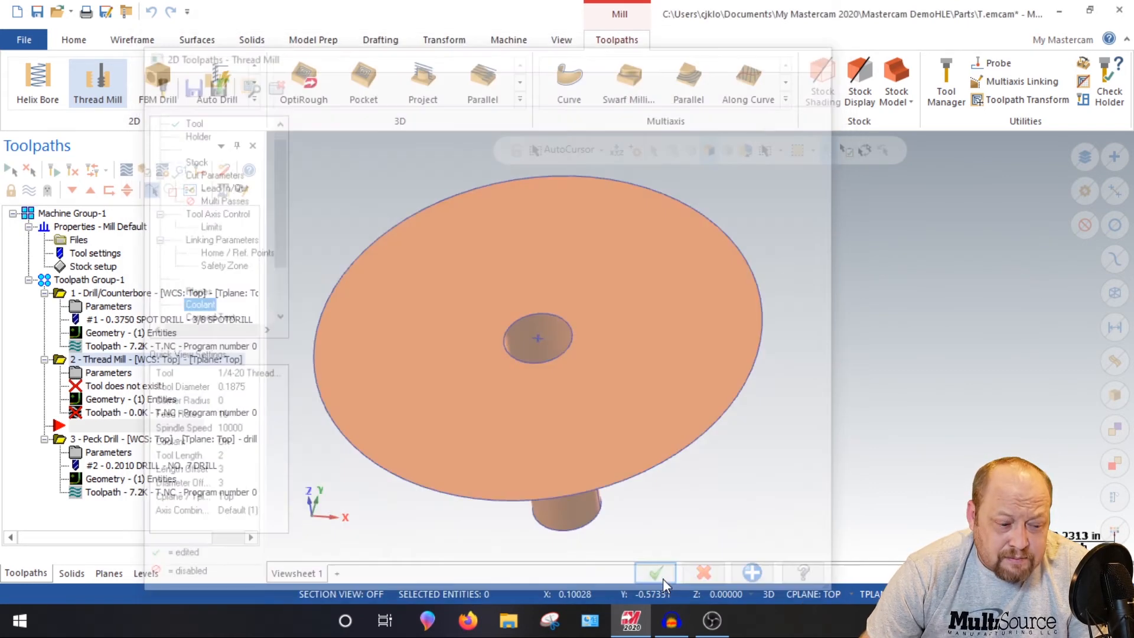
# Run Verify on the selected toolpath operations
pyautogui.click(659, 571)
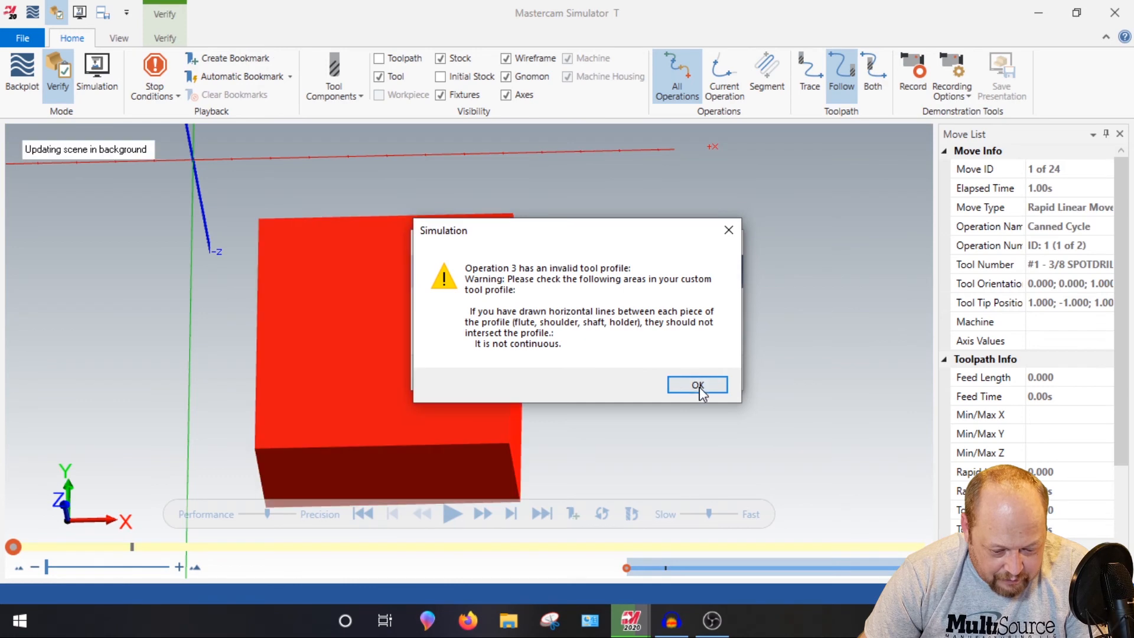
# Dismiss the invalid tool profile warning, play the simulation, and switch to the Verify tab
pyautogui.click(696, 384)
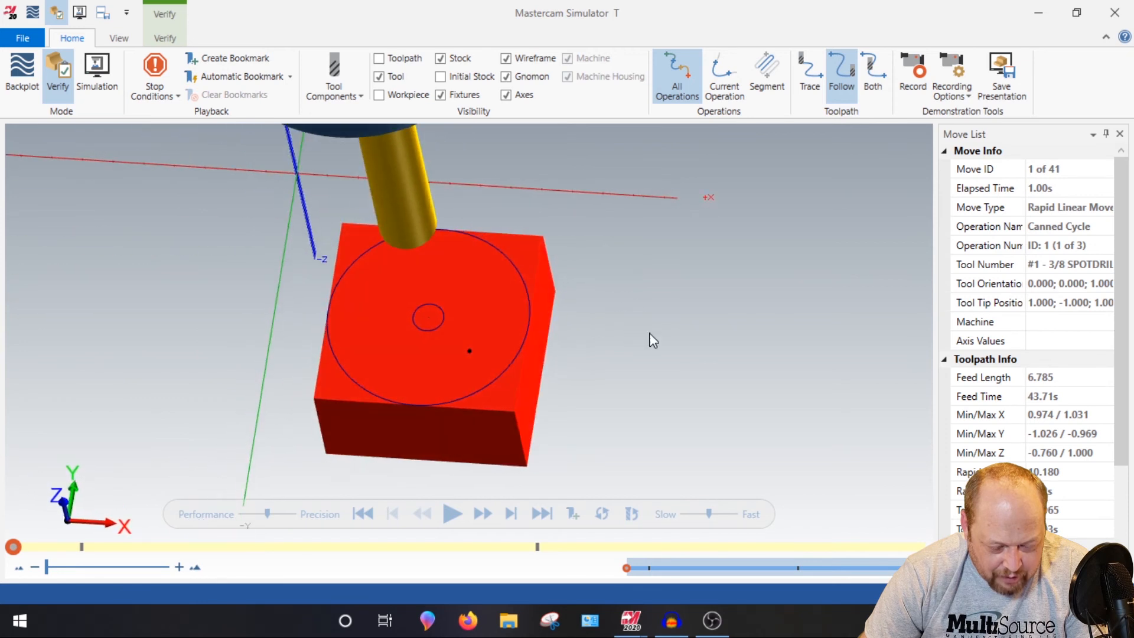
pyautogui.moveTo(542, 514)
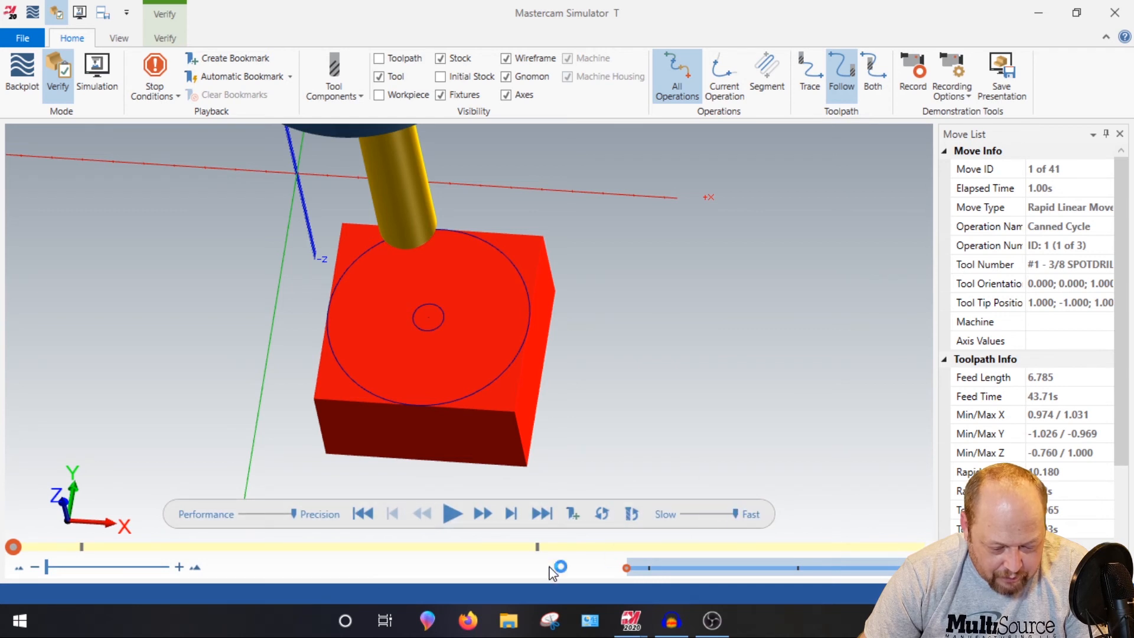
pyautogui.click(452, 514)
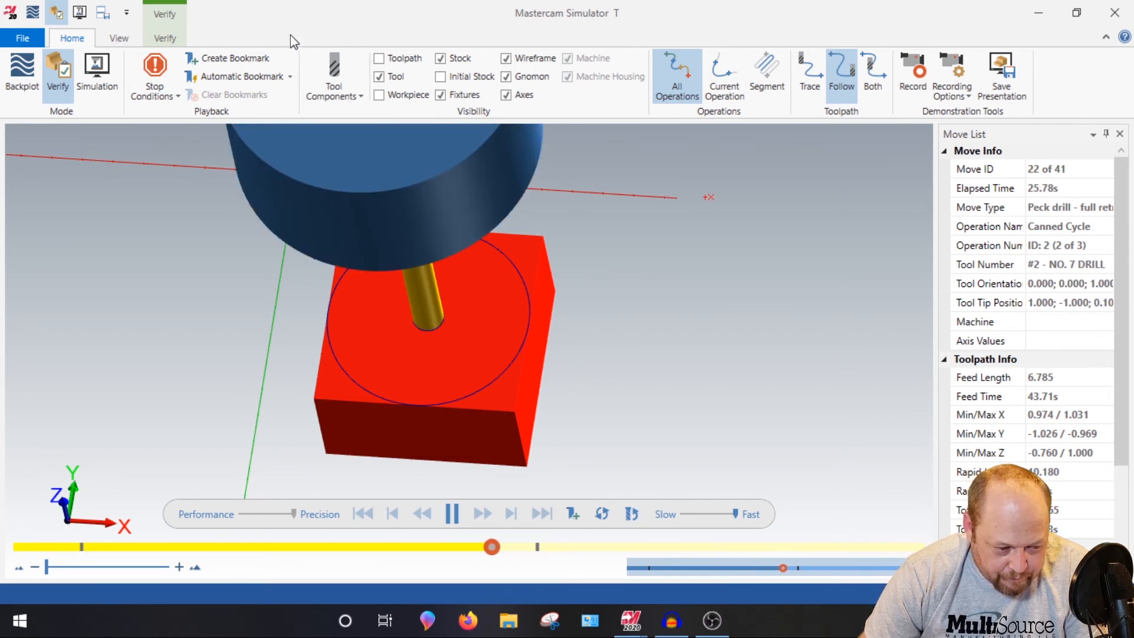
pyautogui.click(165, 38)
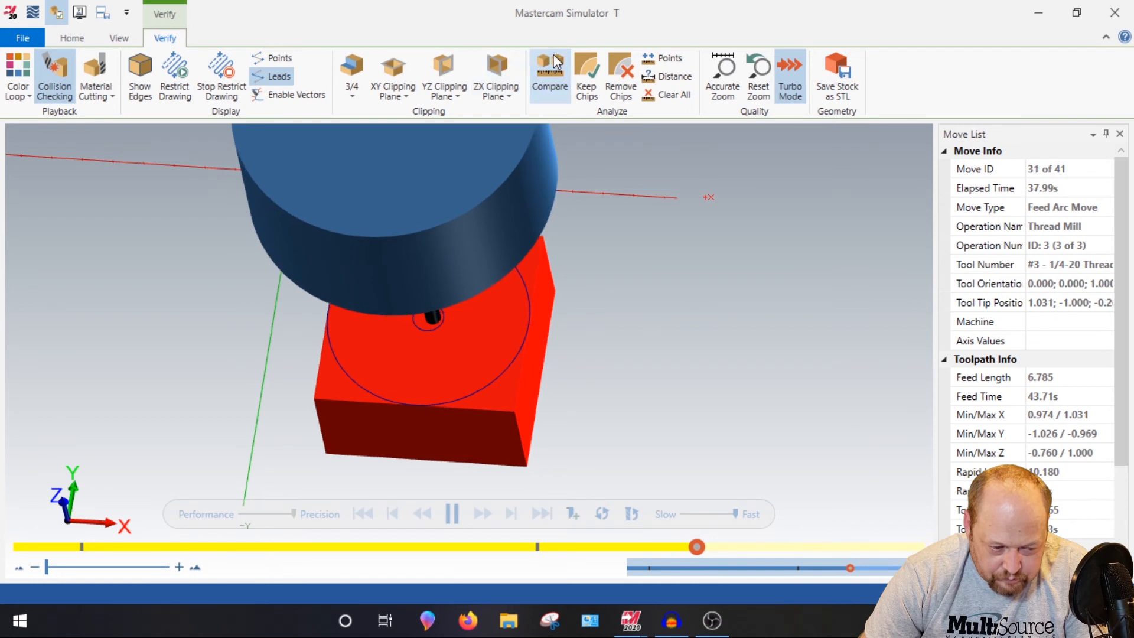
# Compare the stock with the workpiece and refresh to calculate deviation colours
pyautogui.click(550, 71)
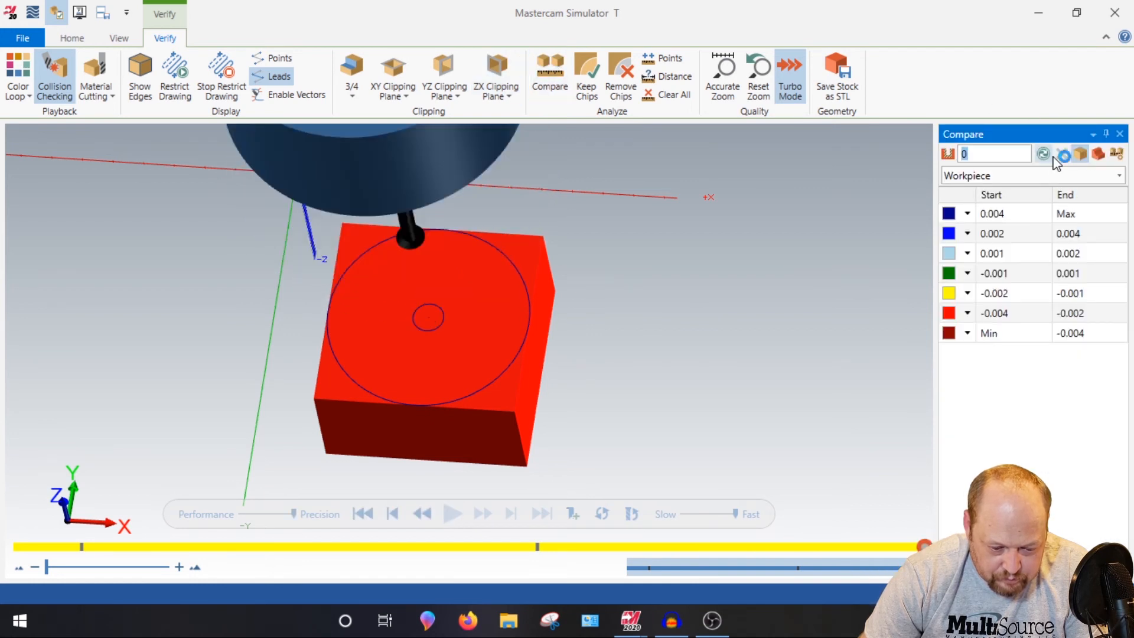
pyautogui.moveTo(1043, 154)
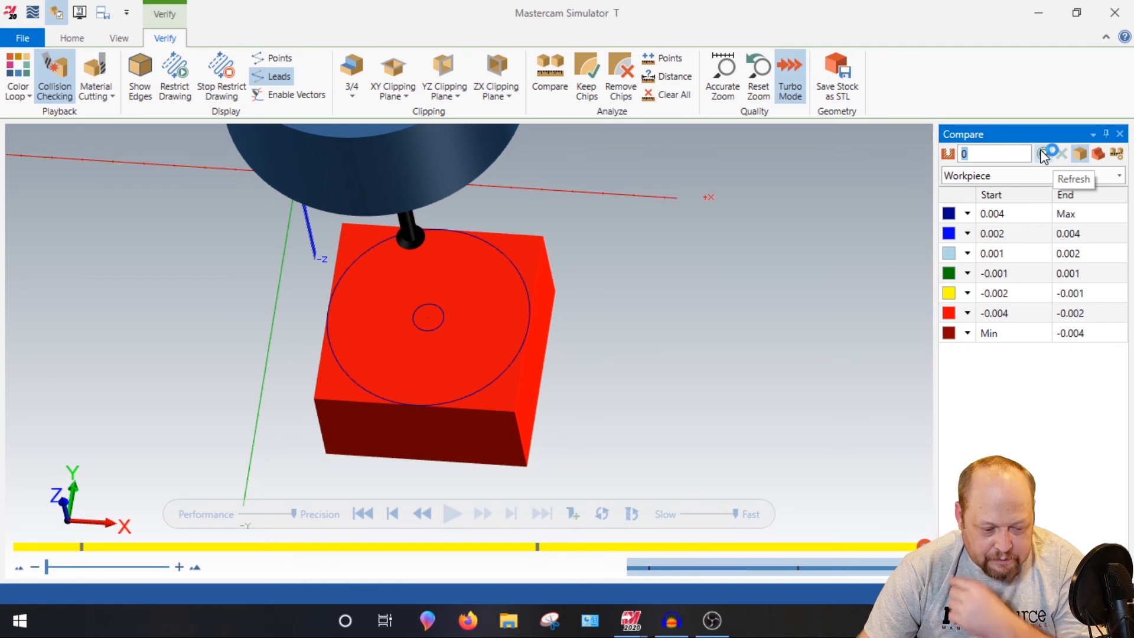
pyautogui.click(1043, 152)
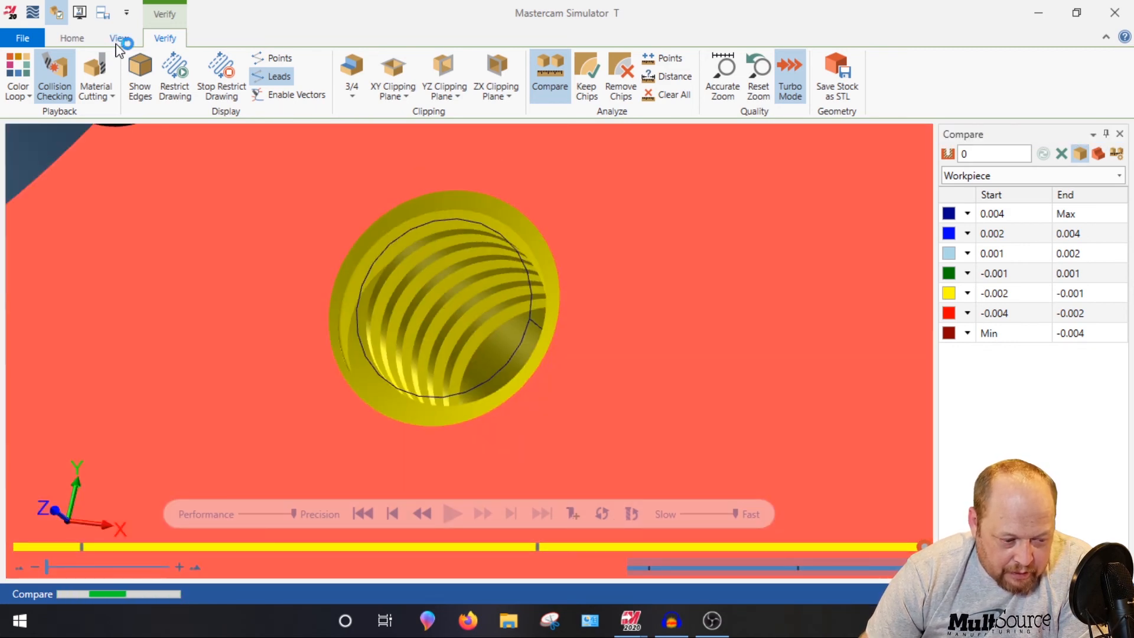
# Hide the tool from the Home tab and zoom in on the threaded hole
pyautogui.click(72, 38)
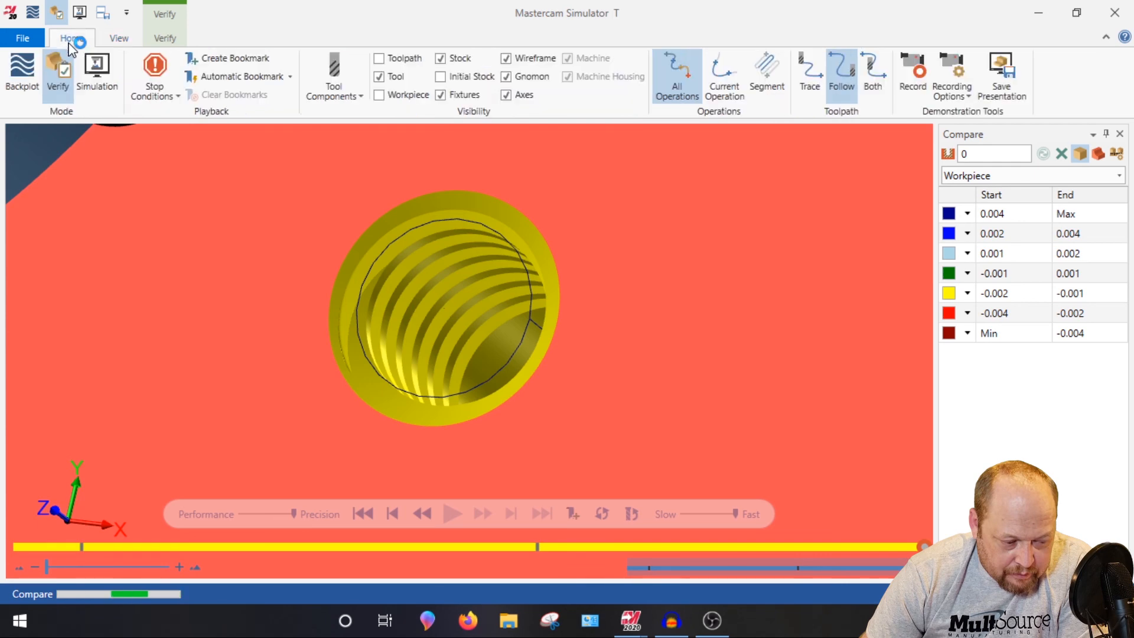
pyautogui.click(379, 77)
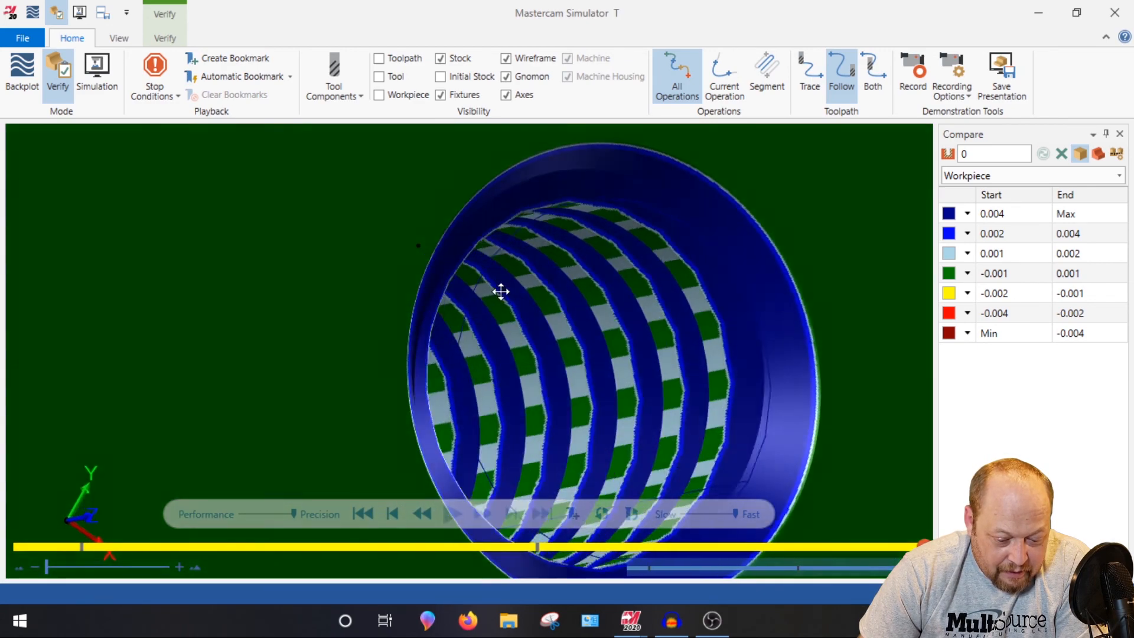
pyautogui.moveTo(500, 292); pyautogui.dragTo(431, 260)
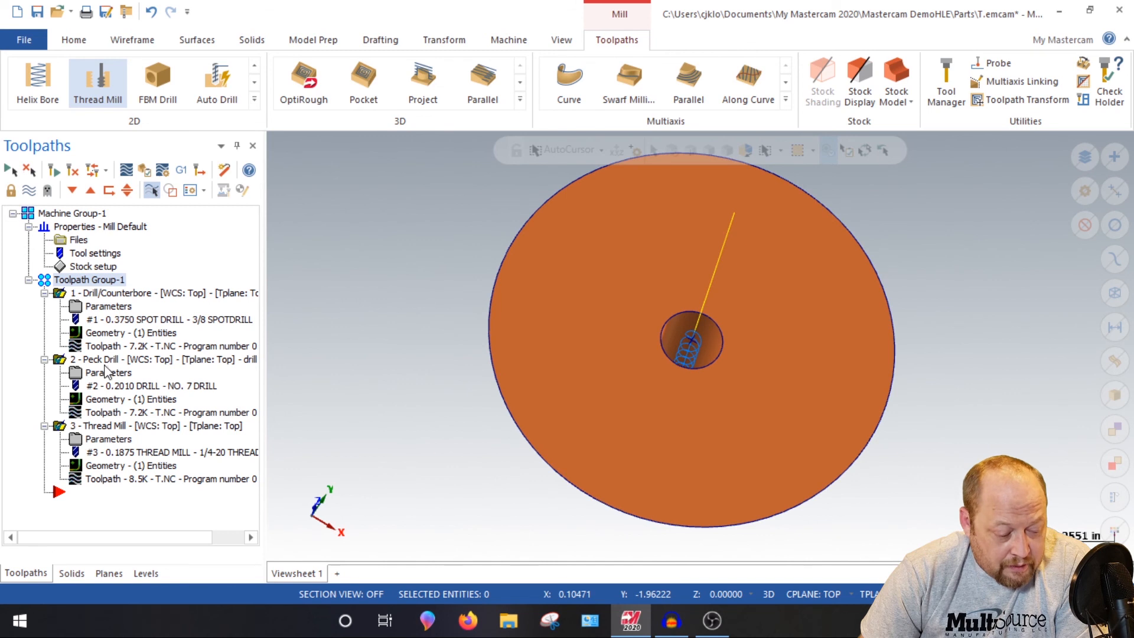
# Copy the peck drill operation and pick the 1/4-20 right-hand tap from the tap-filtered library
pyautogui.rightClick(106, 359)
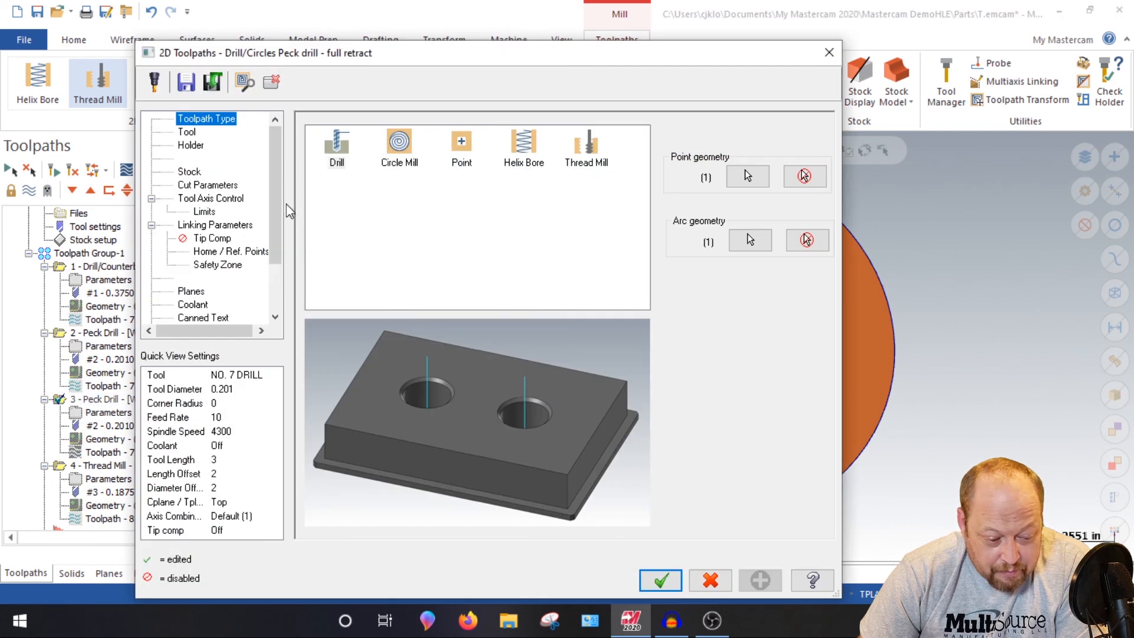
pyautogui.click(186, 132)
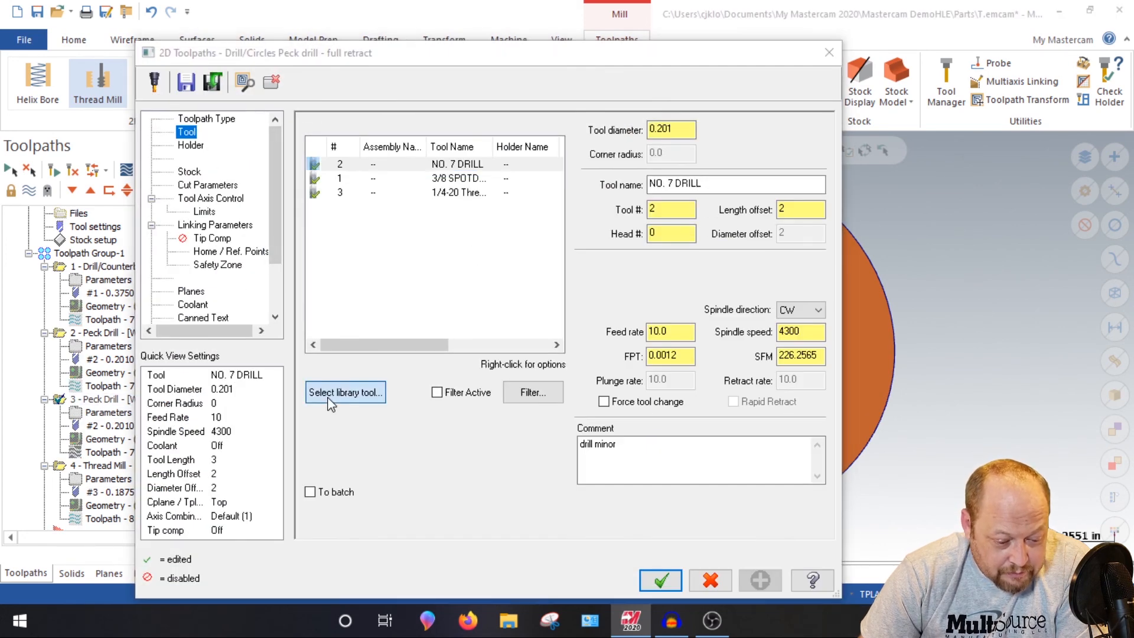
pyautogui.click(345, 392)
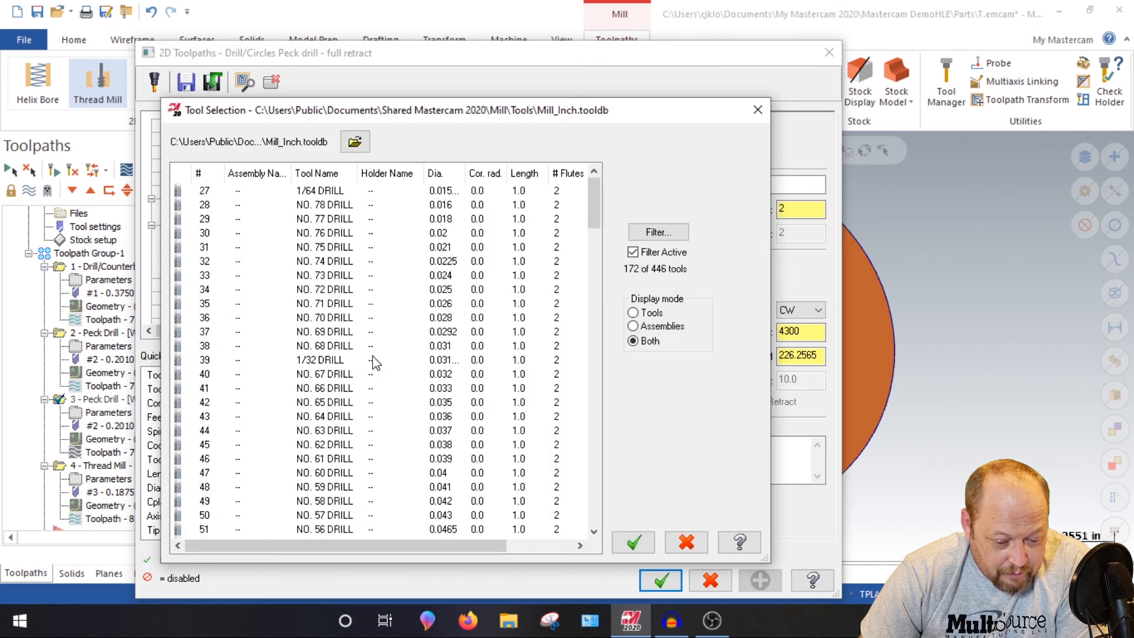
pyautogui.click(658, 232)
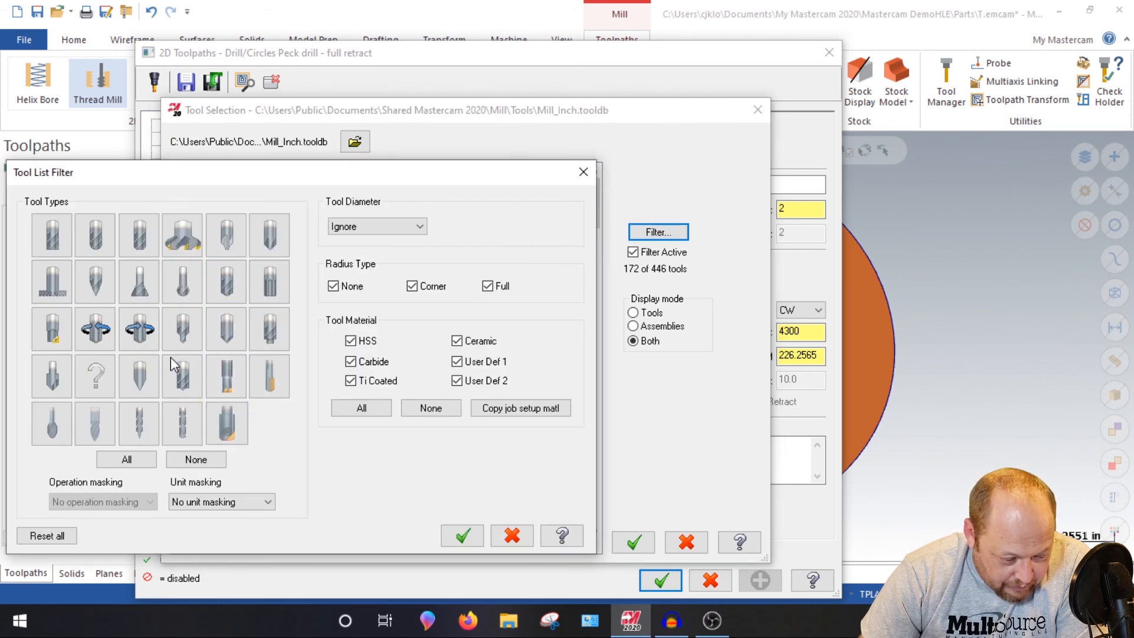
pyautogui.click(94, 329)
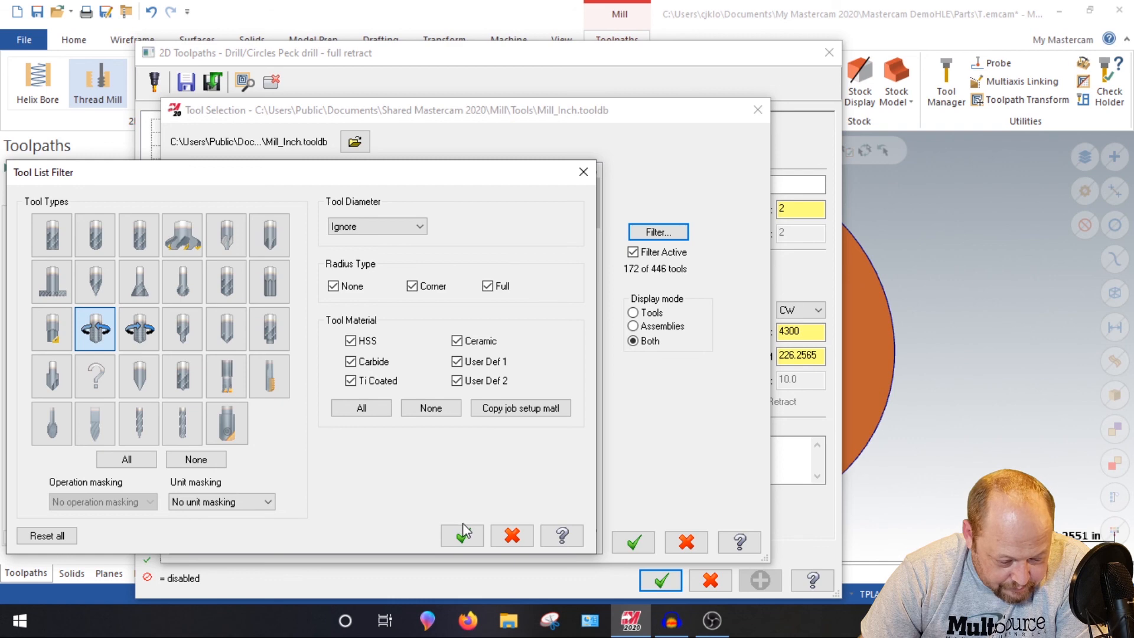
pyautogui.click(461, 535)
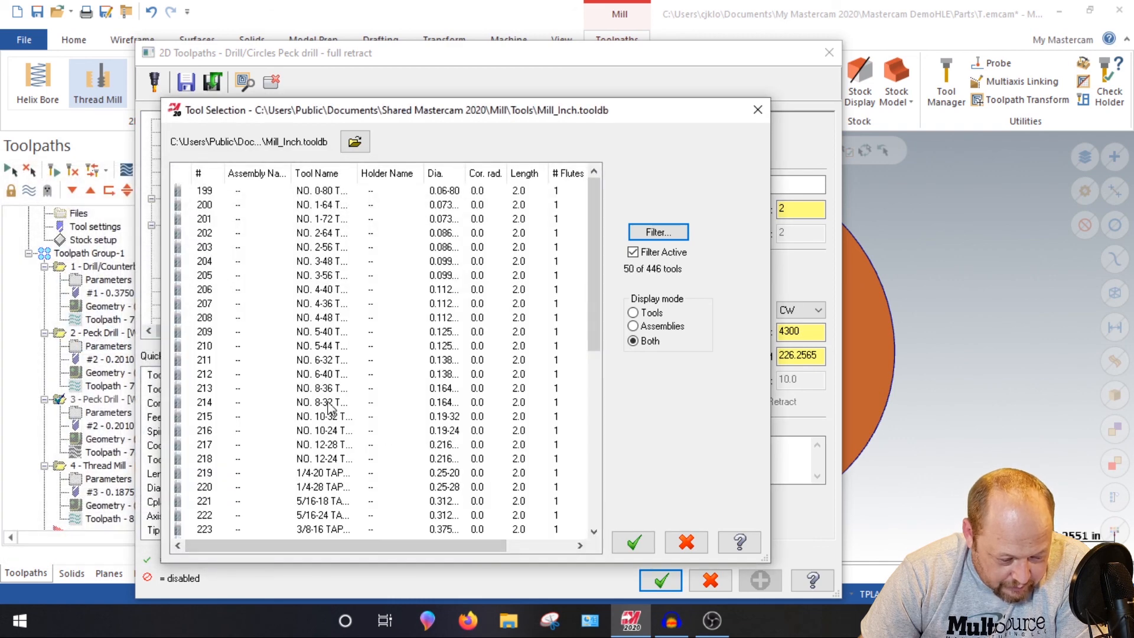
pyautogui.scroll(-3)
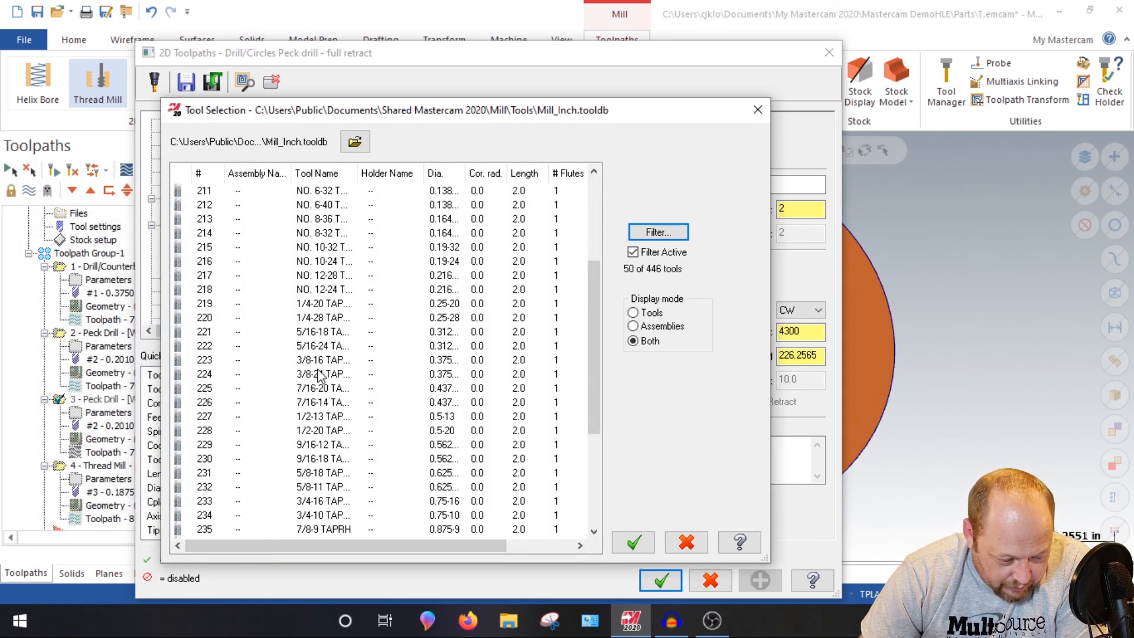
pyautogui.click(632, 542)
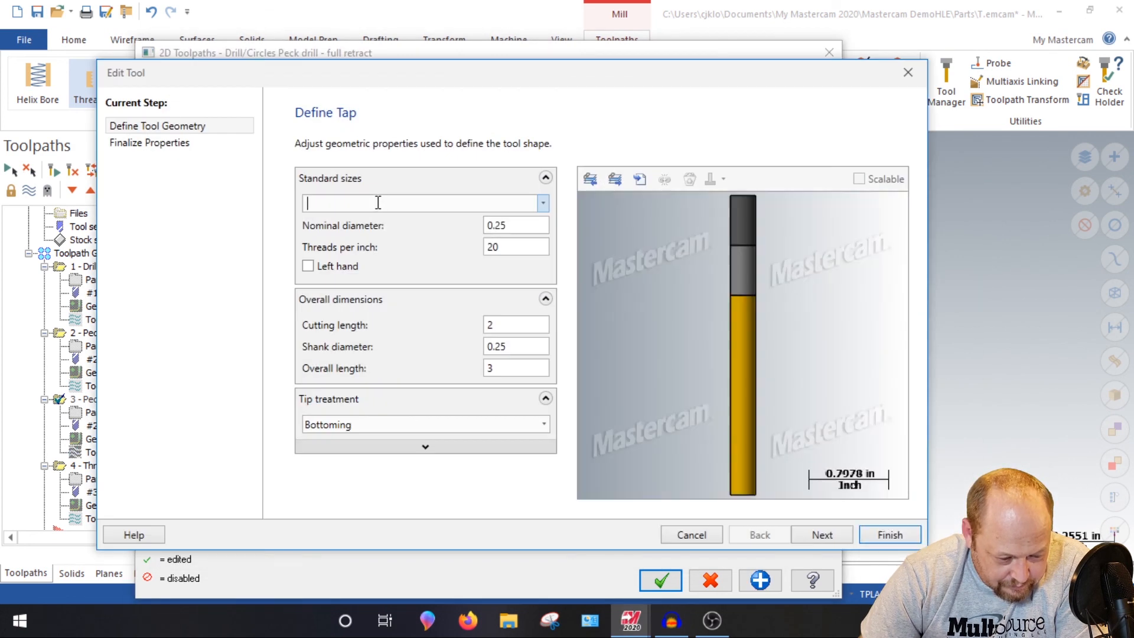
# Set the tap's feed to 20 and spindle speed to 400, and finish the tool
pyautogui.click(821, 534)
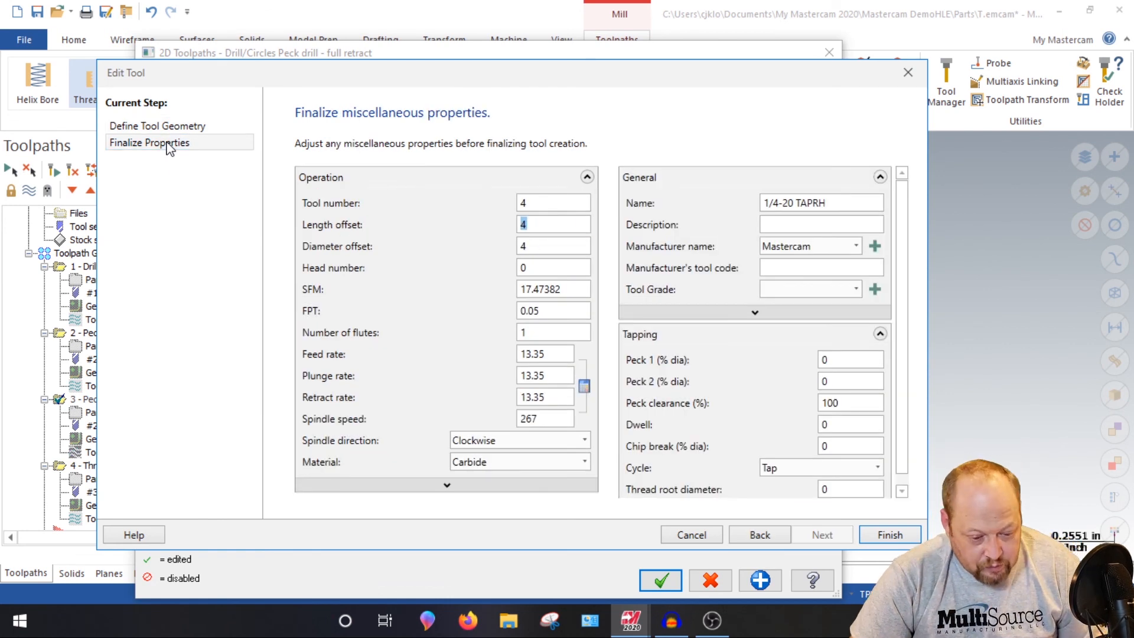
pyautogui.click(544, 353)
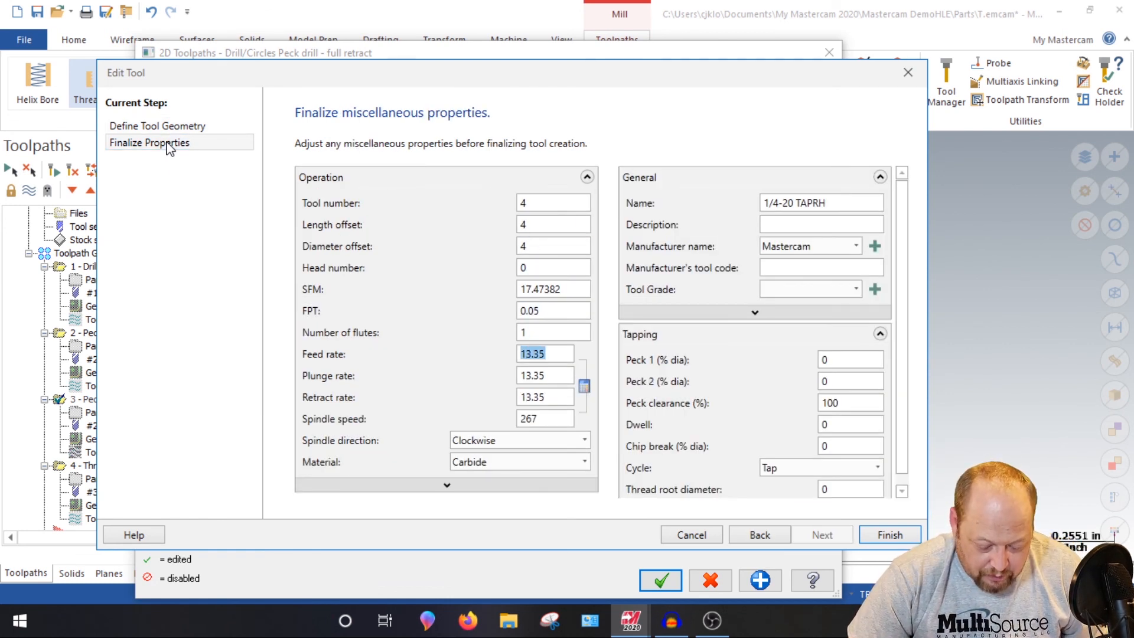
pyautogui.write('400')
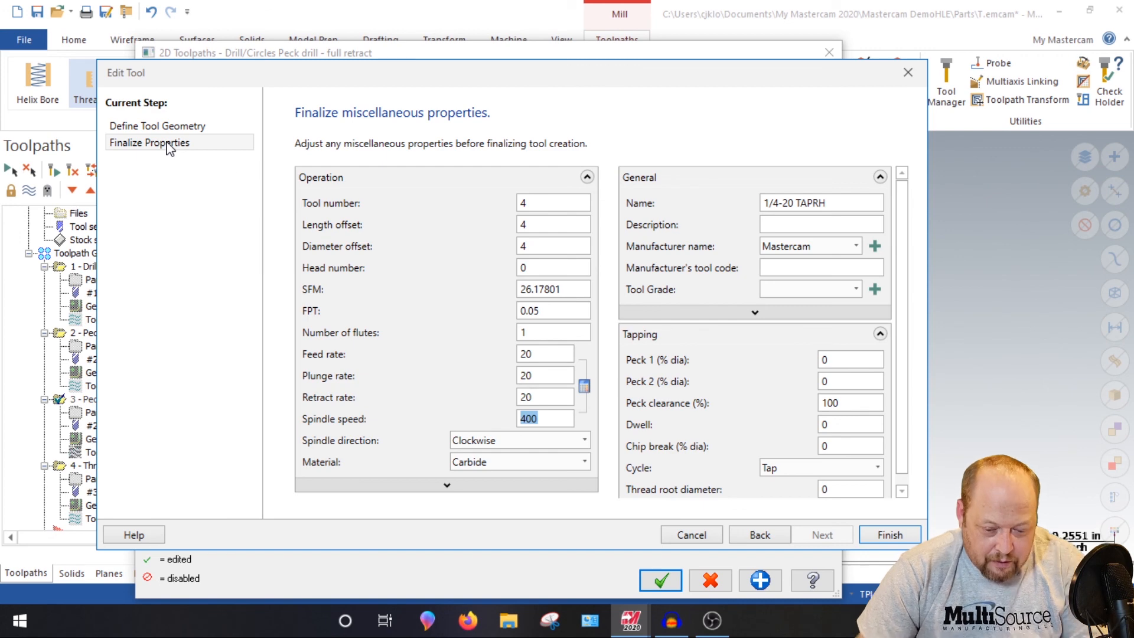
pyautogui.click(889, 534)
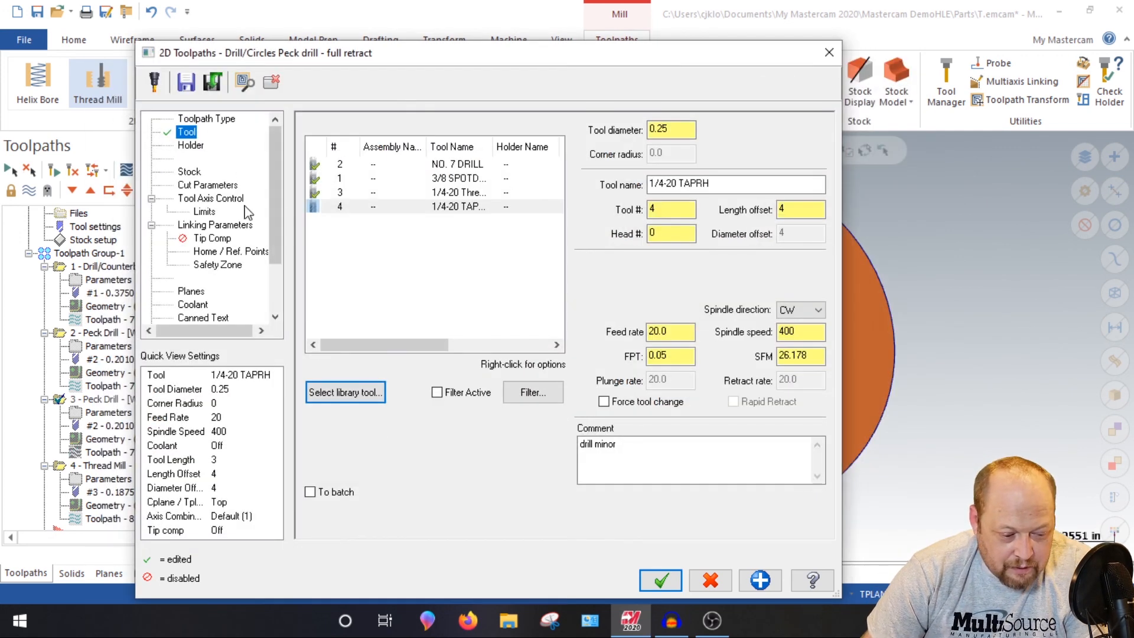
# Confirm the Tap cycle and linking parameters, accept the operation, and save T.emcam
pyautogui.click(208, 184)
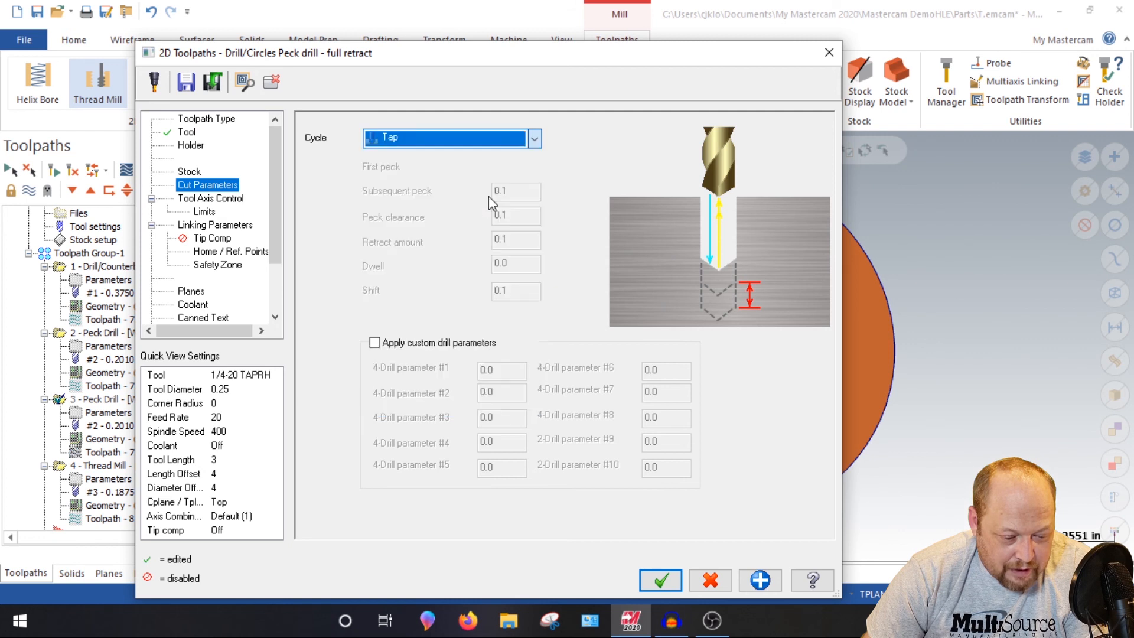
pyautogui.click(215, 225)
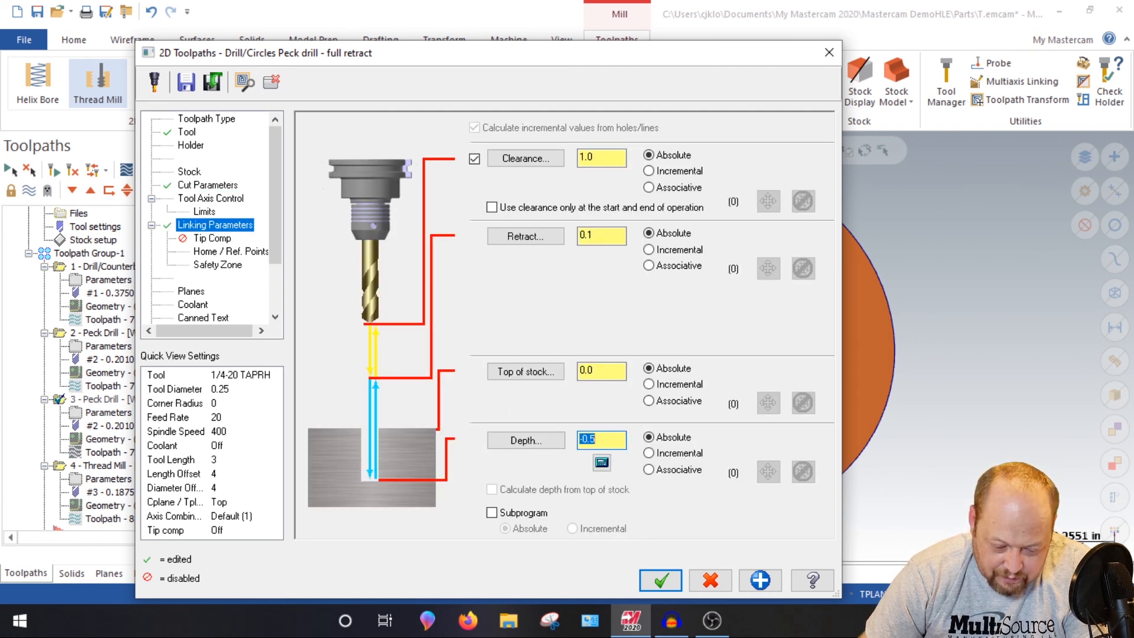
pyautogui.click(659, 579)
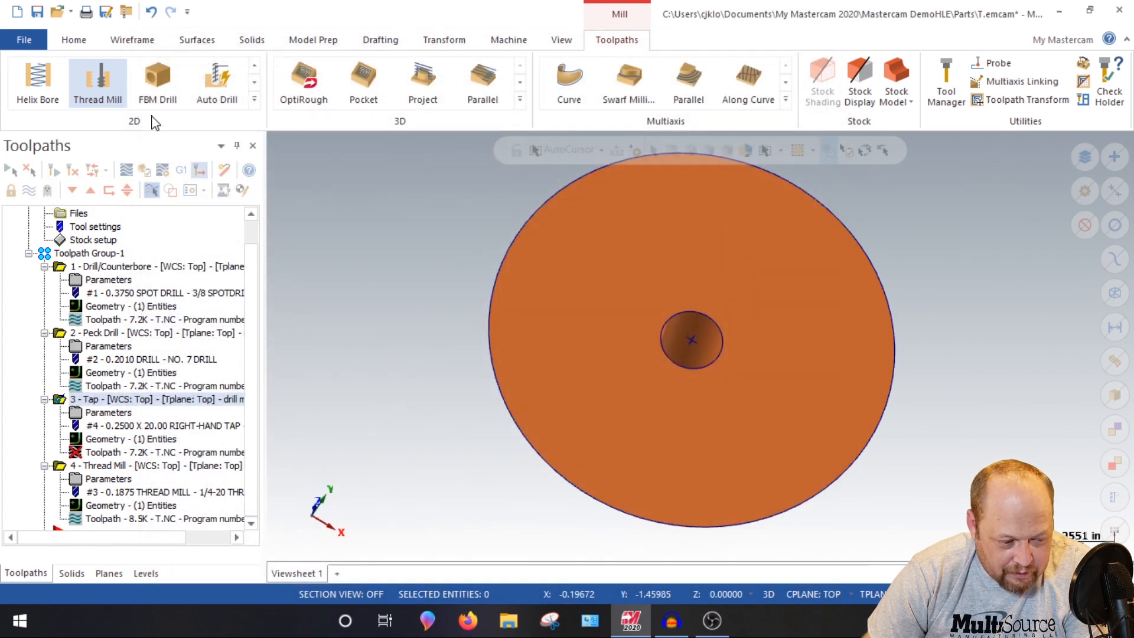
pyautogui.moveTo(433, 366)
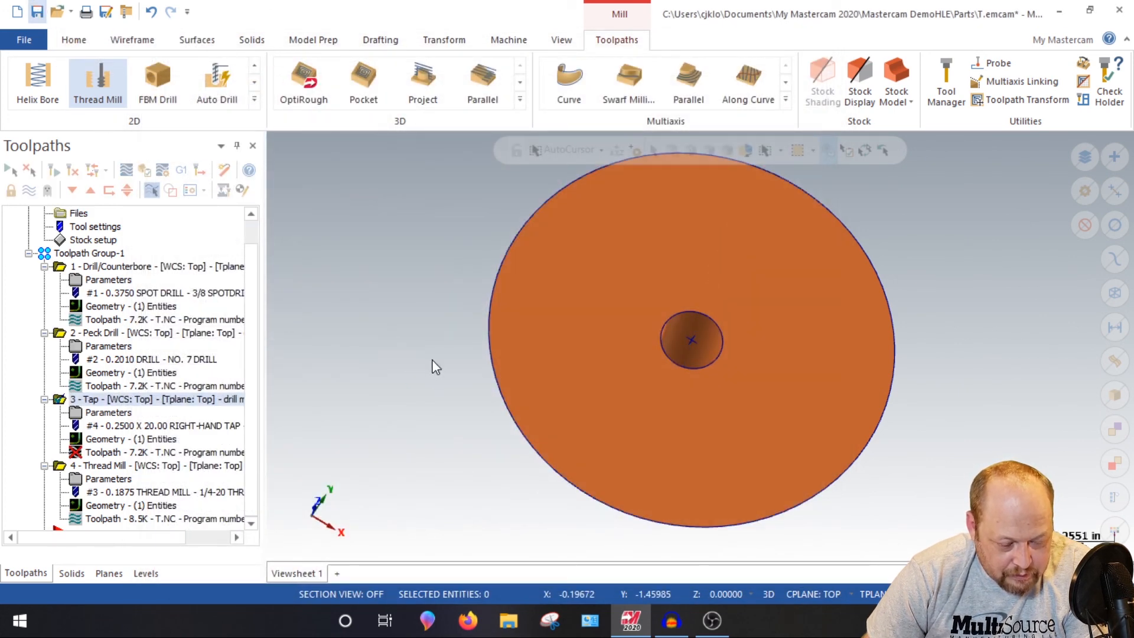
pyautogui.click(52, 11)
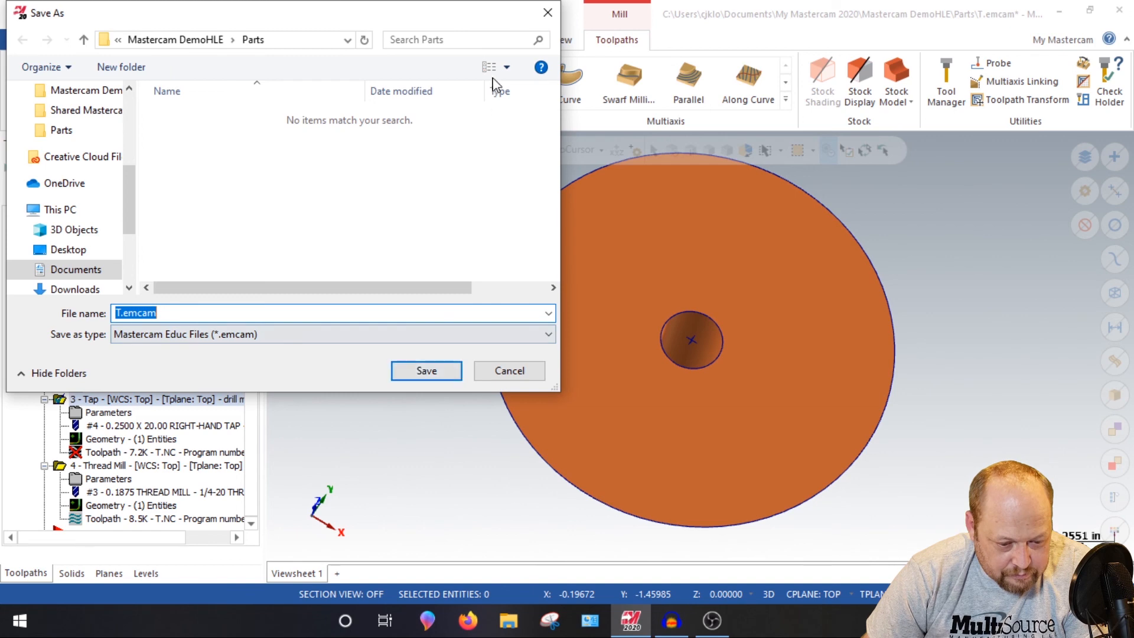